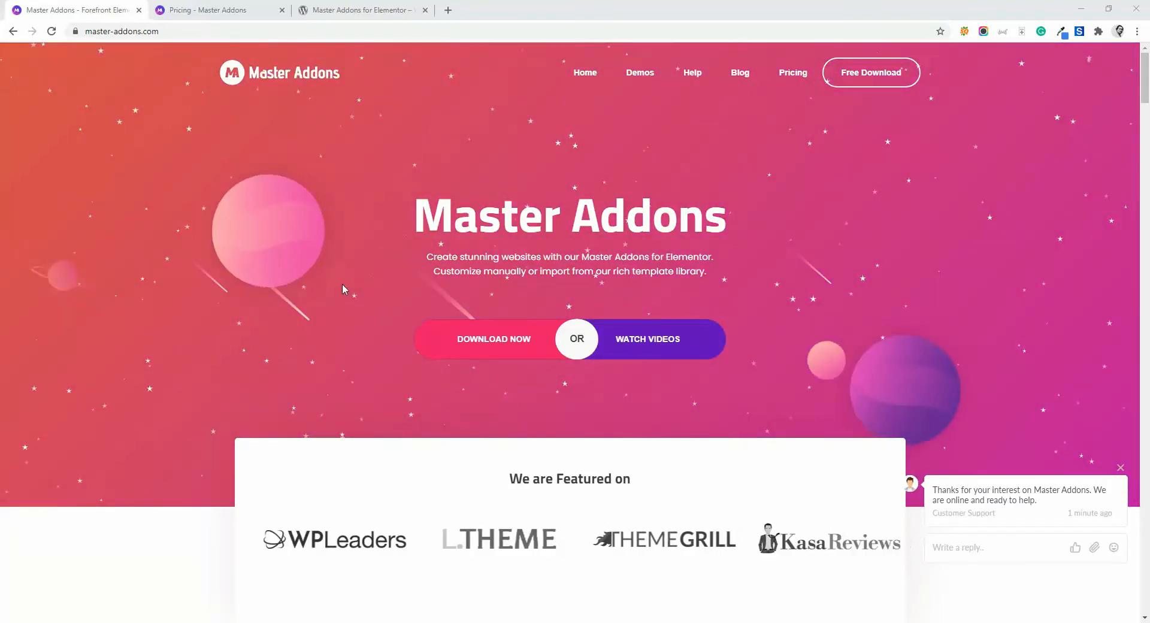
# Scroll through the Master Addons homepage and its widget list
pyautogui.scroll(-3)
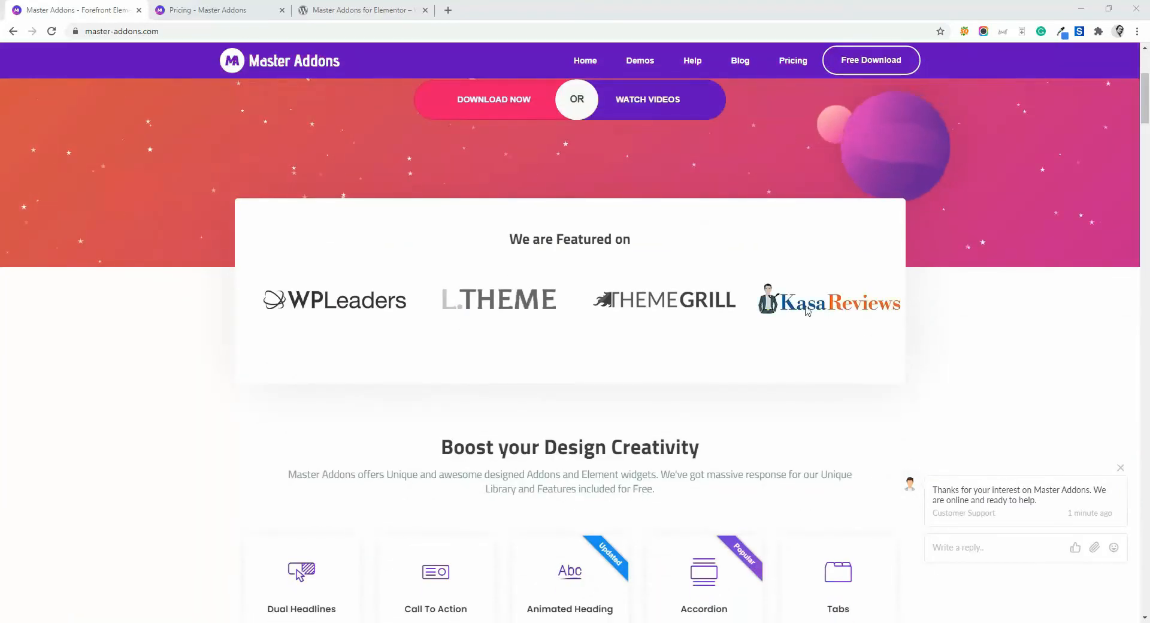
pyautogui.scroll(-3)
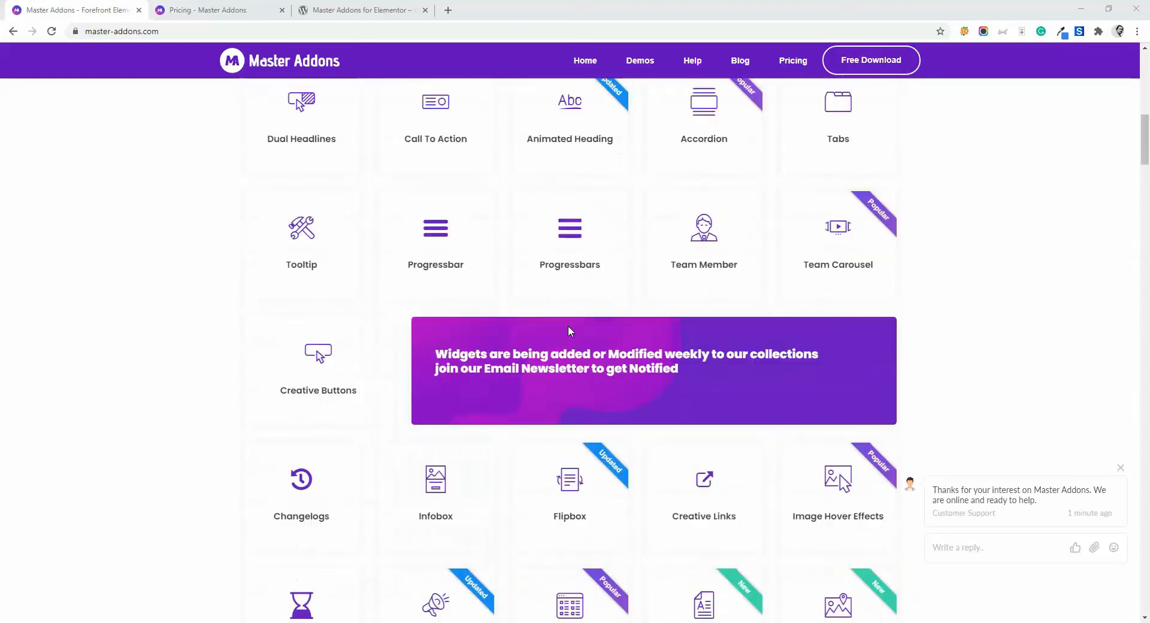
pyautogui.scroll(-3)
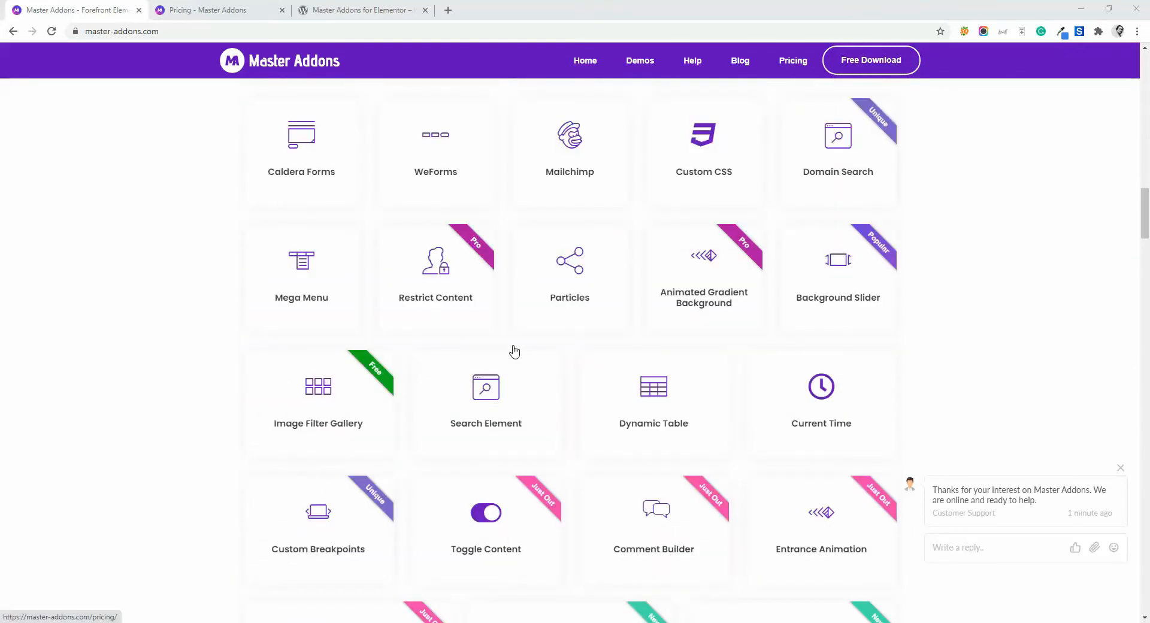
pyautogui.scroll(-3)
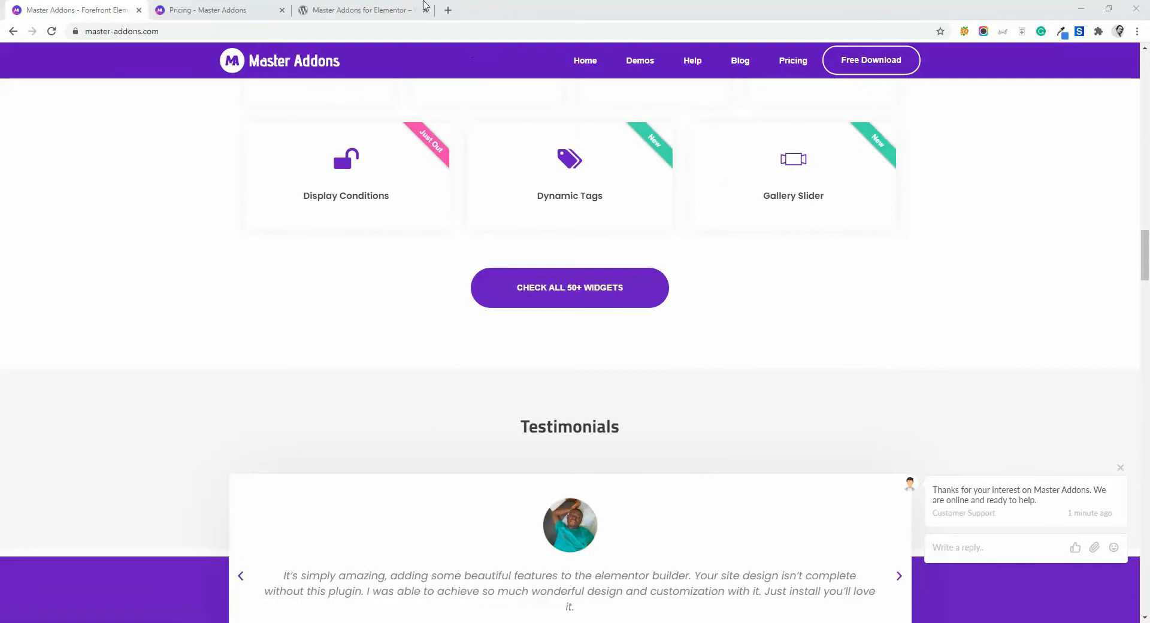
# View the WordPress.org plugin listing, then scroll through the Master Addons pricing plans
pyautogui.click(359, 9)
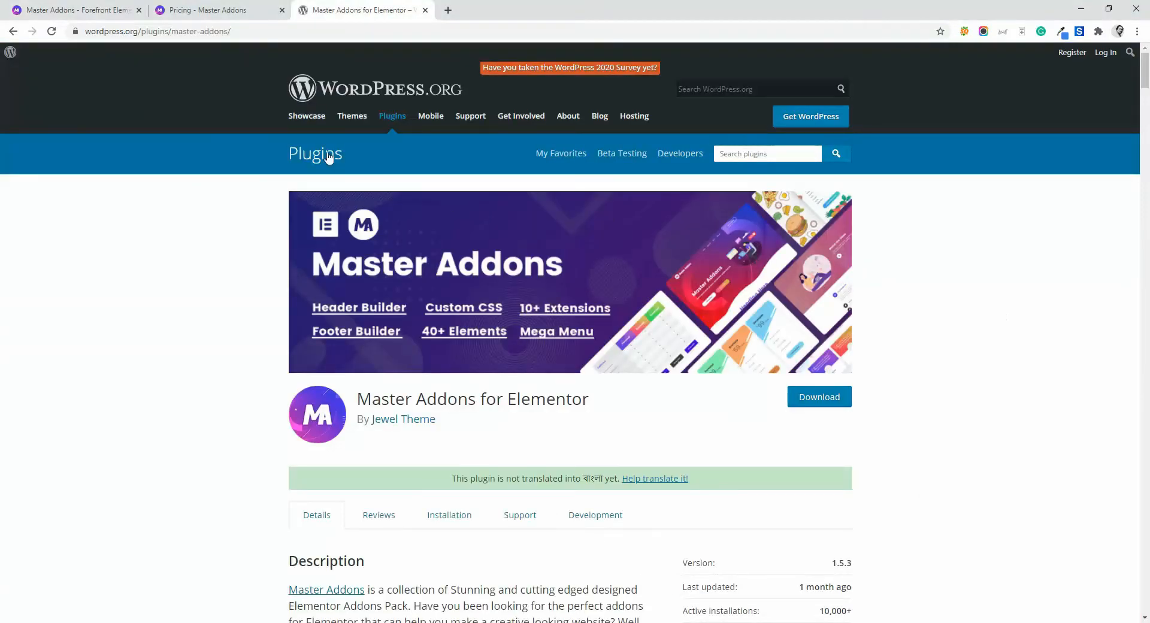
pyautogui.scroll(-3)
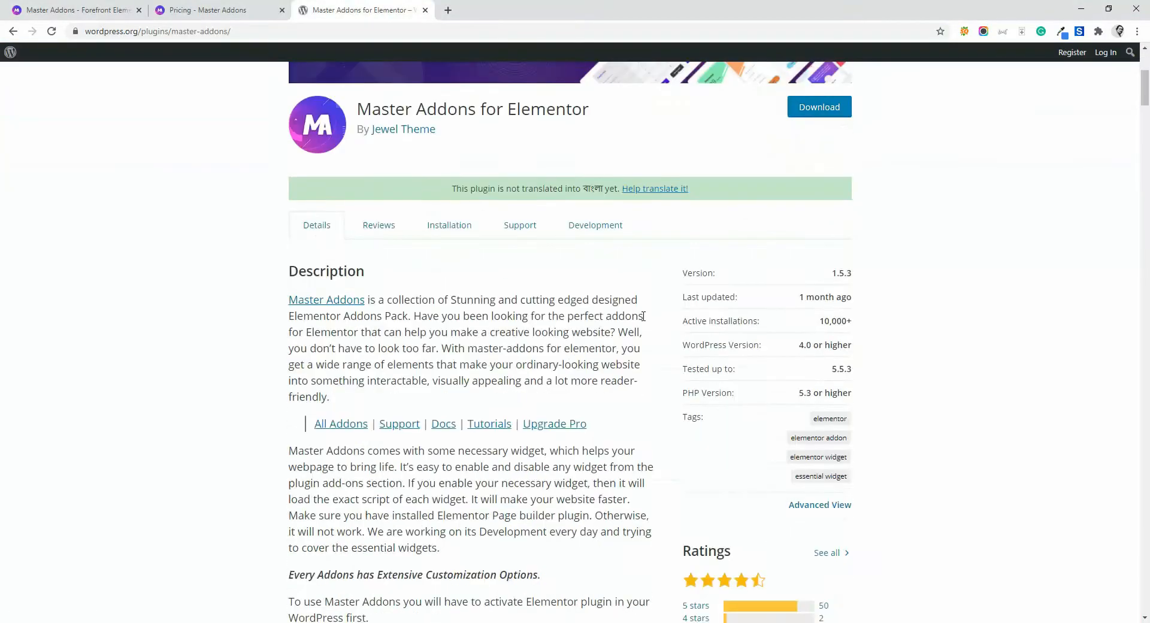
pyautogui.click(212, 10)
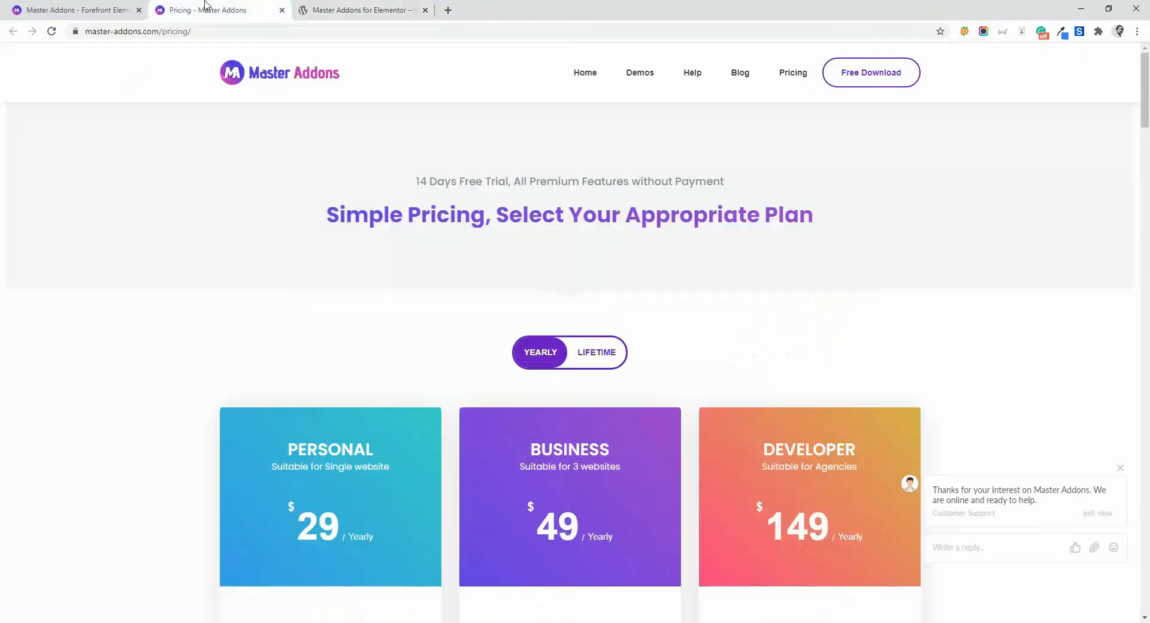
pyautogui.scroll(-3)
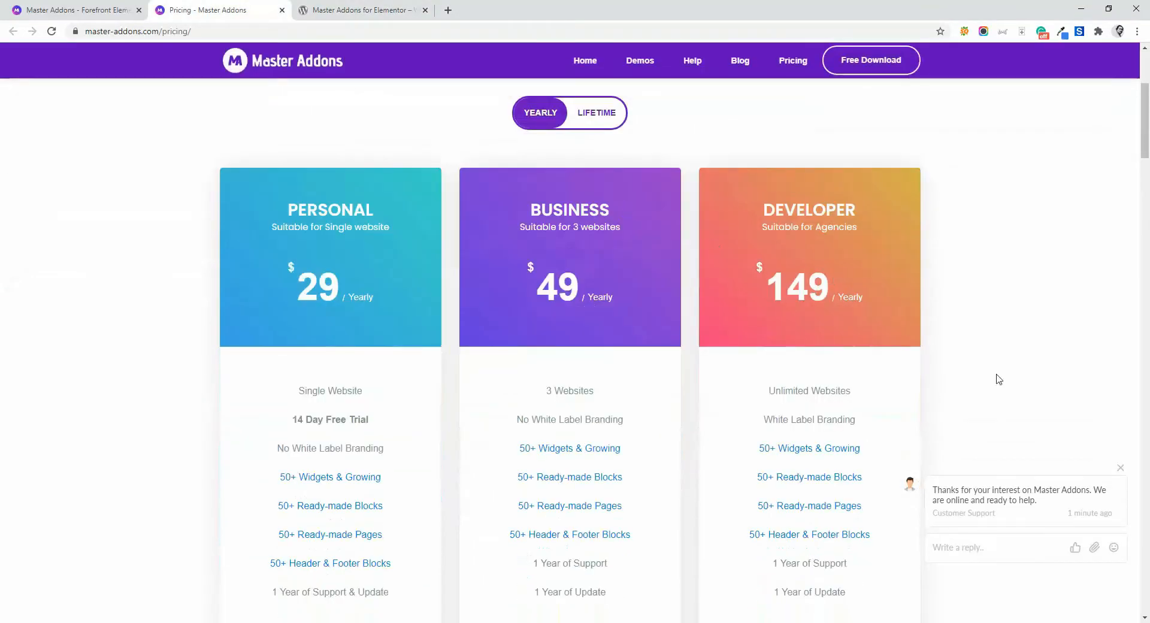
pyautogui.scroll(-3)
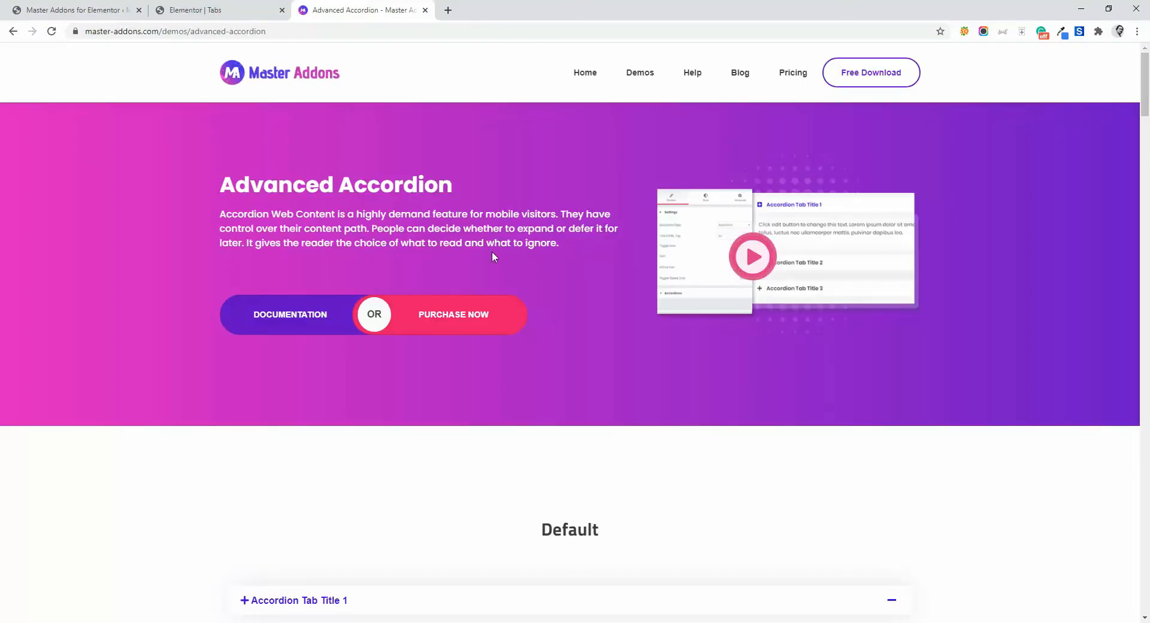
pyautogui.moveTo(338, 199)
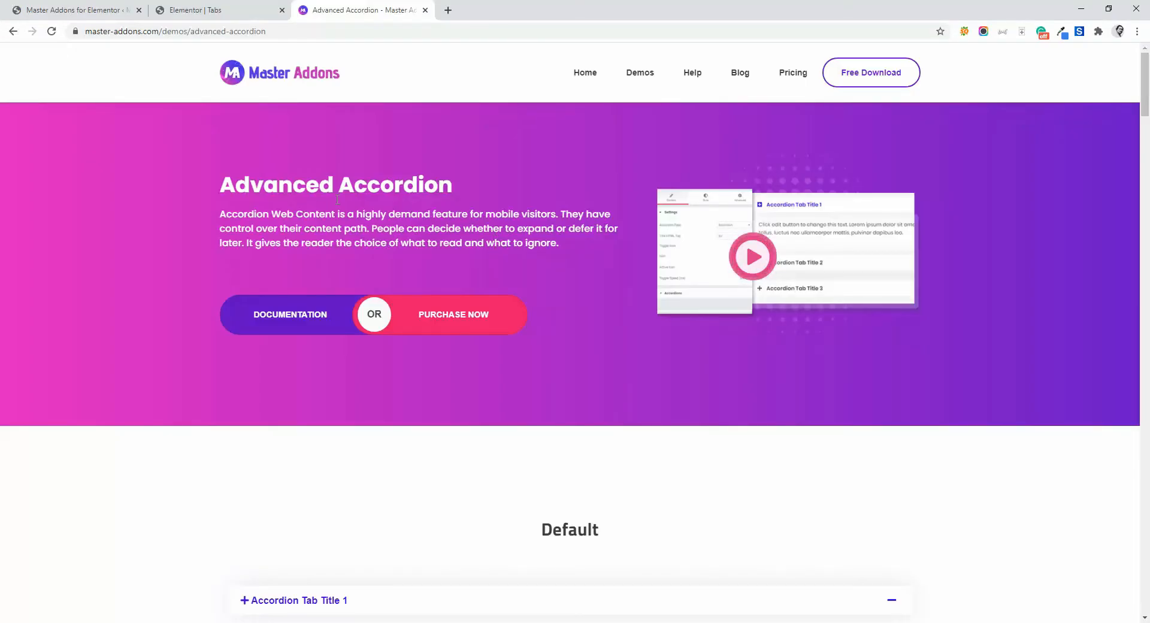
pyautogui.moveTo(506, 209)
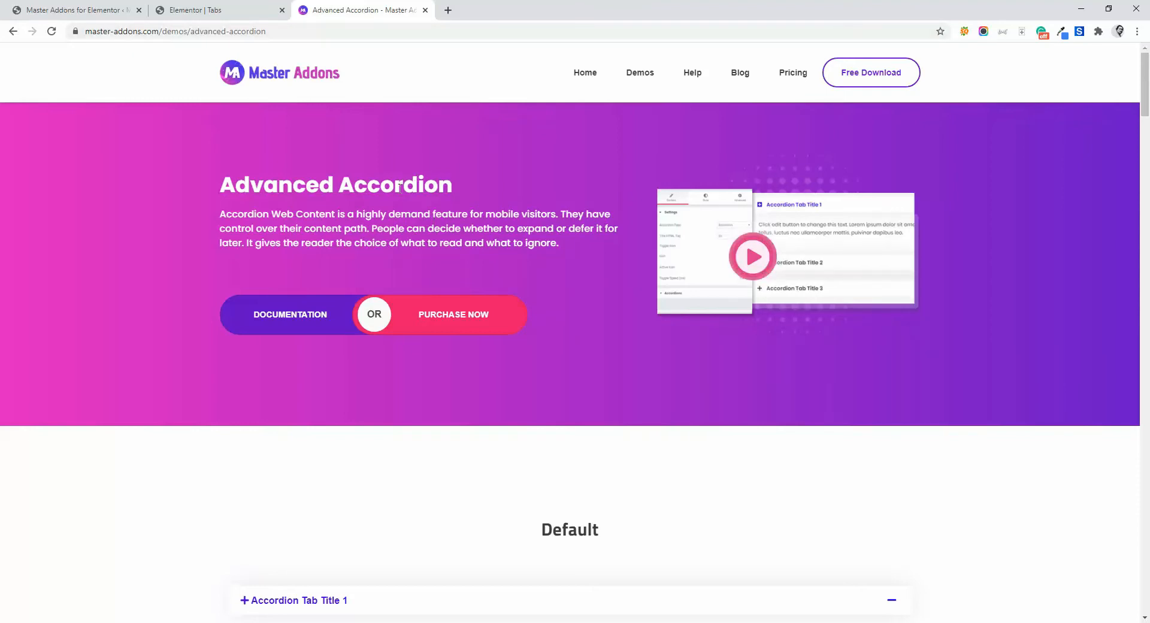
pyautogui.moveTo(654, 348)
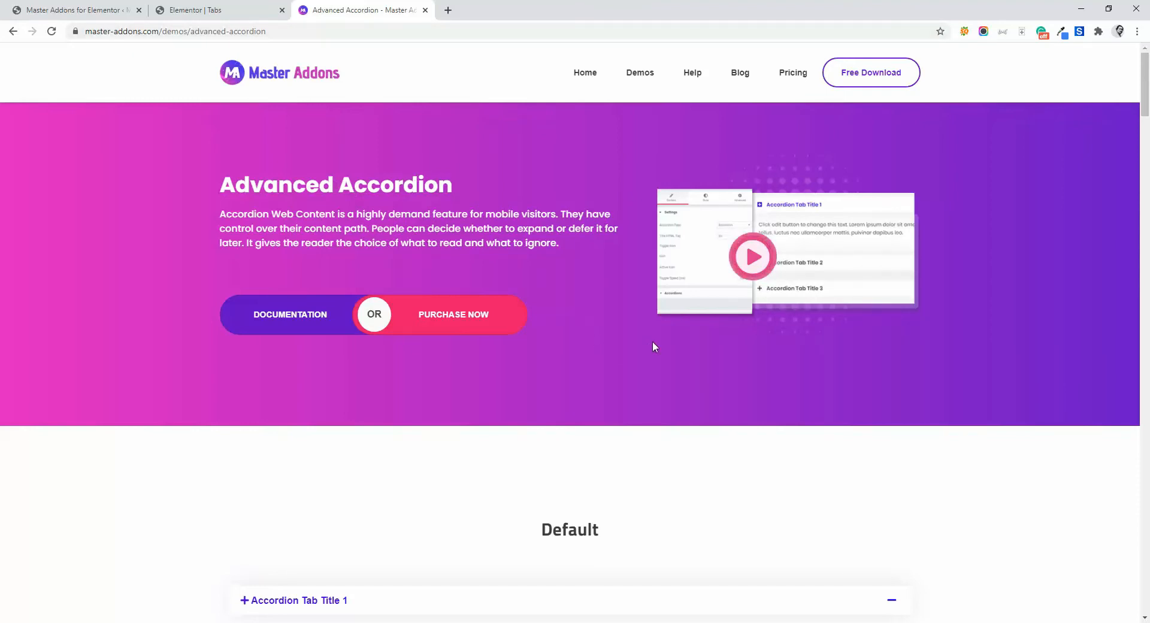
pyautogui.scroll(-3)
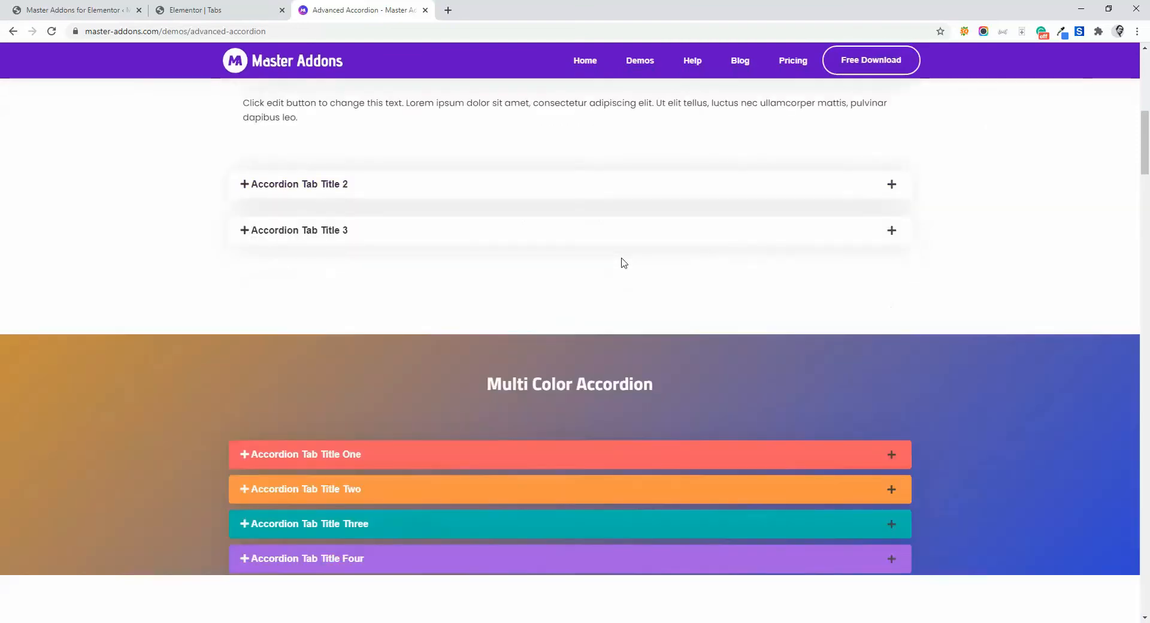
pyautogui.scroll(-3)
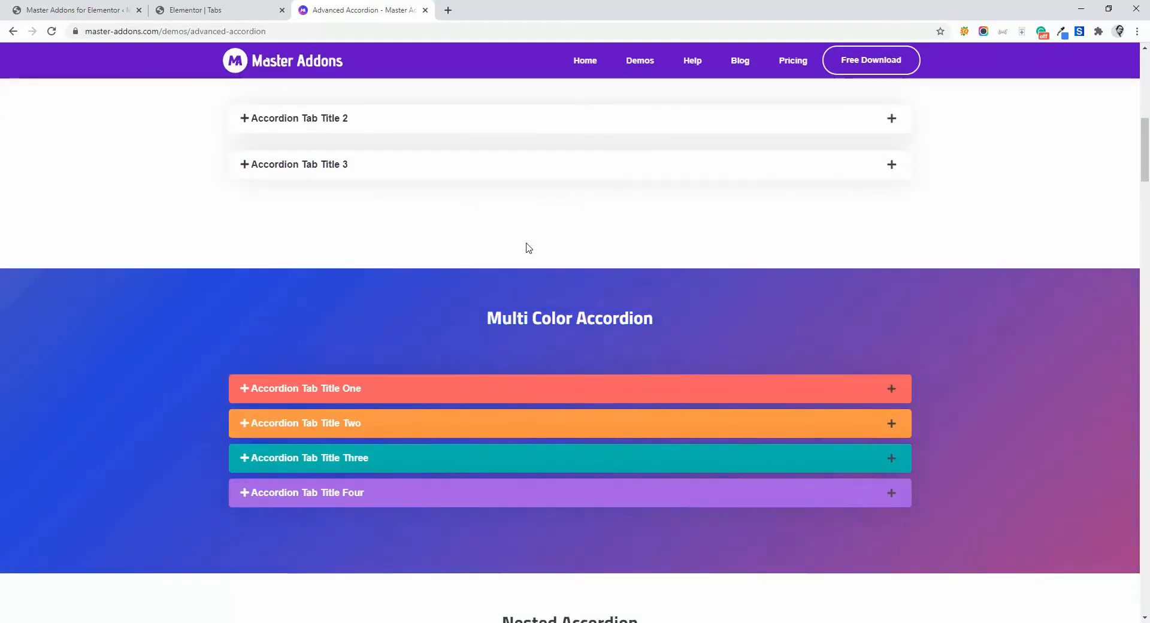
pyautogui.scroll(3)
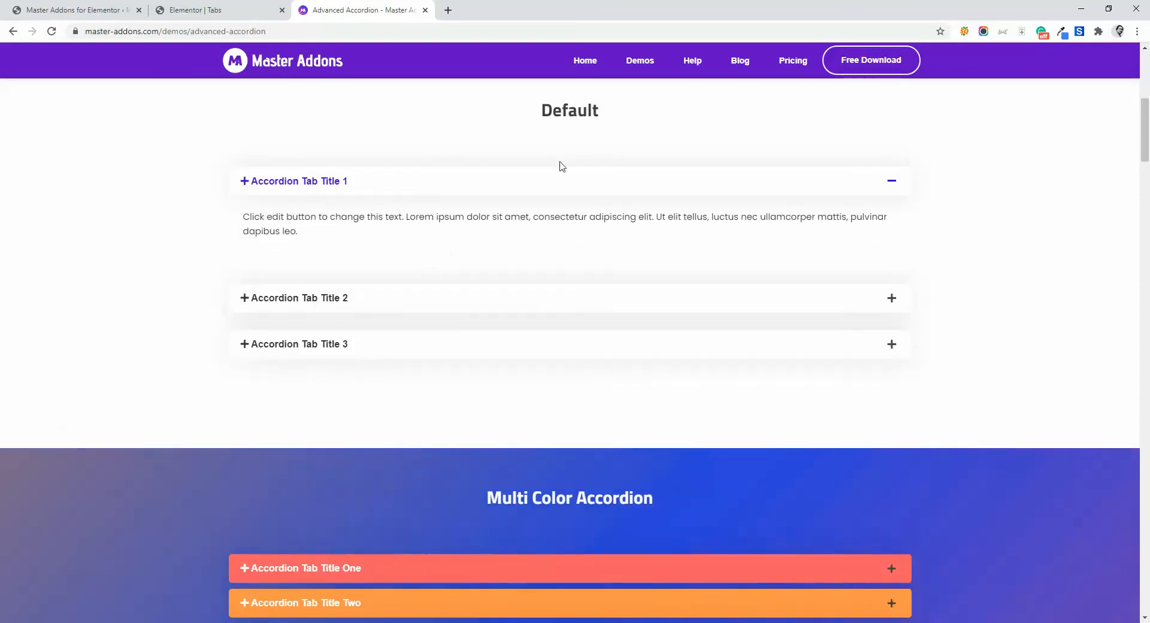
pyautogui.scroll(-3)
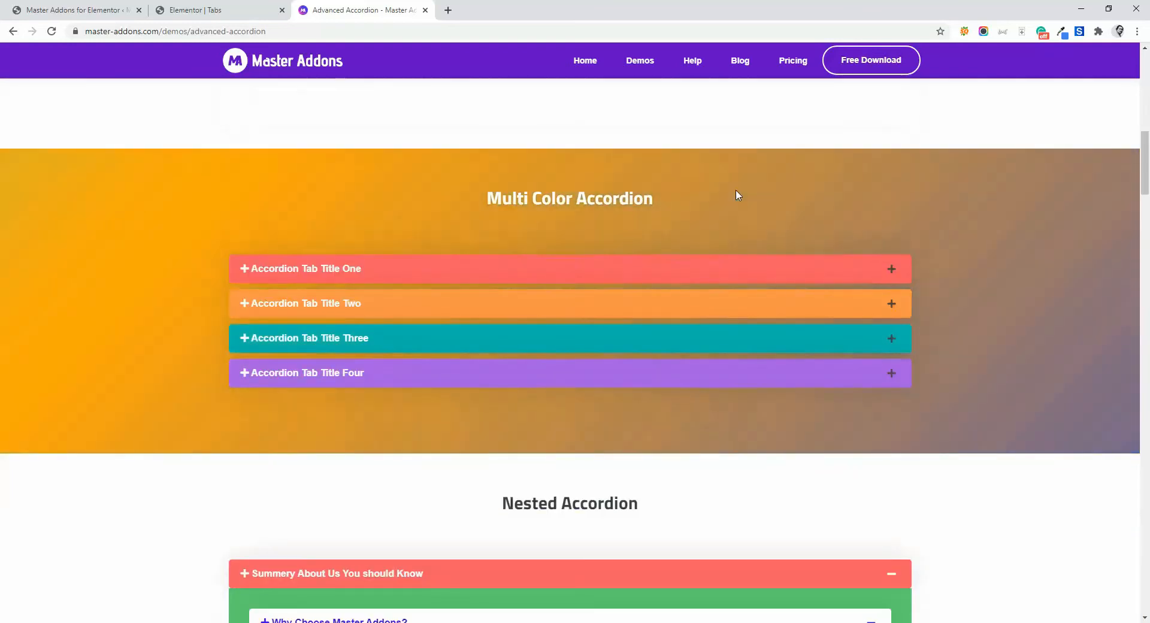
pyautogui.scroll(-3)
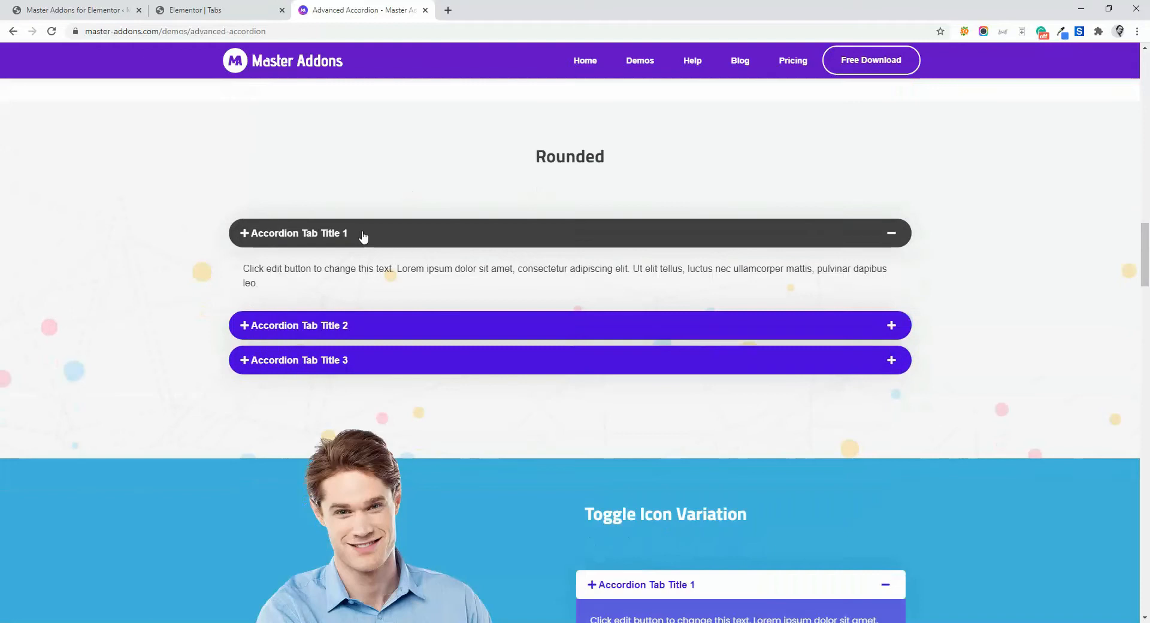
pyautogui.scroll(-3)
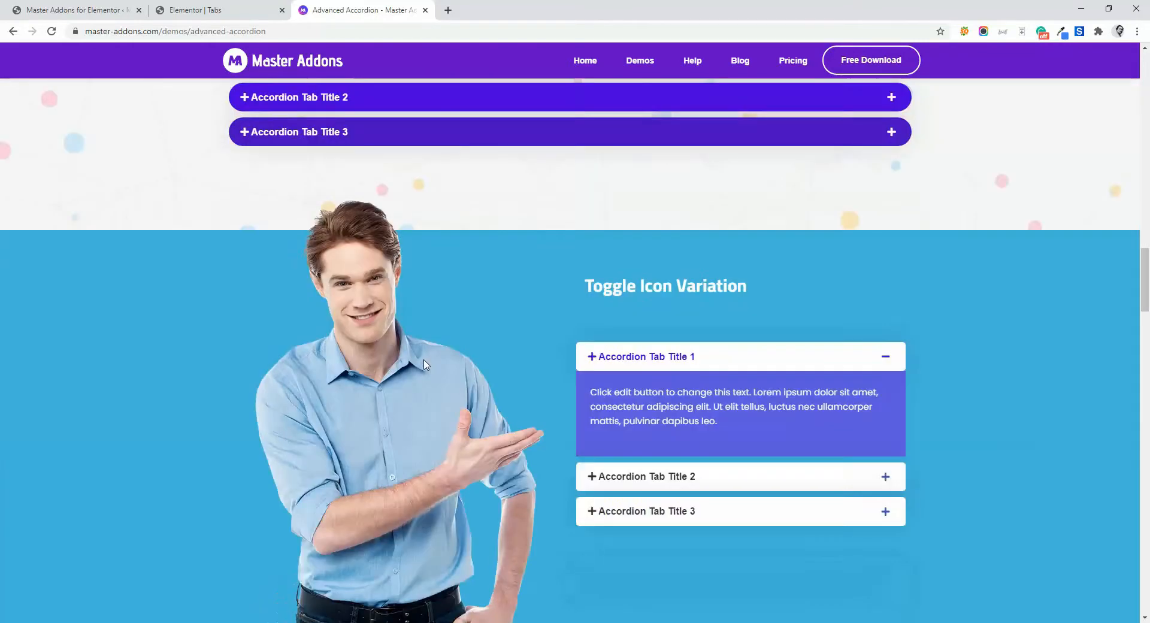
pyautogui.scroll(-3)
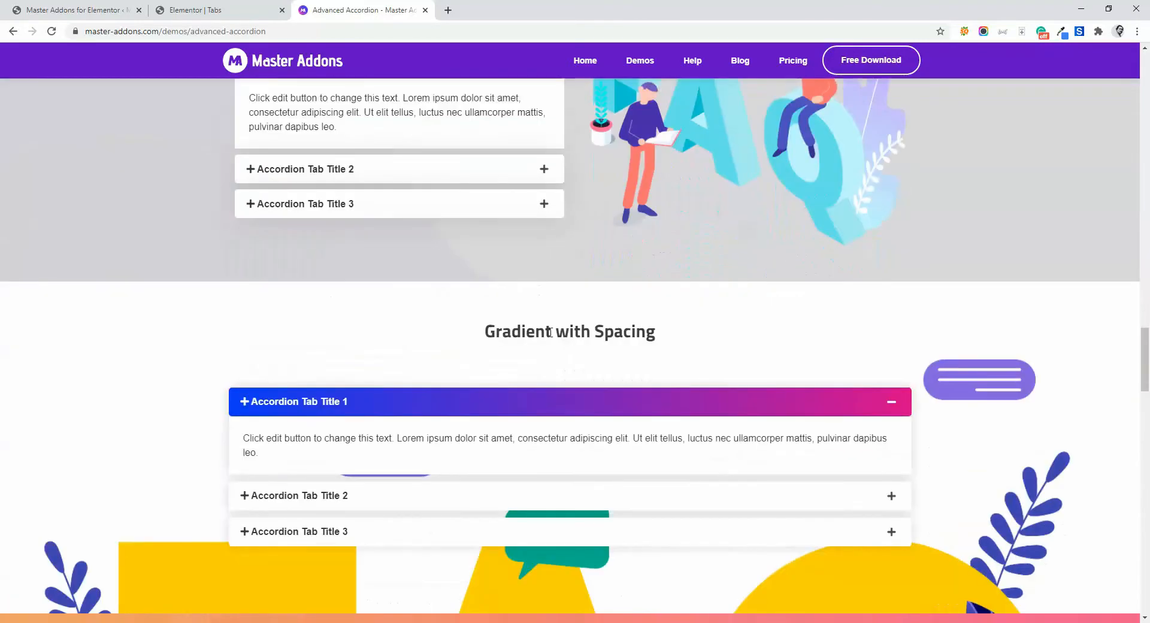
pyautogui.scroll(-3)
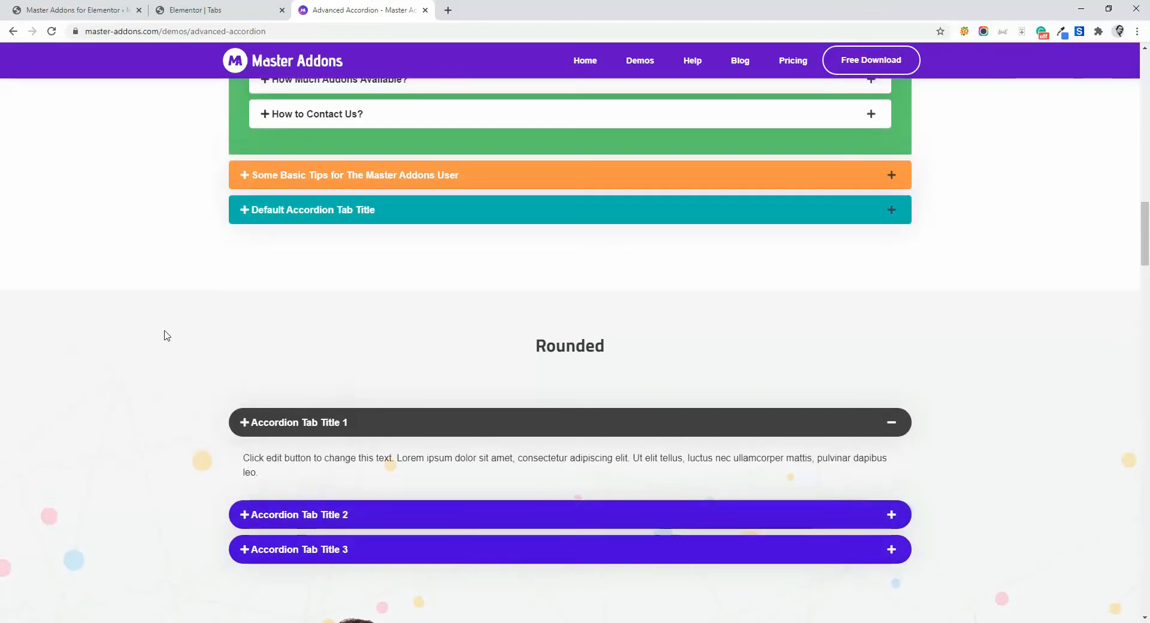
pyautogui.scroll(3)
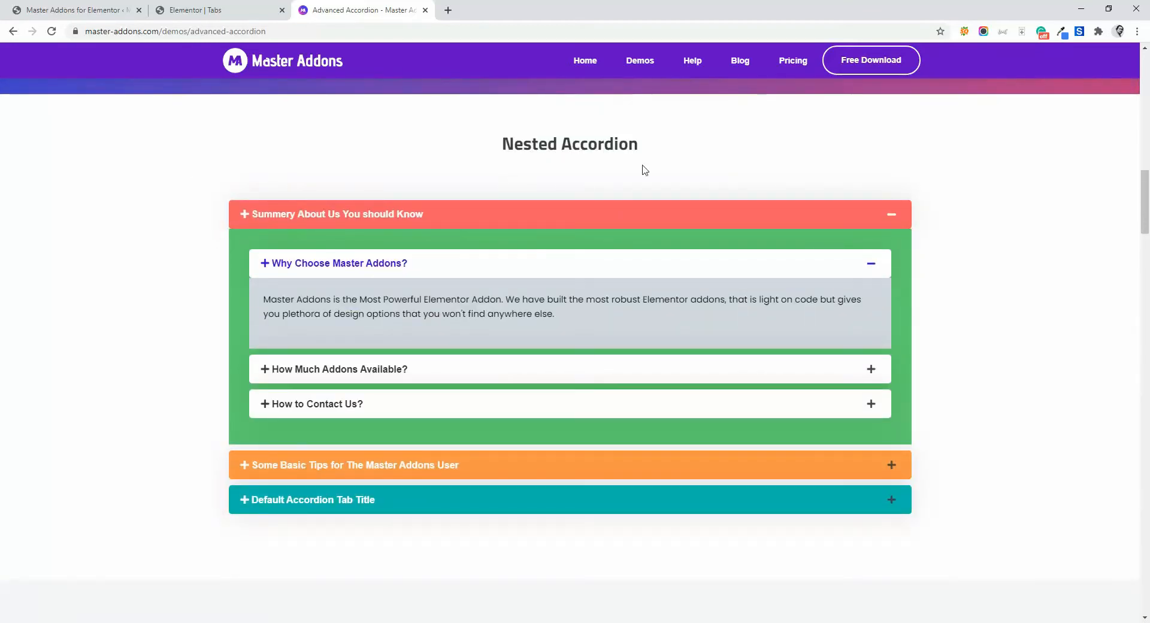
pyautogui.moveTo(617, 252)
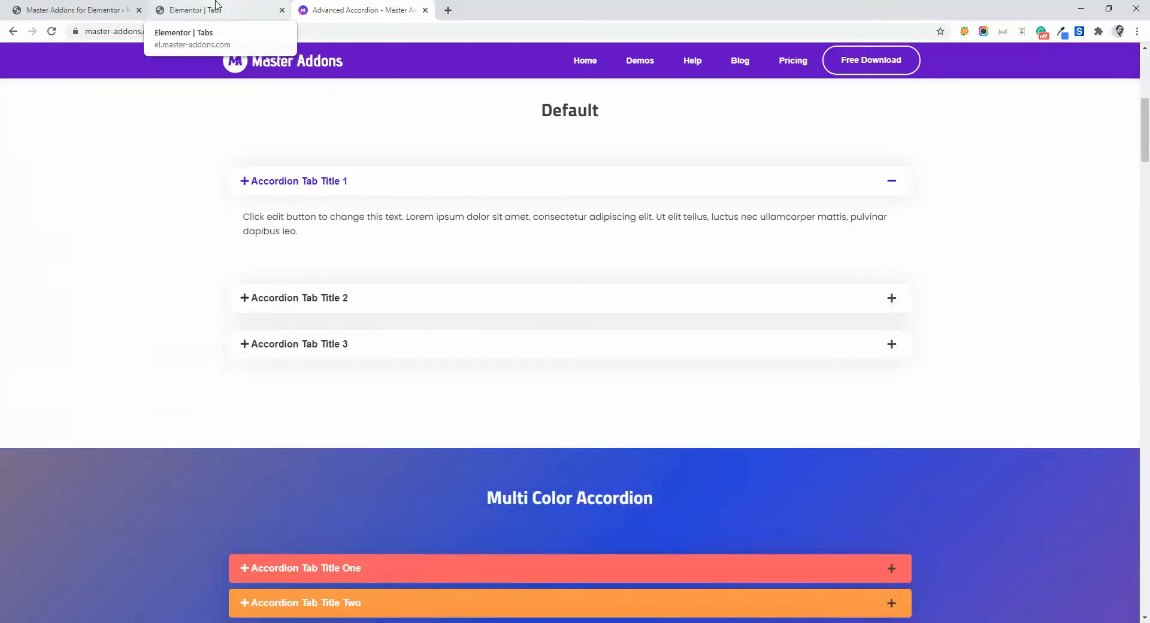
pyautogui.click(194, 10)
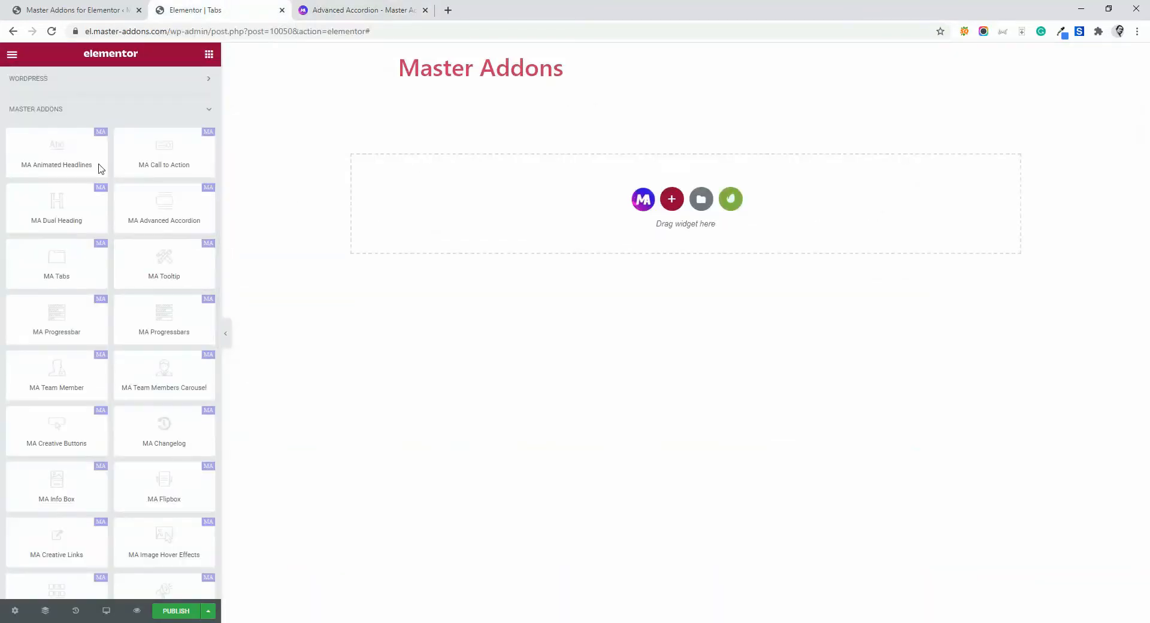
pyautogui.moveTo(164, 208)
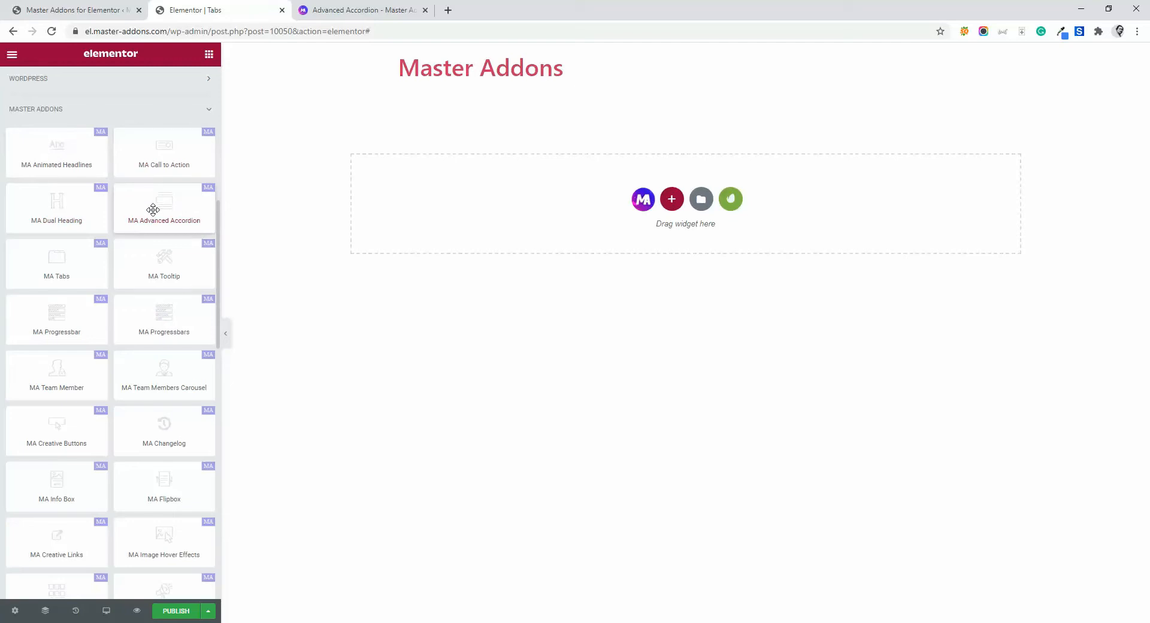
pyautogui.moveTo(544, 197)
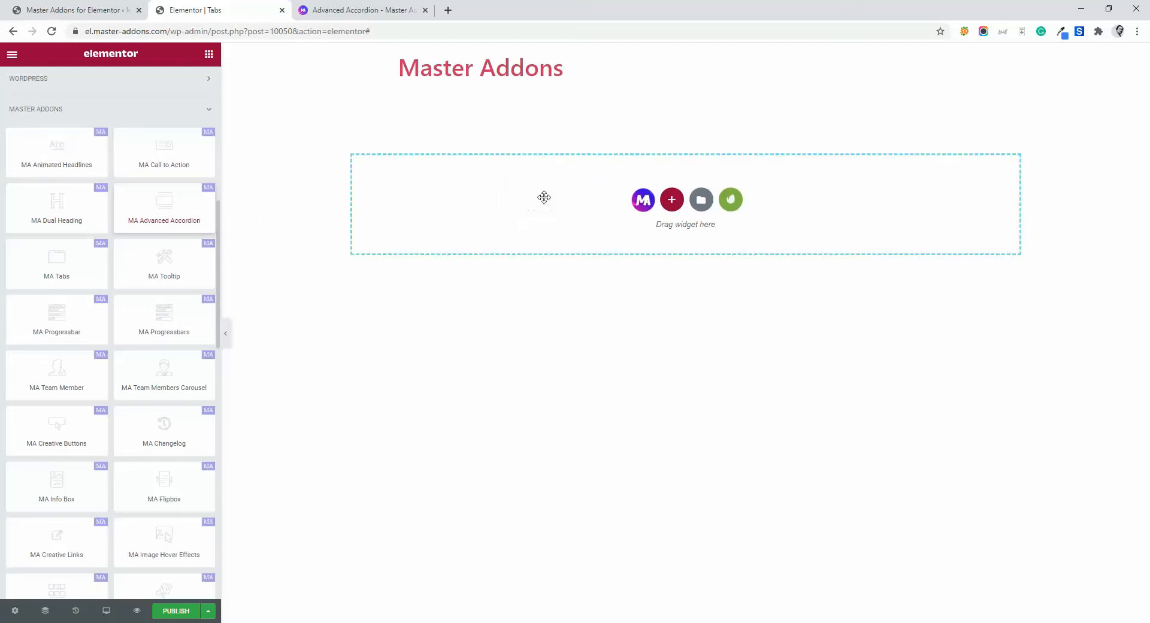
pyautogui.moveTo(164, 207); pyautogui.dragTo(685, 202)
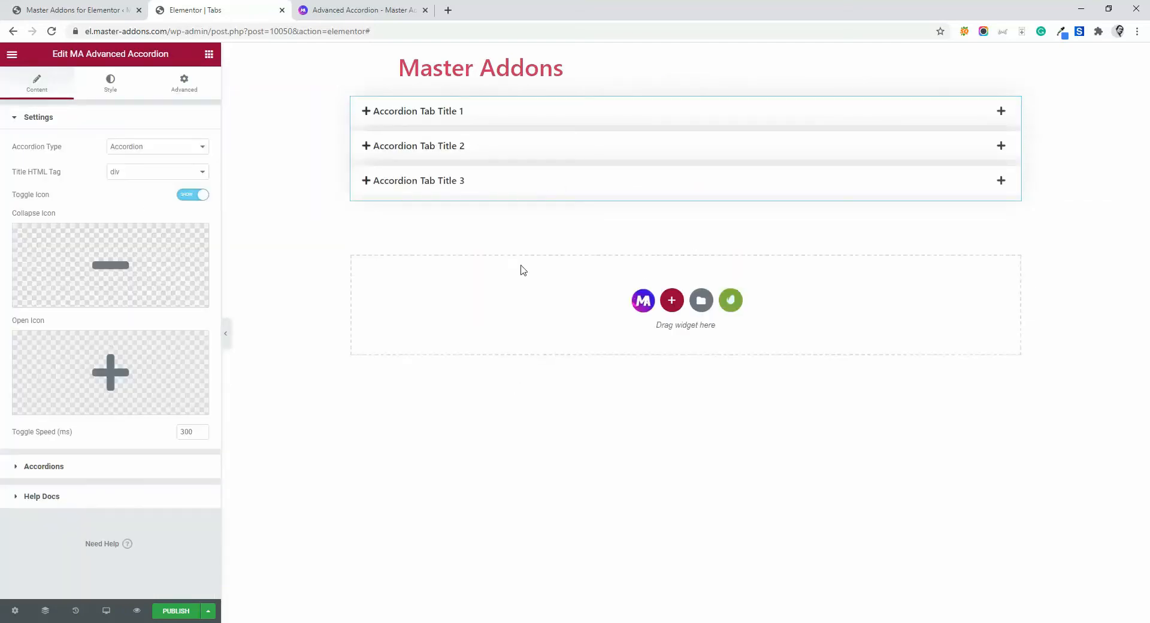
pyautogui.moveTo(349, 218)
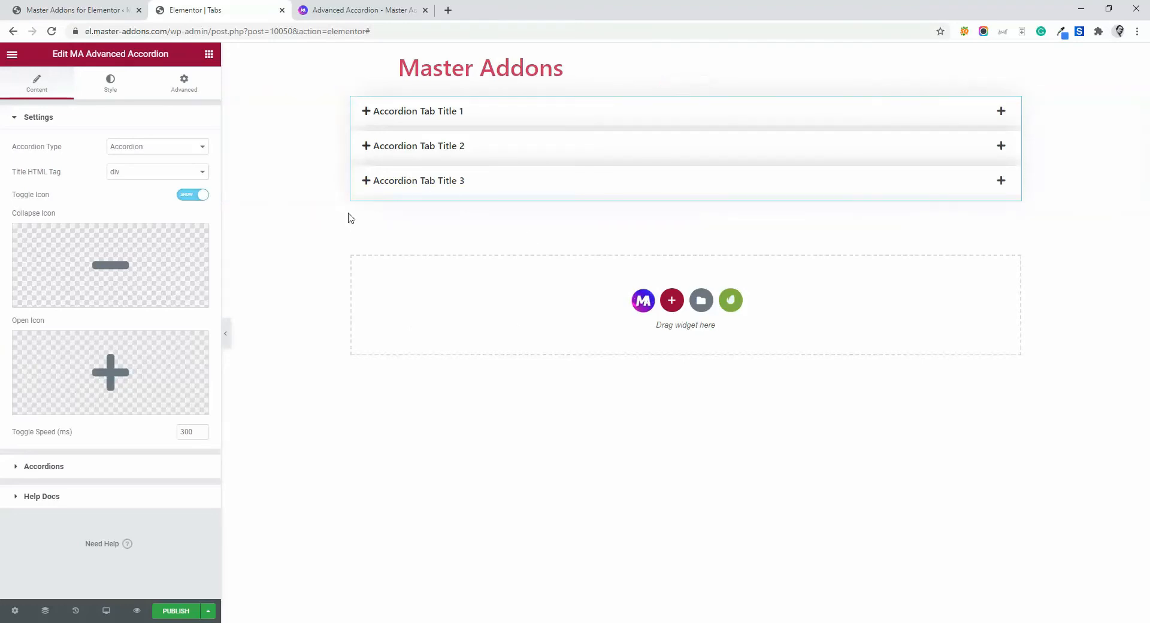
pyautogui.click(415, 111)
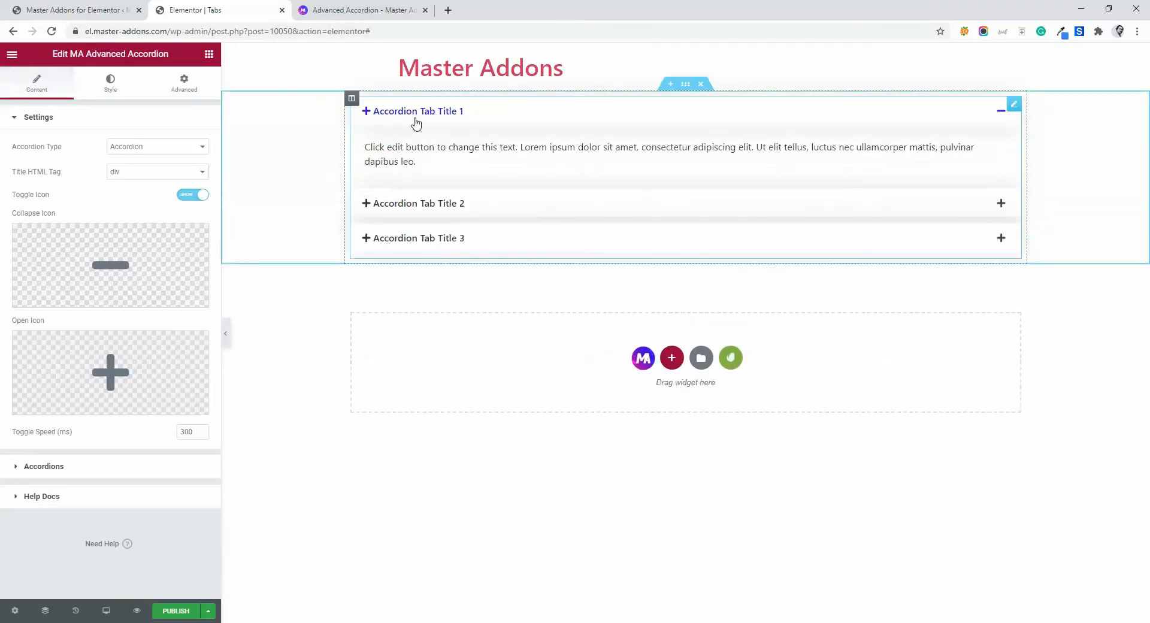
pyautogui.moveTo(417, 193)
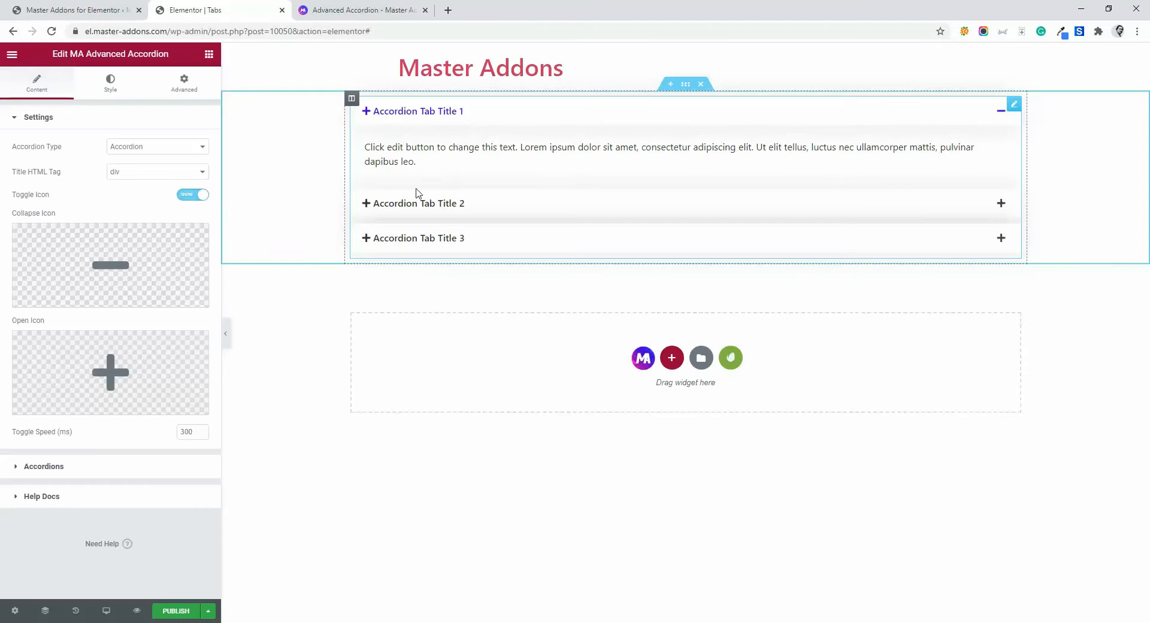
pyautogui.moveTo(436, 212)
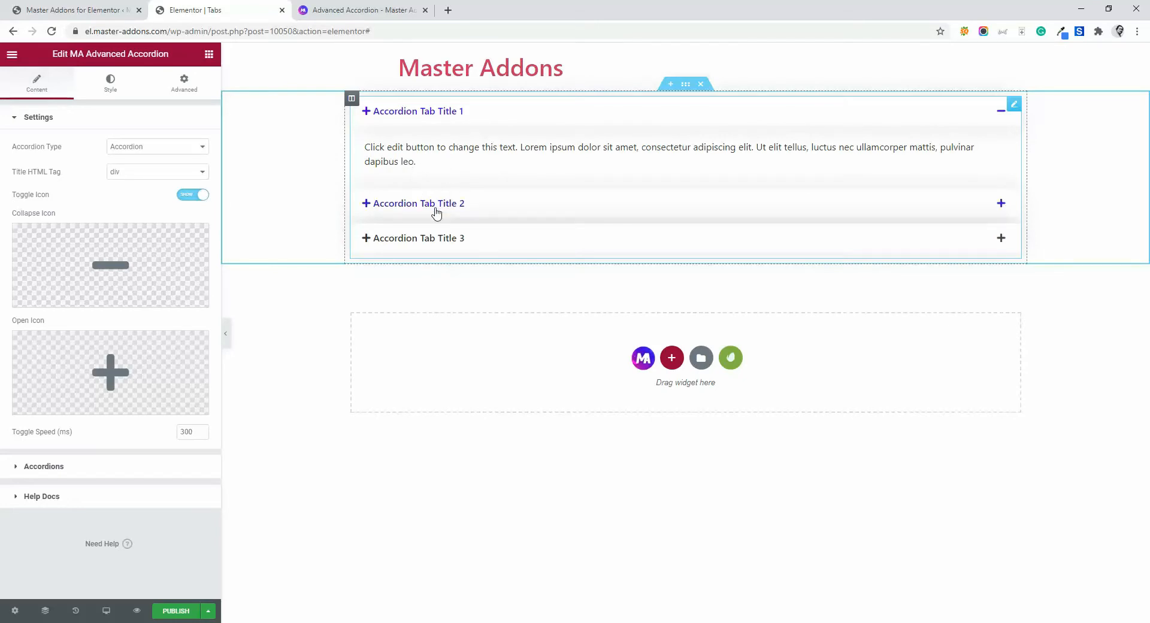
pyautogui.click(412, 203)
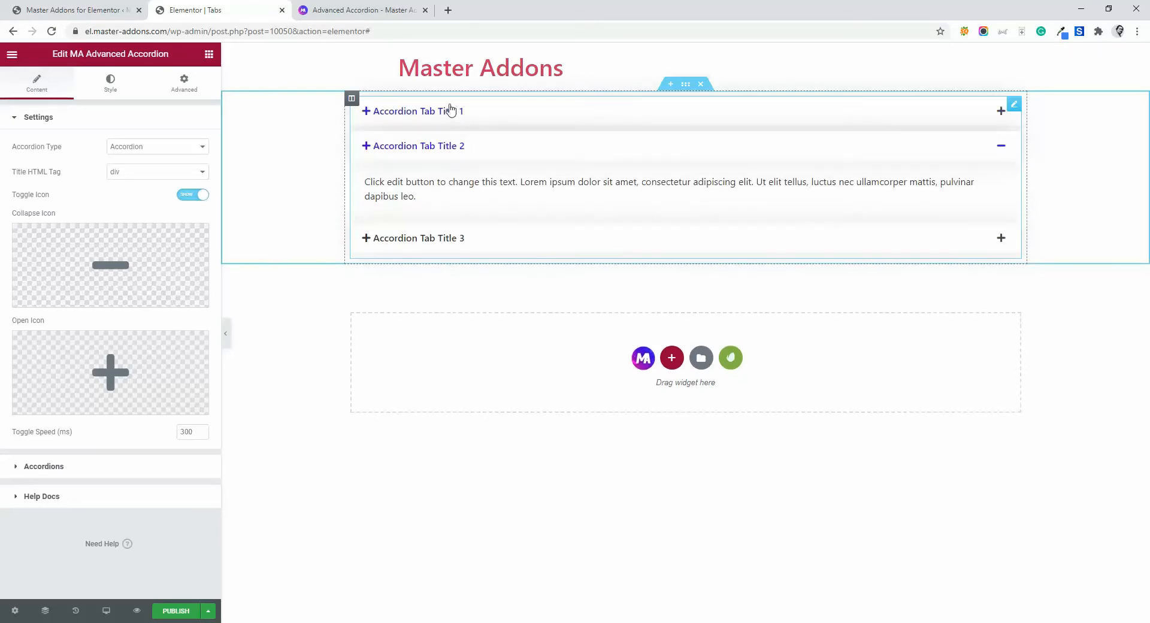
pyautogui.moveTo(488, 134)
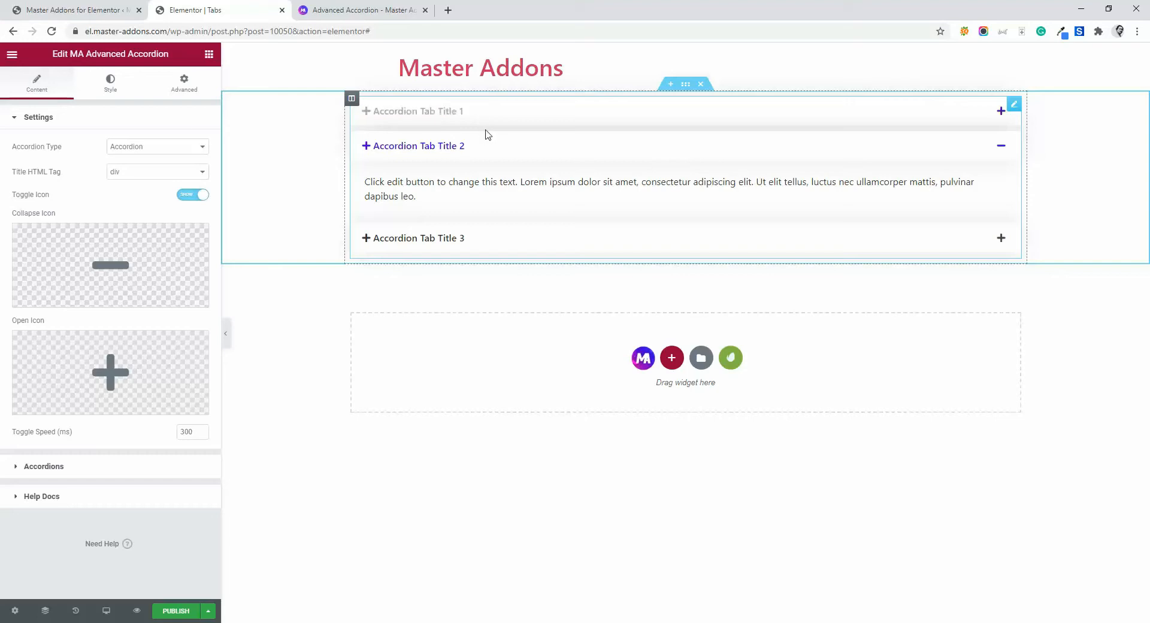
pyautogui.moveTo(436, 189)
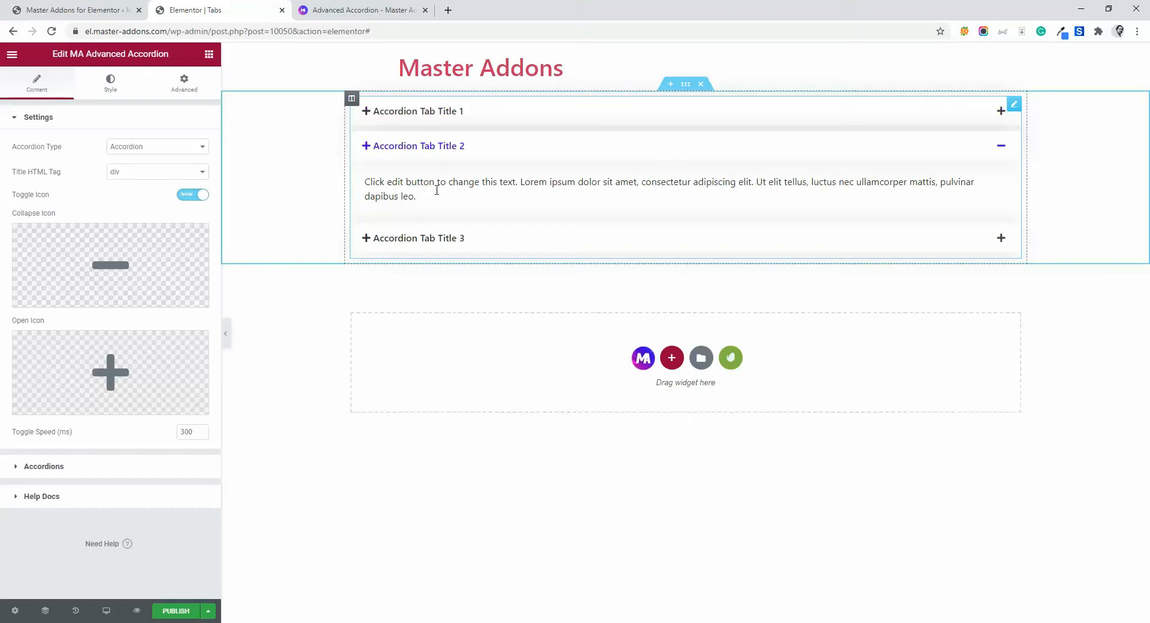
pyautogui.moveTo(452, 143)
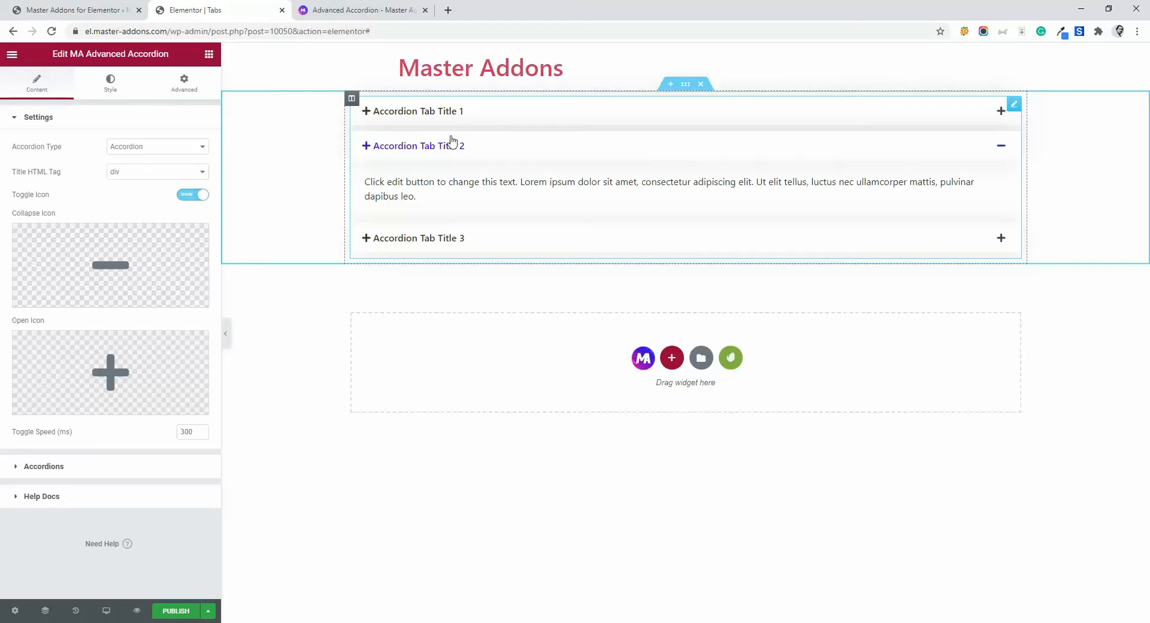
pyautogui.click(416, 111)
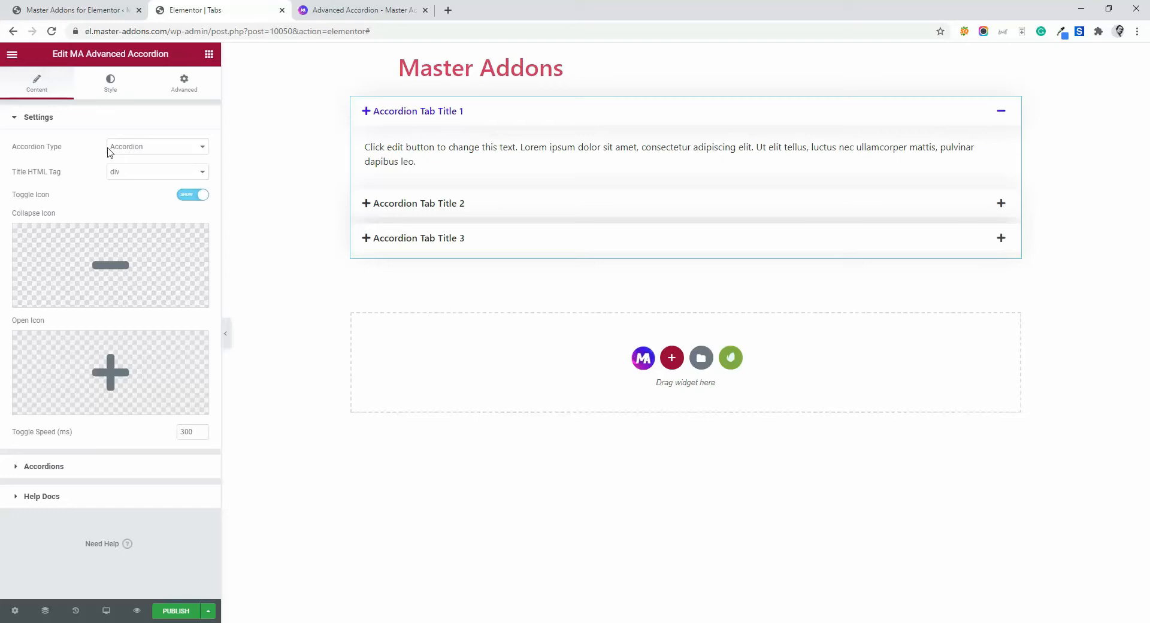
pyautogui.click(156, 146)
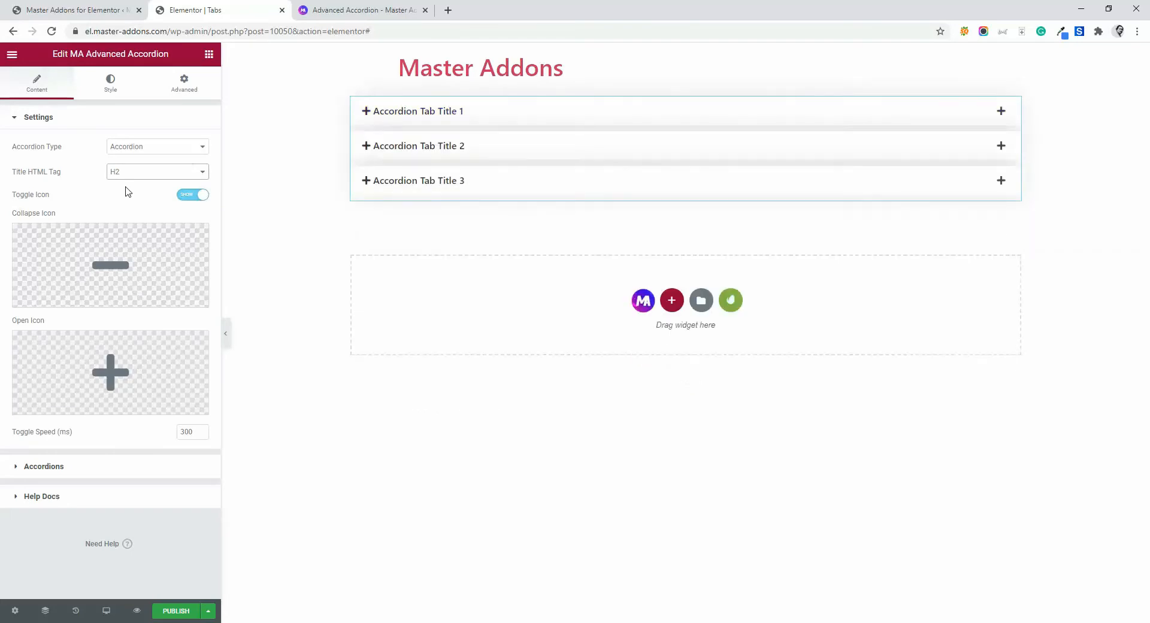
pyautogui.click(157, 171)
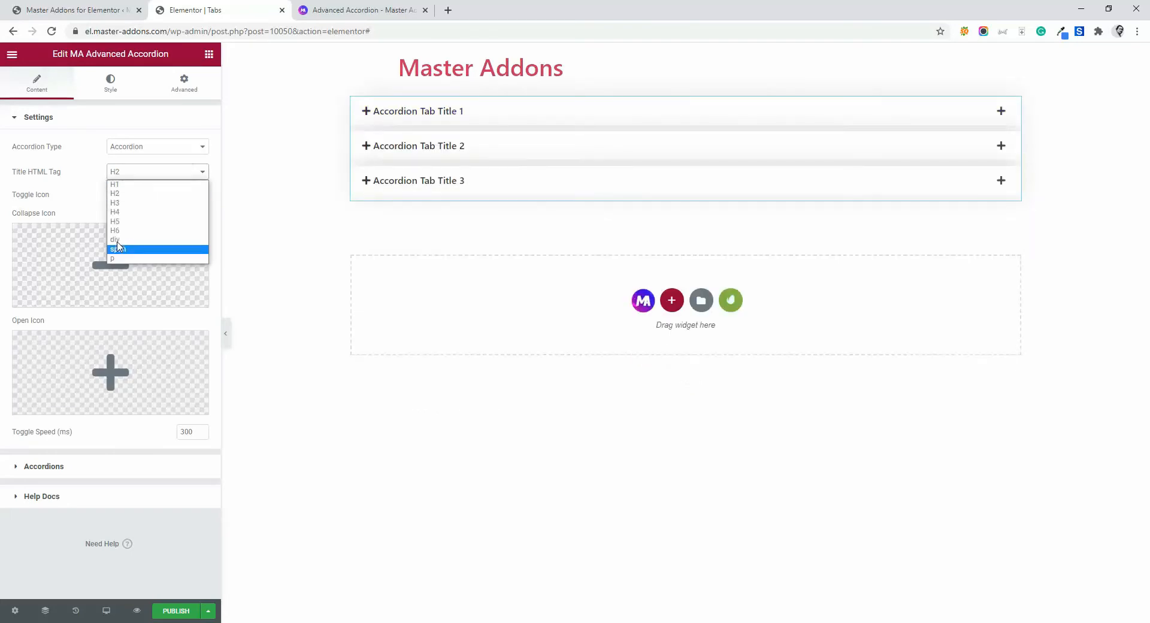
pyautogui.moveTo(114, 239)
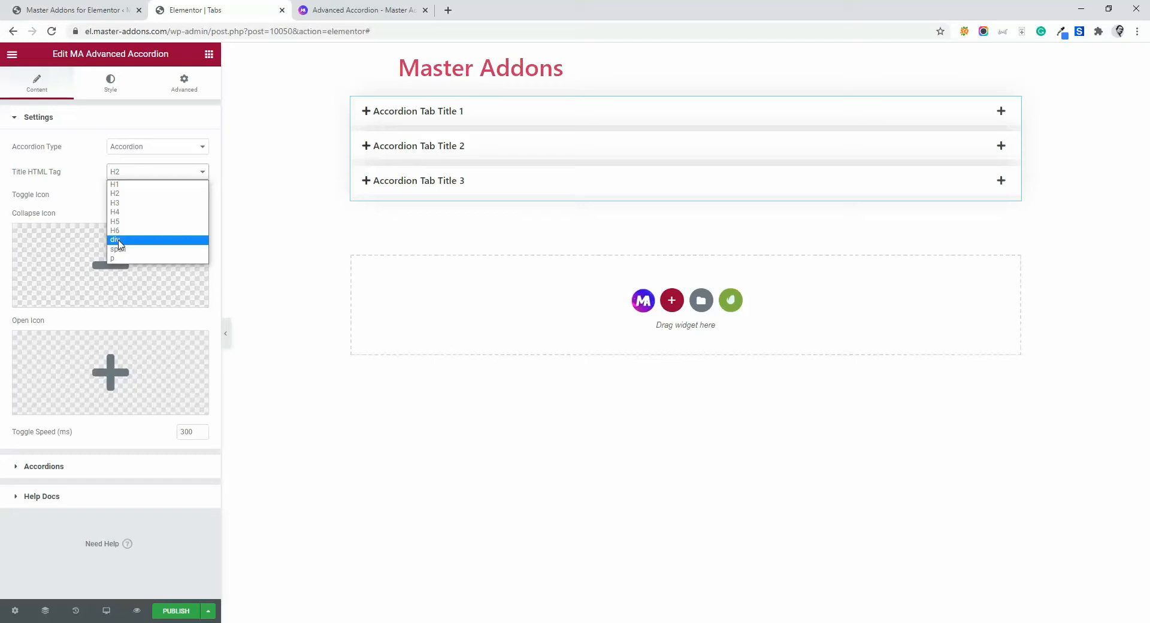
pyautogui.click(115, 241)
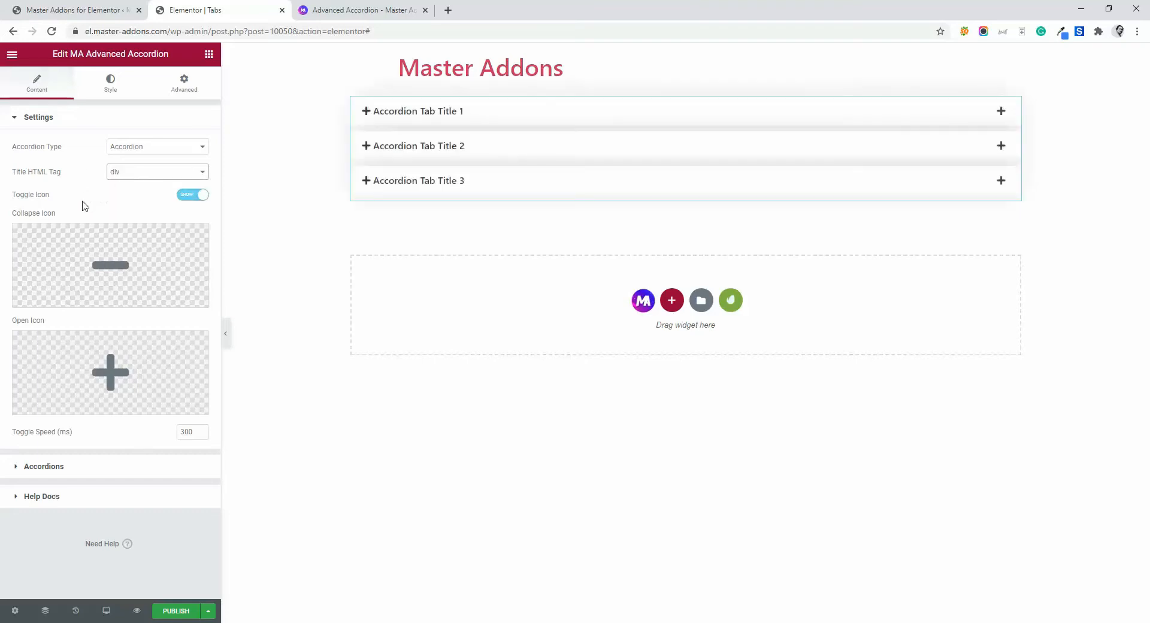
# Toggle the toggle icon off and on, then set the collapse icon to minus-circle
pyautogui.click(193, 195)
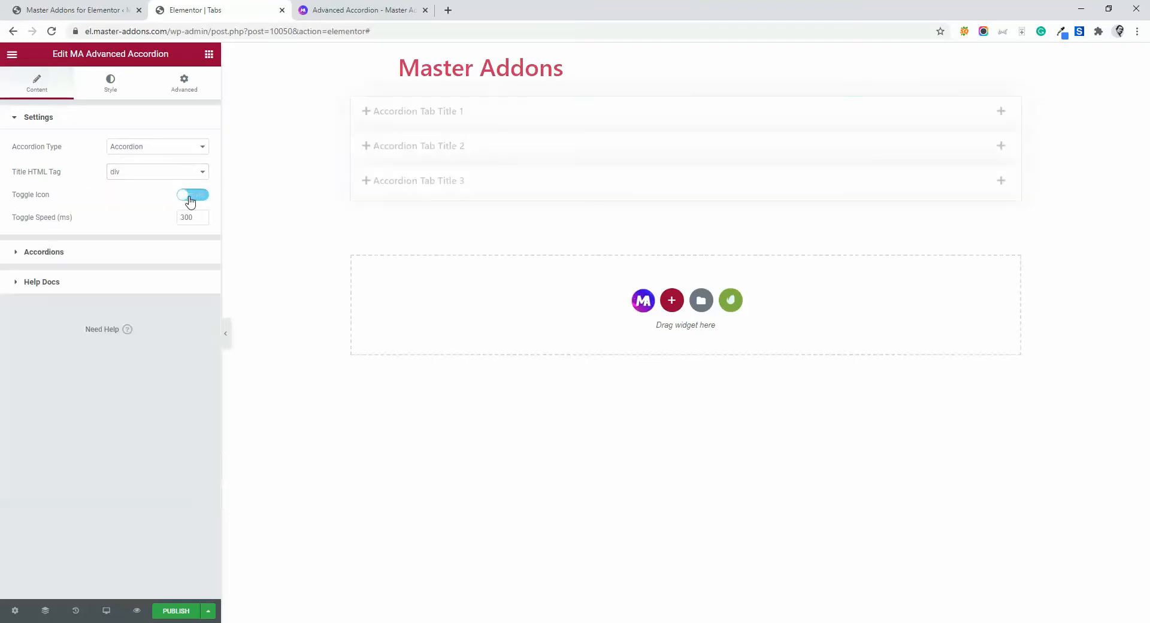
pyautogui.click(192, 196)
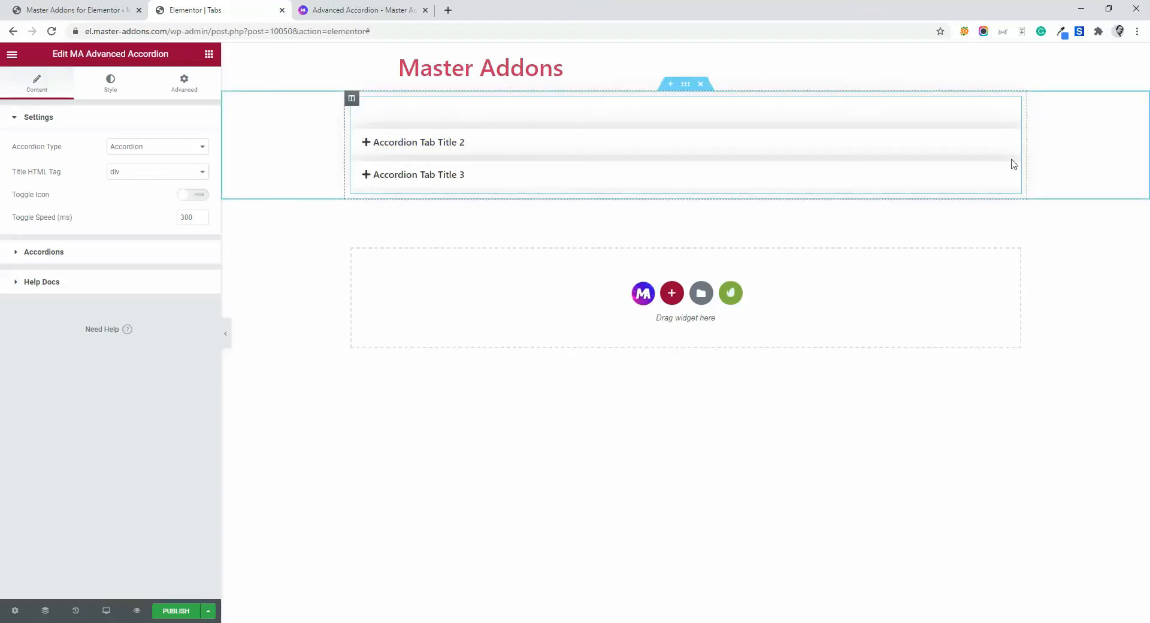
pyautogui.click(192, 194)
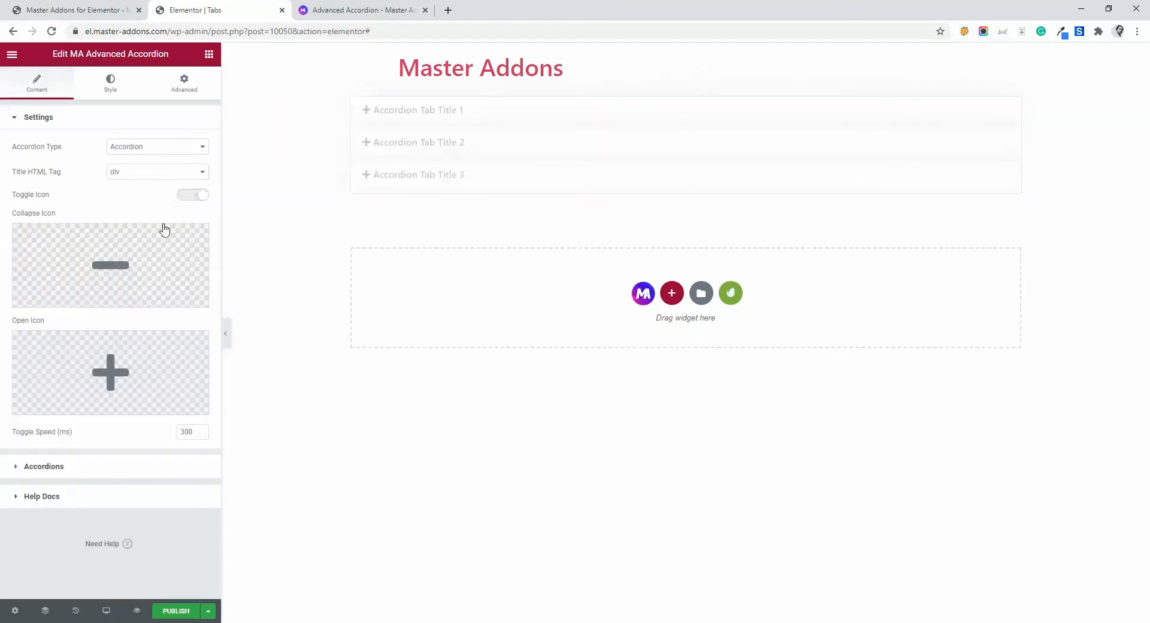
pyautogui.click(192, 194)
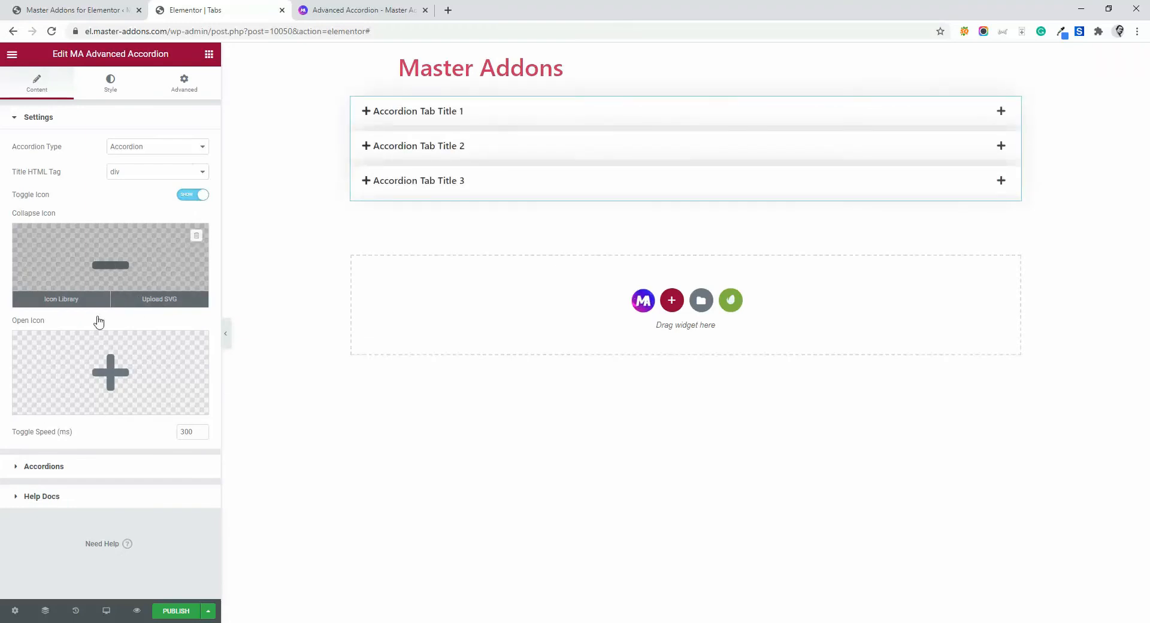
pyautogui.moveTo(86, 253)
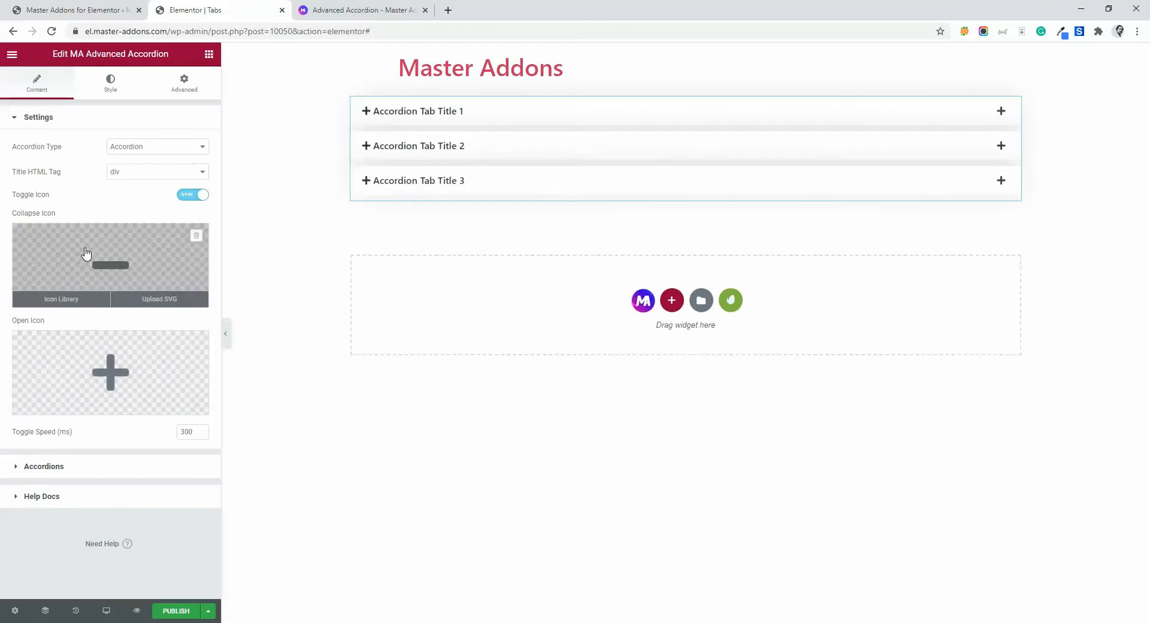
pyautogui.click(61, 299)
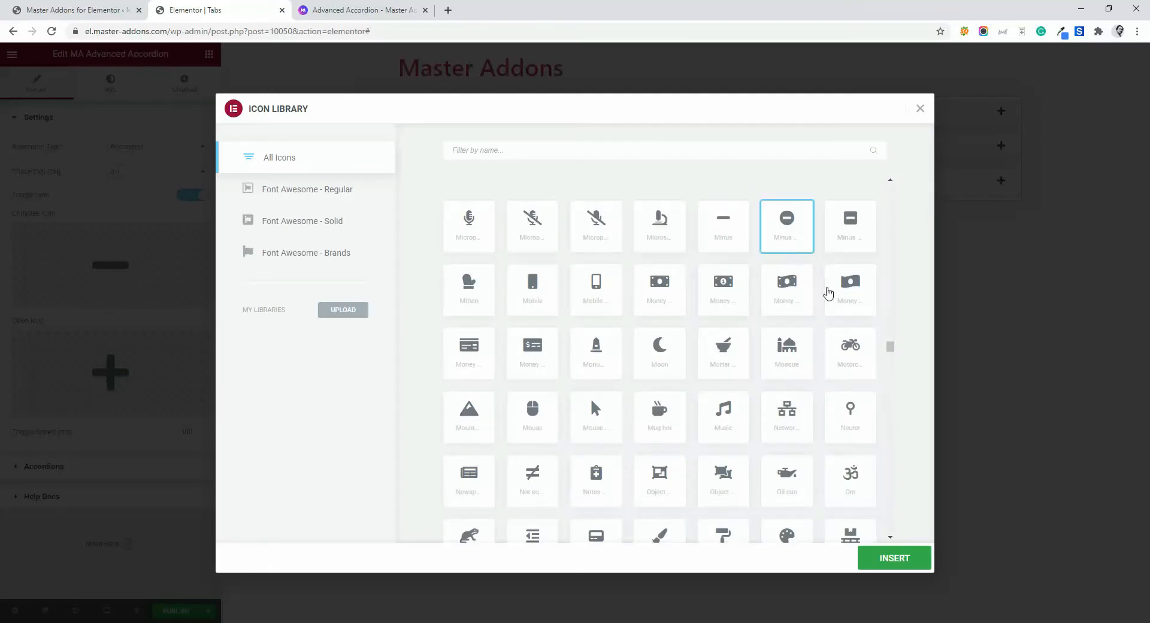
pyautogui.click(893, 558)
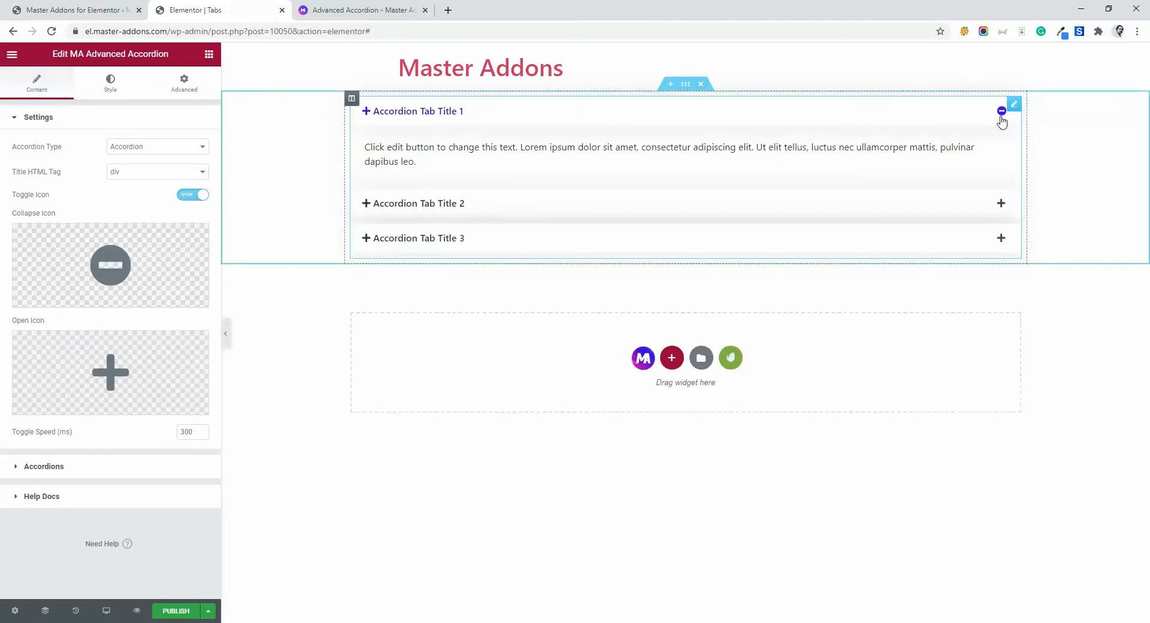
pyautogui.moveTo(999, 119)
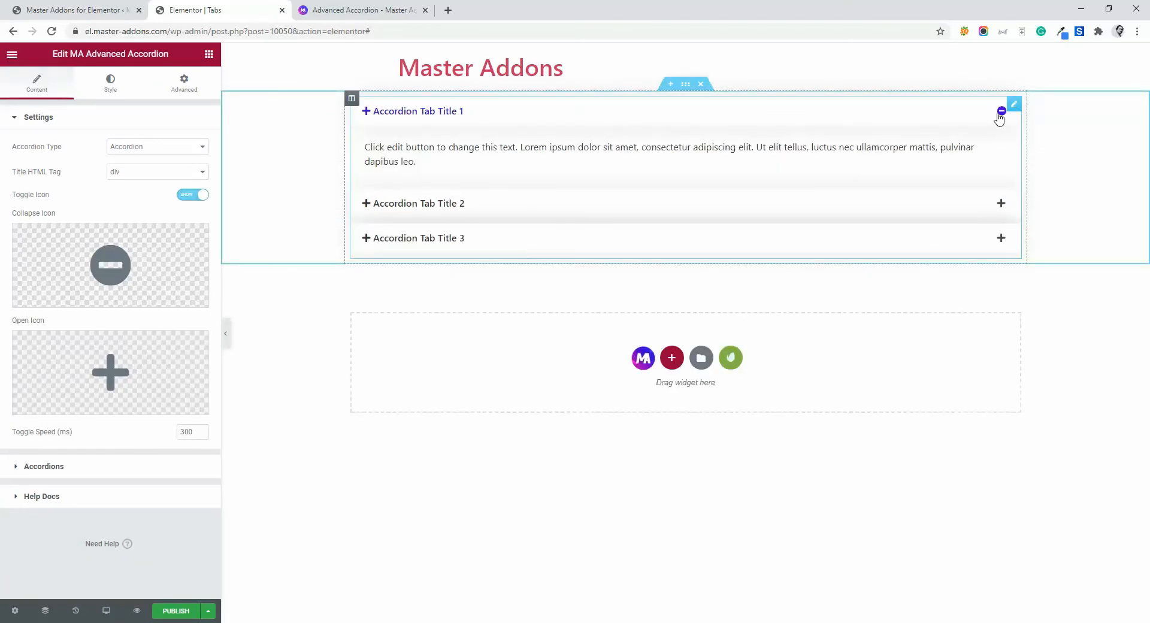
pyautogui.click(1000, 110)
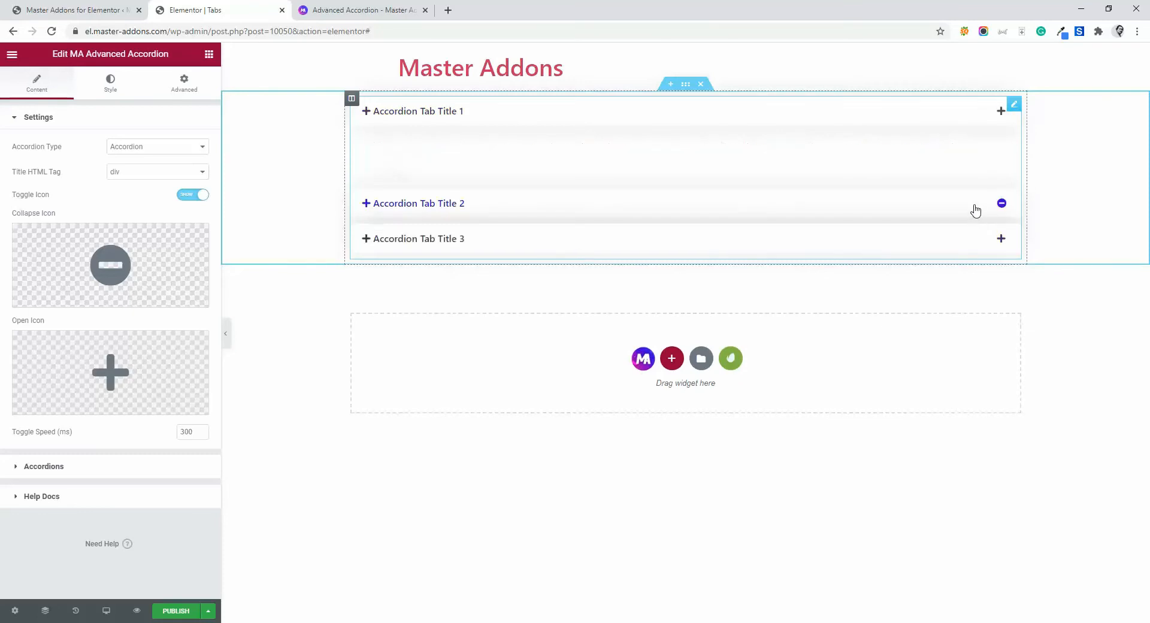
pyautogui.click(417, 203)
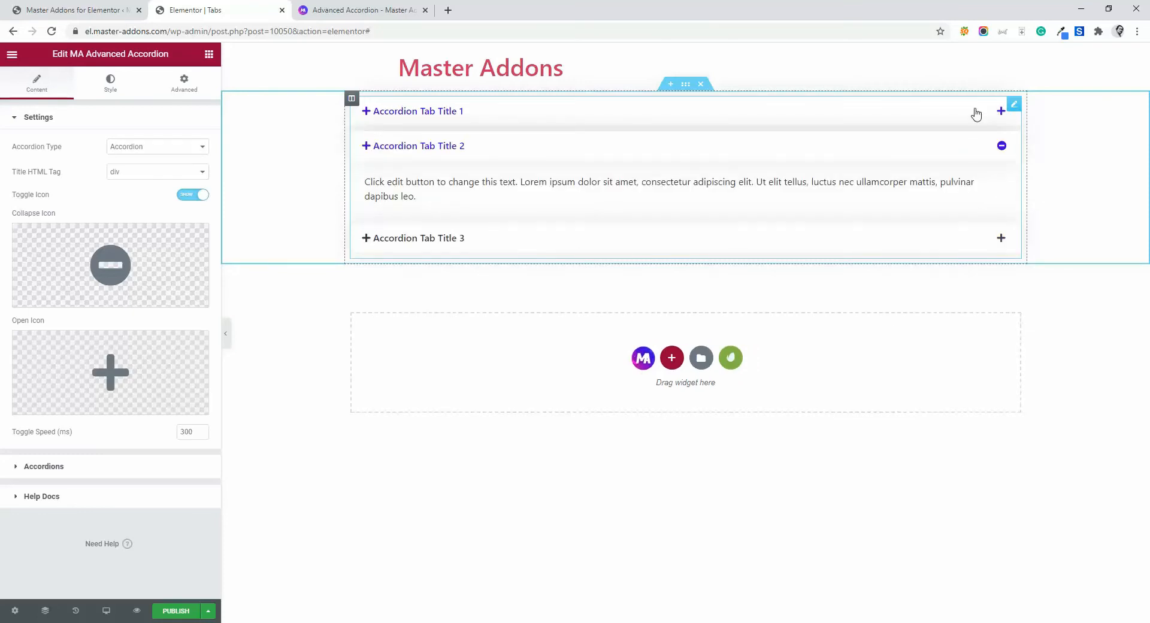
pyautogui.click(416, 111)
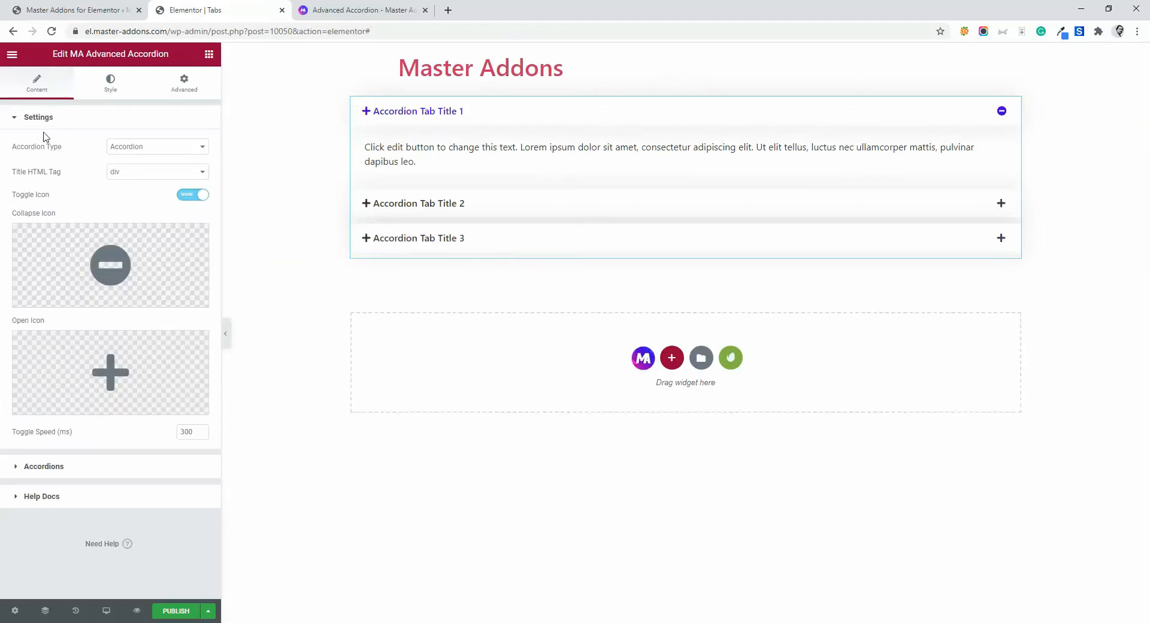
pyautogui.moveTo(183, 469)
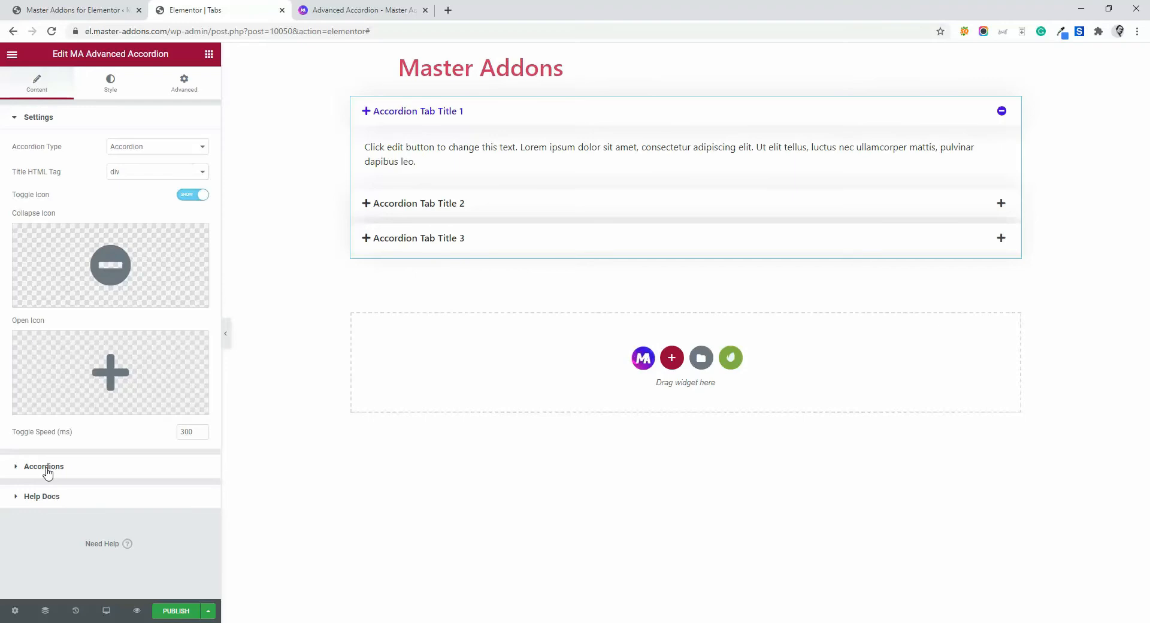
# Try duplicating an item, then add a fourth accordion item named 'Accordion Title'
pyautogui.click(43, 466)
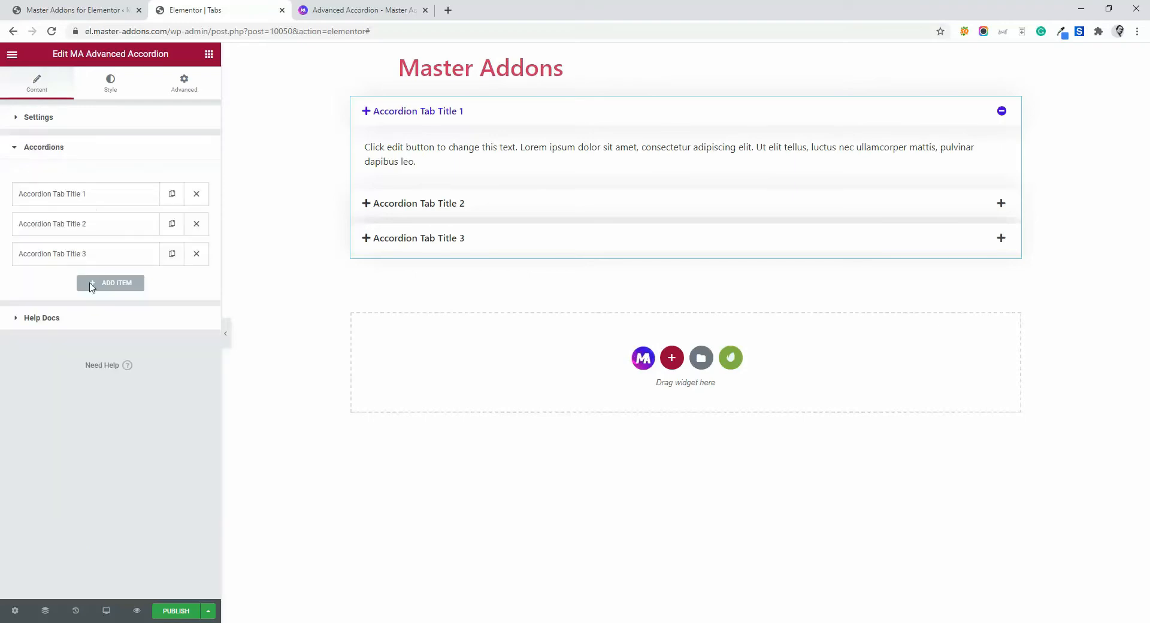
pyautogui.moveTo(111, 287)
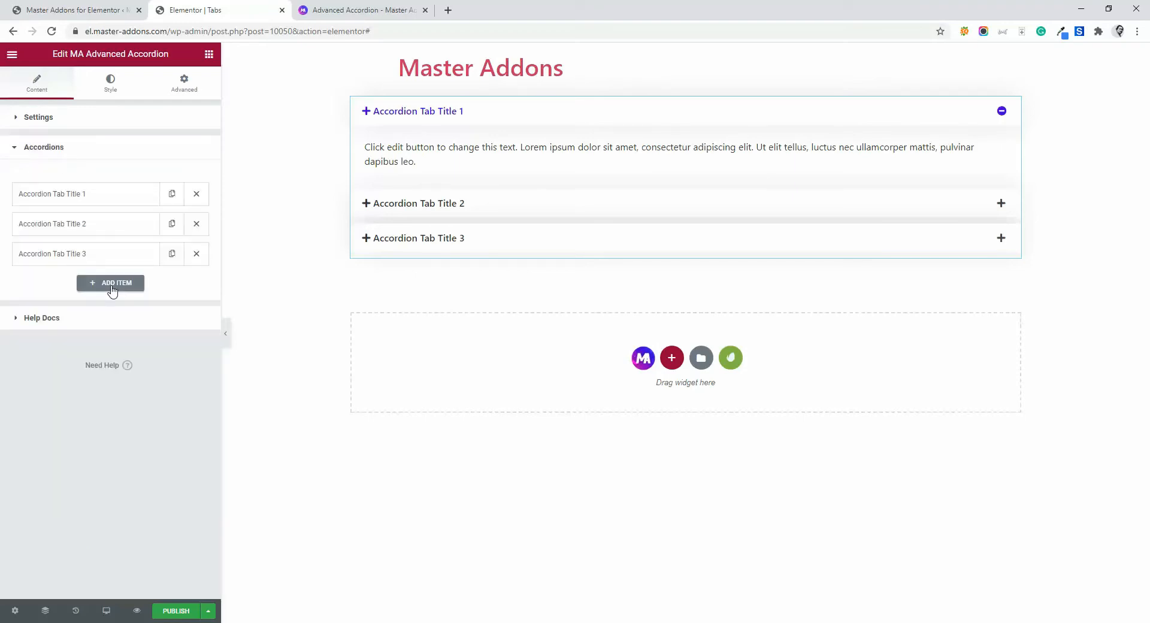
pyautogui.moveTo(172, 253)
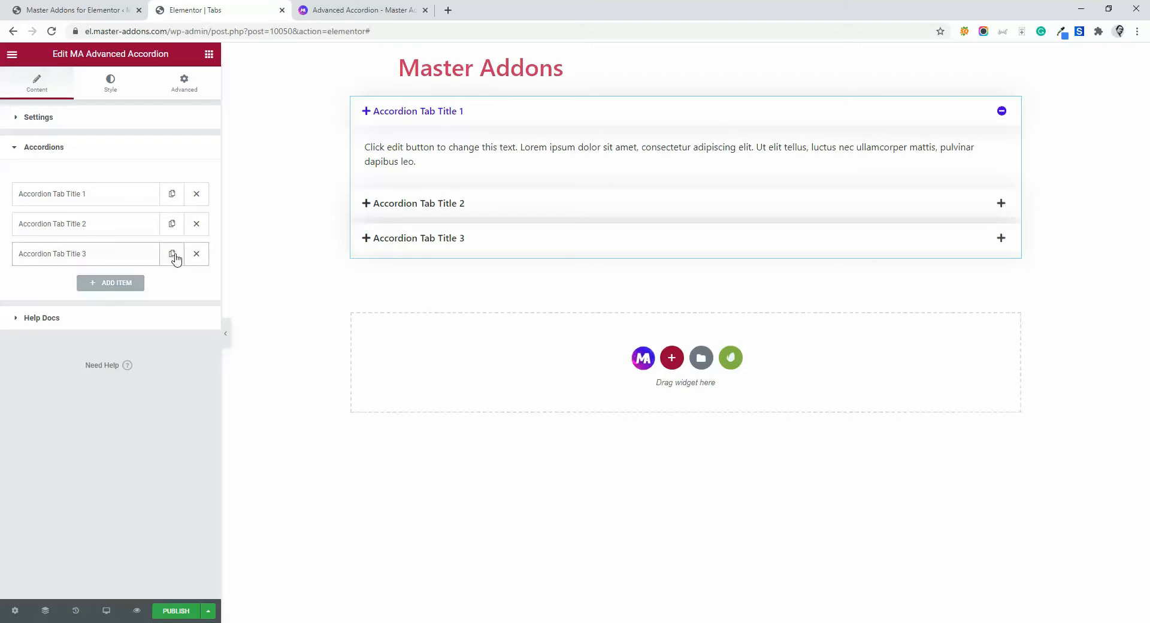
pyautogui.click(172, 254)
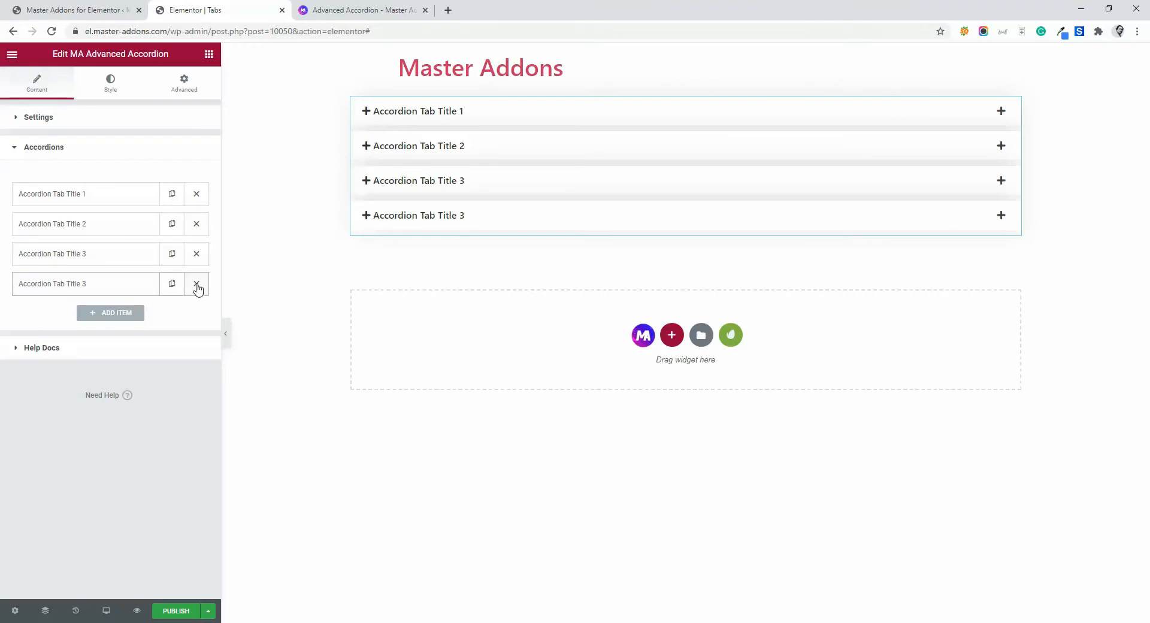
pyautogui.click(196, 283)
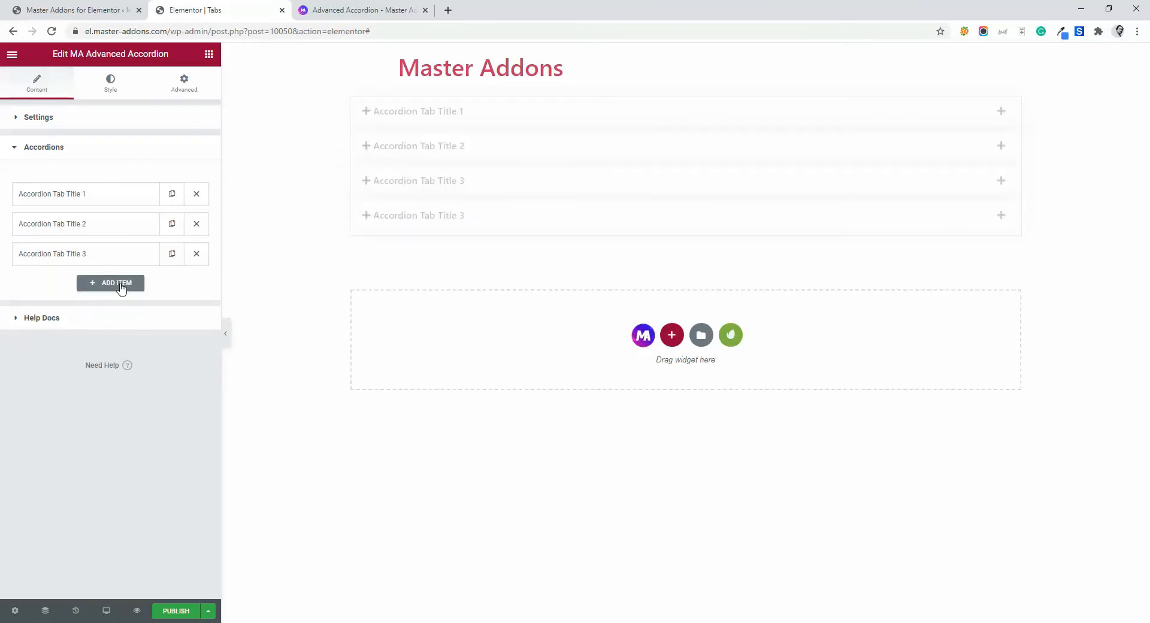
pyautogui.click(110, 283)
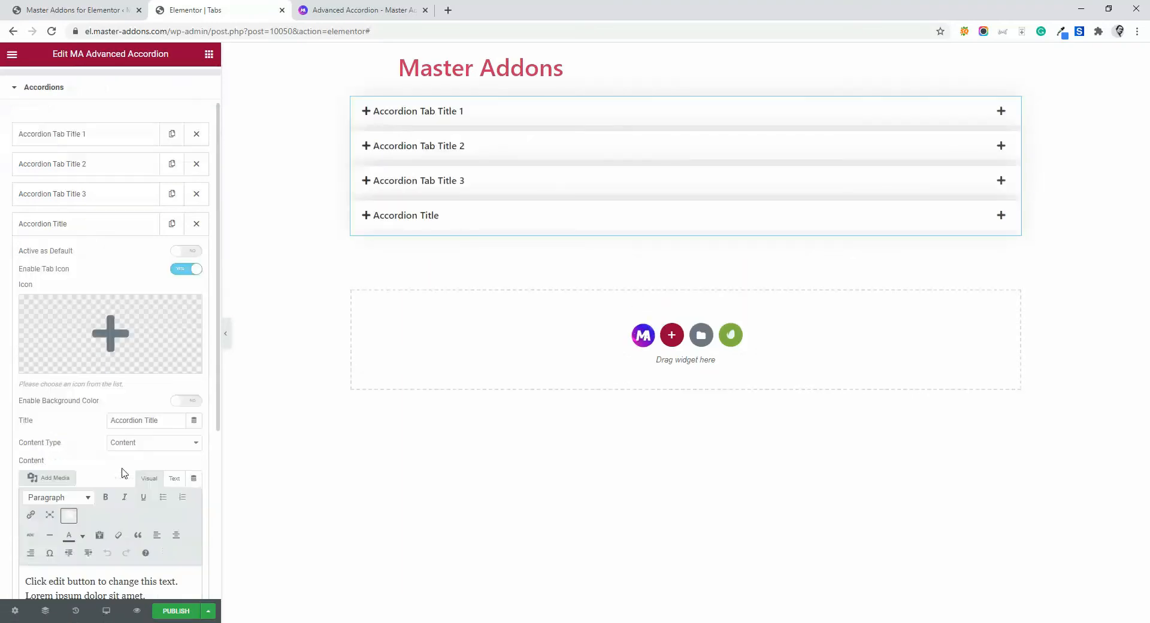
pyautogui.scroll(-3)
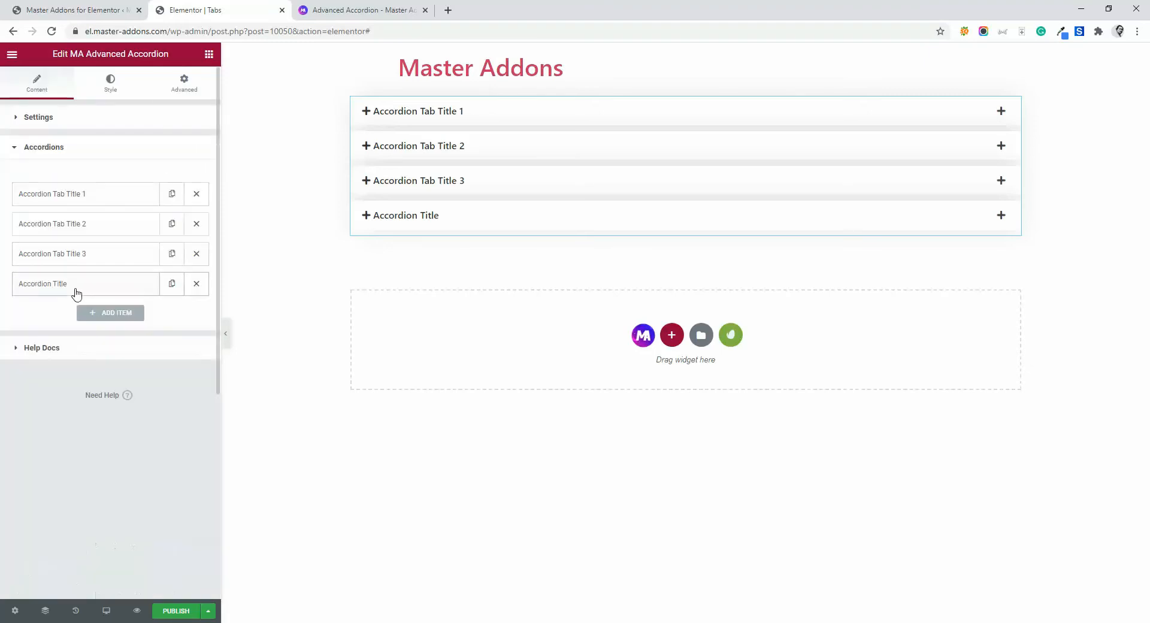
pyautogui.moveTo(73, 198)
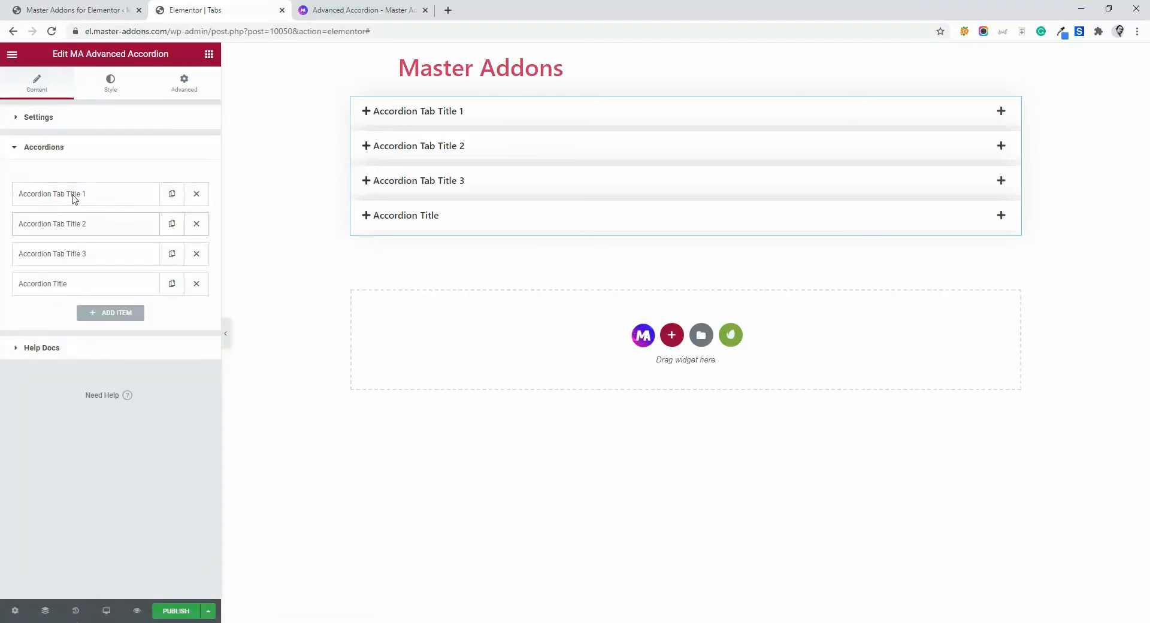
# Turn on Active as Default for Accordion Tab Title 1 and verify it in the preview
pyautogui.click(53, 193)
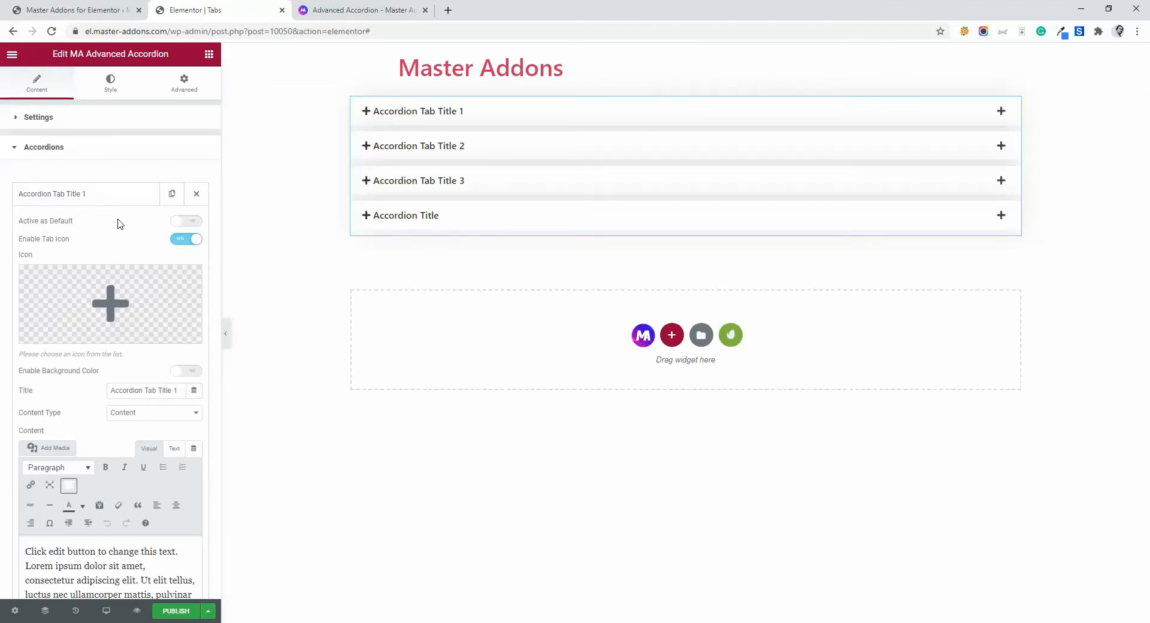
pyautogui.moveTo(79, 234)
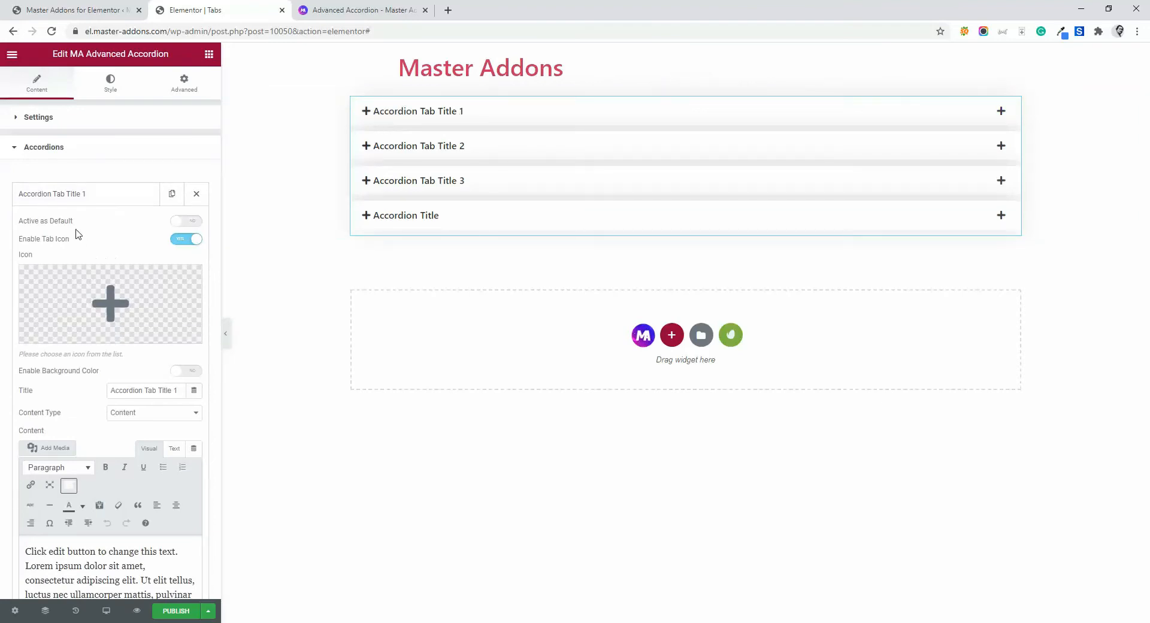
pyautogui.moveTo(138, 236)
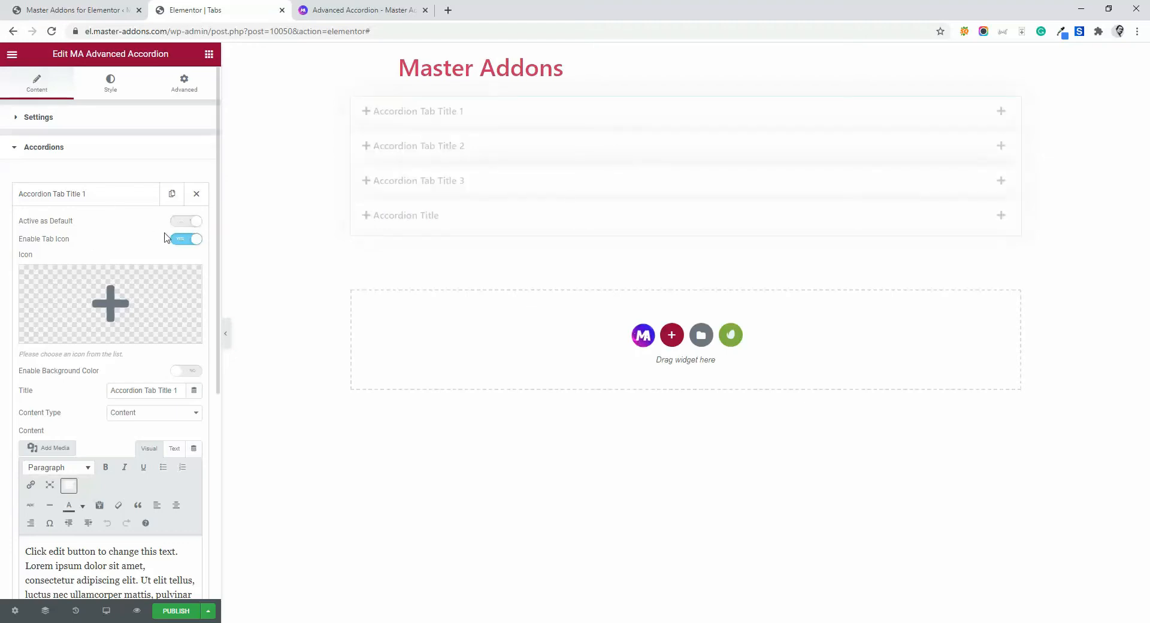
pyautogui.click(186, 221)
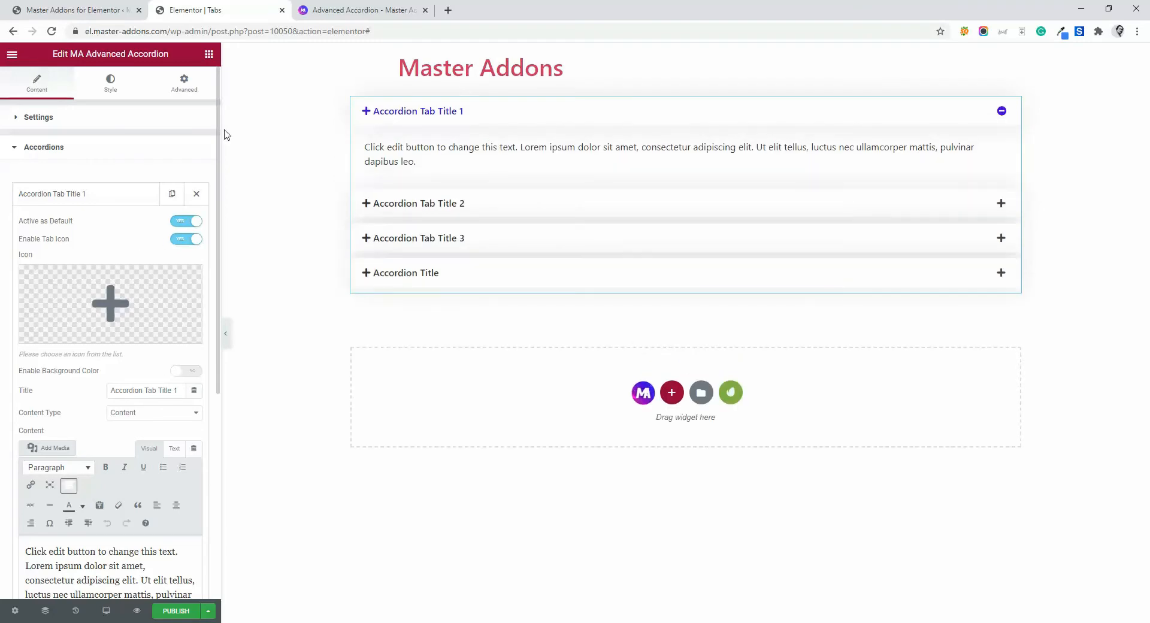
pyautogui.moveTo(570, 207)
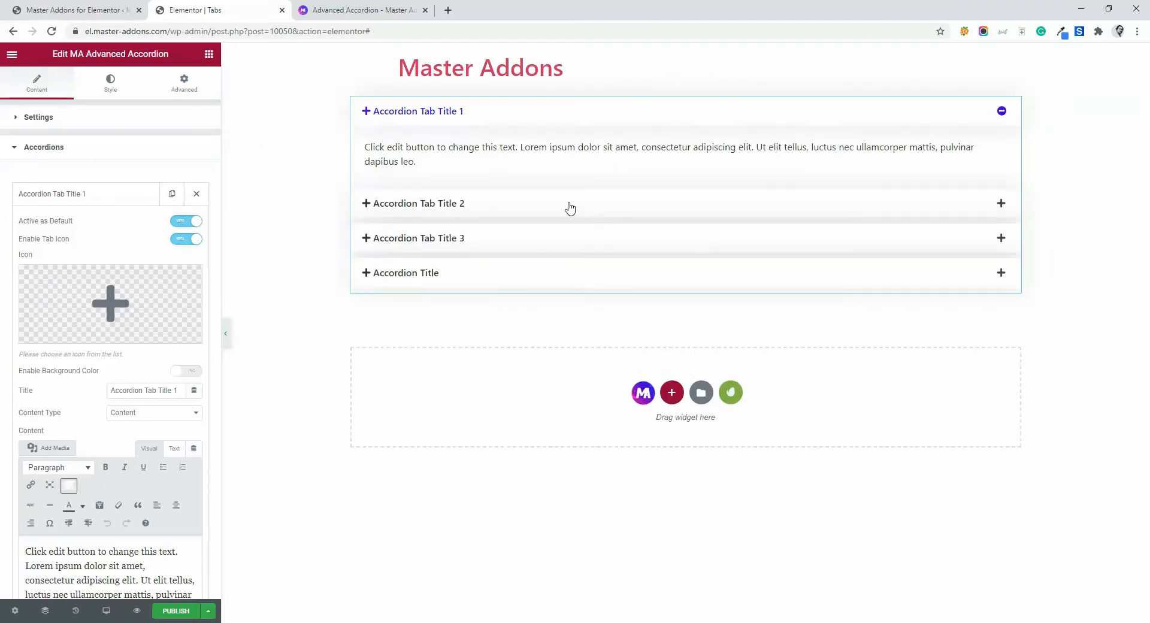
pyautogui.click(417, 203)
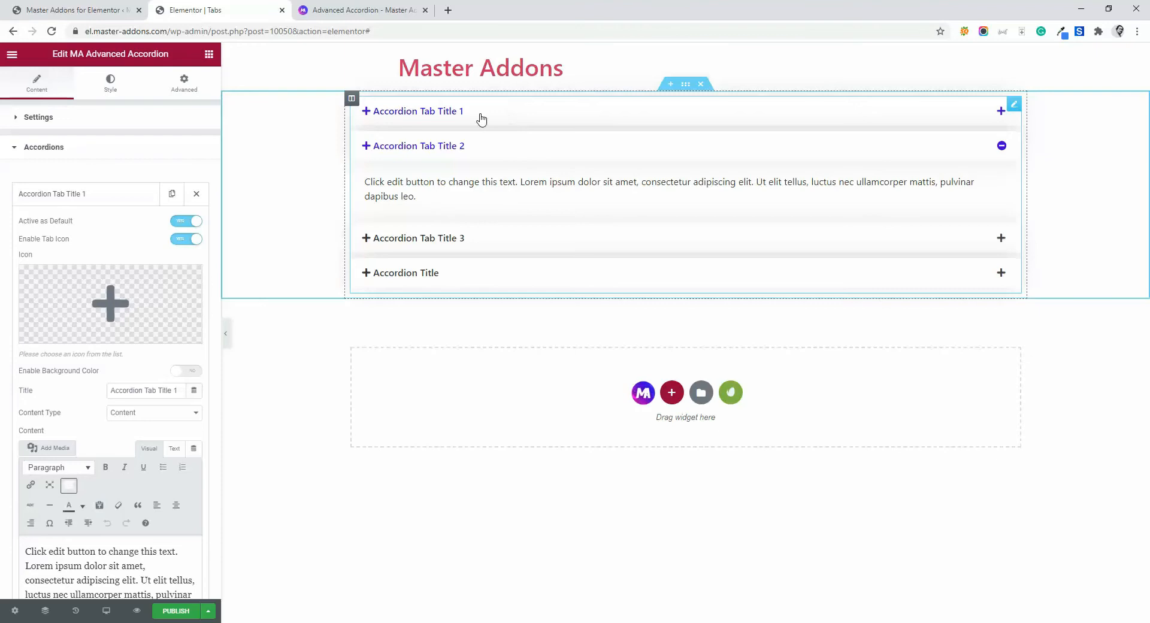
pyautogui.click(418, 111)
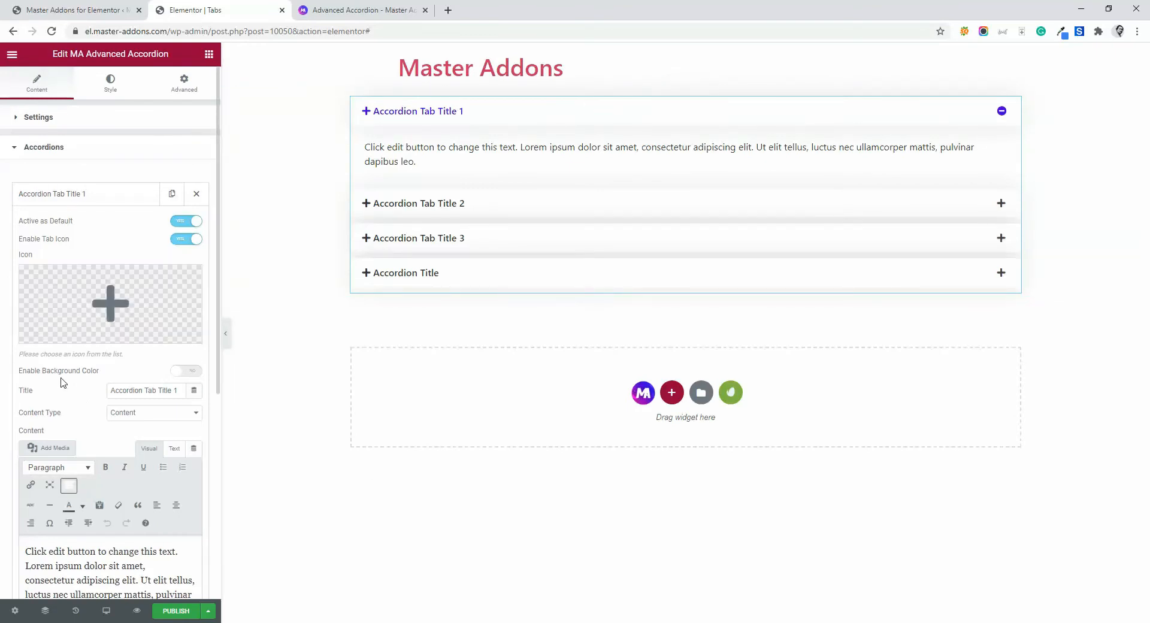
pyautogui.click(185, 370)
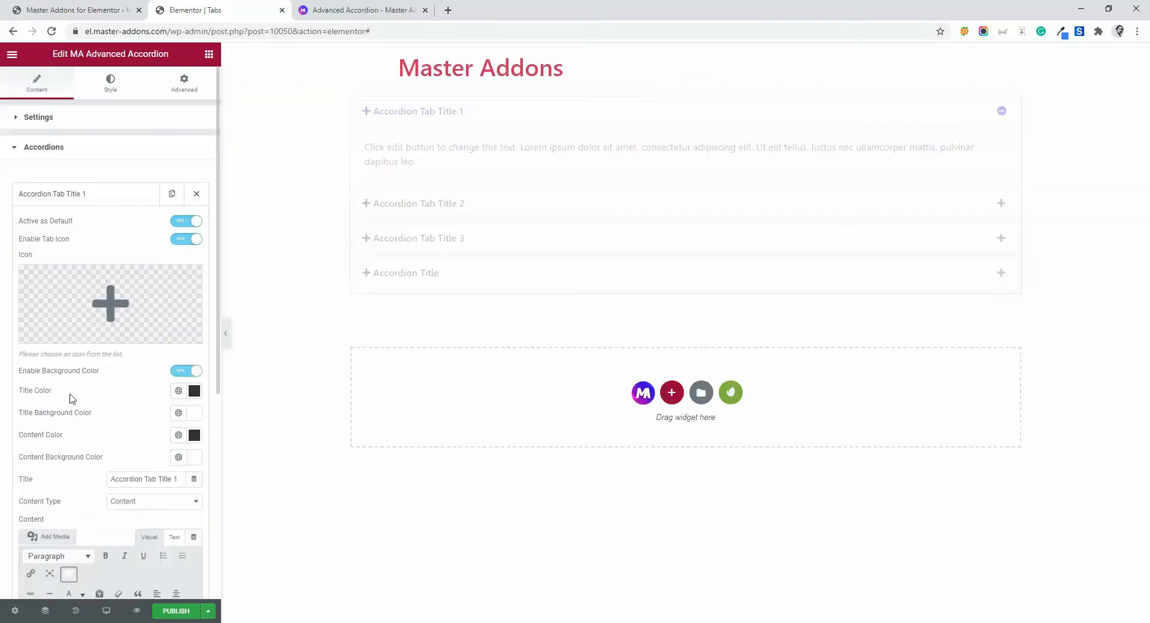
pyautogui.click(1001, 111)
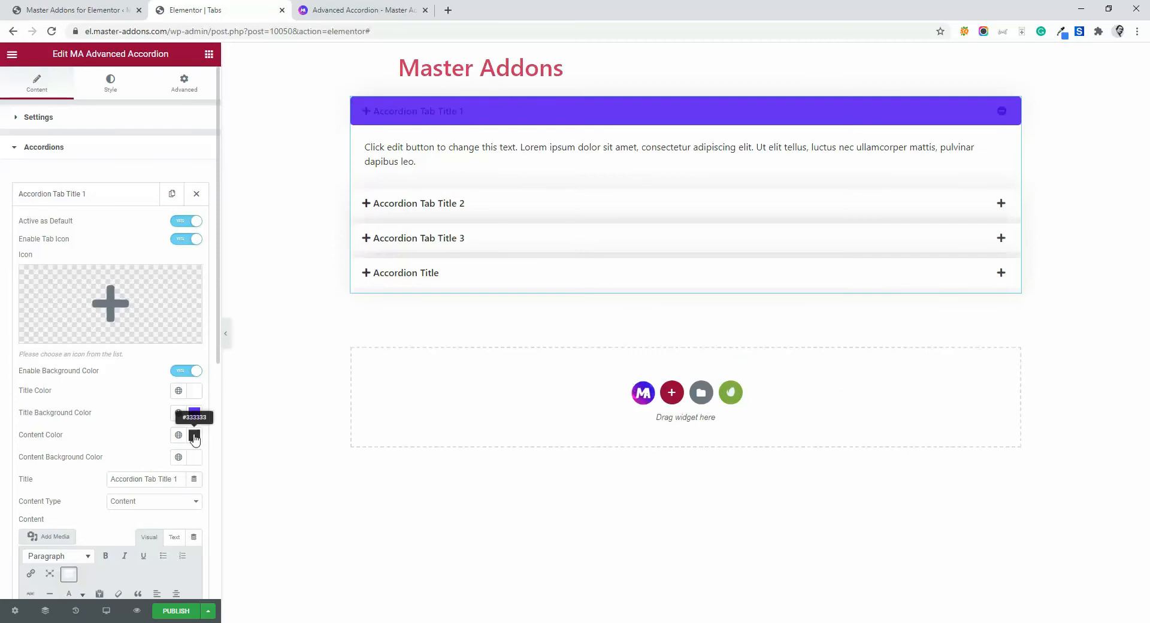
pyautogui.click(192, 434)
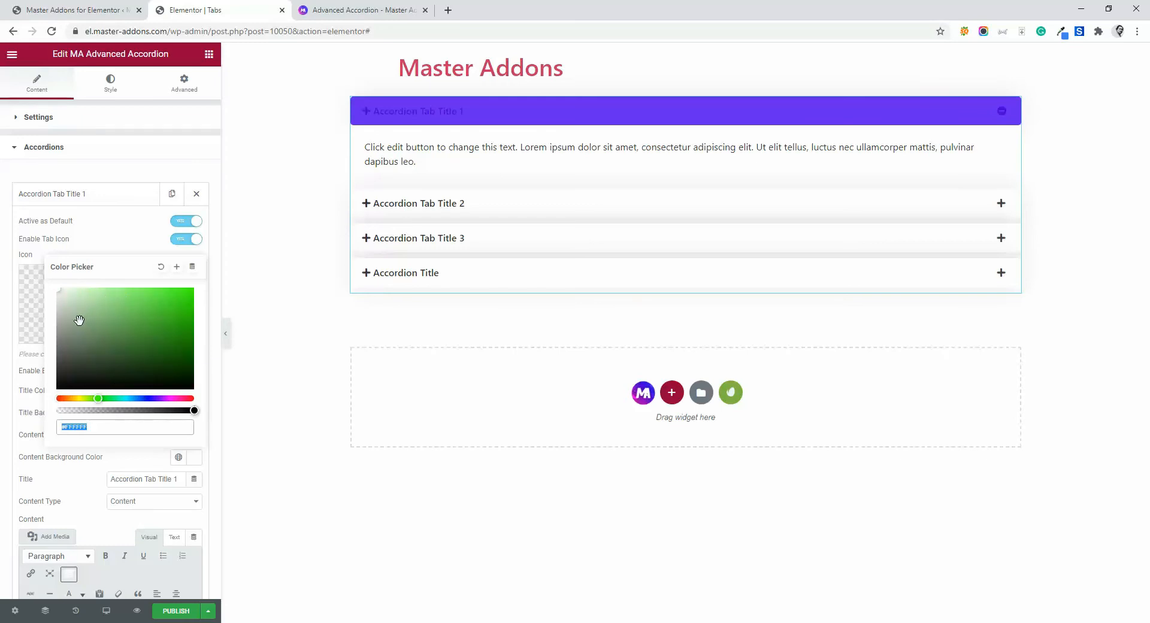
pyautogui.click(51, 335)
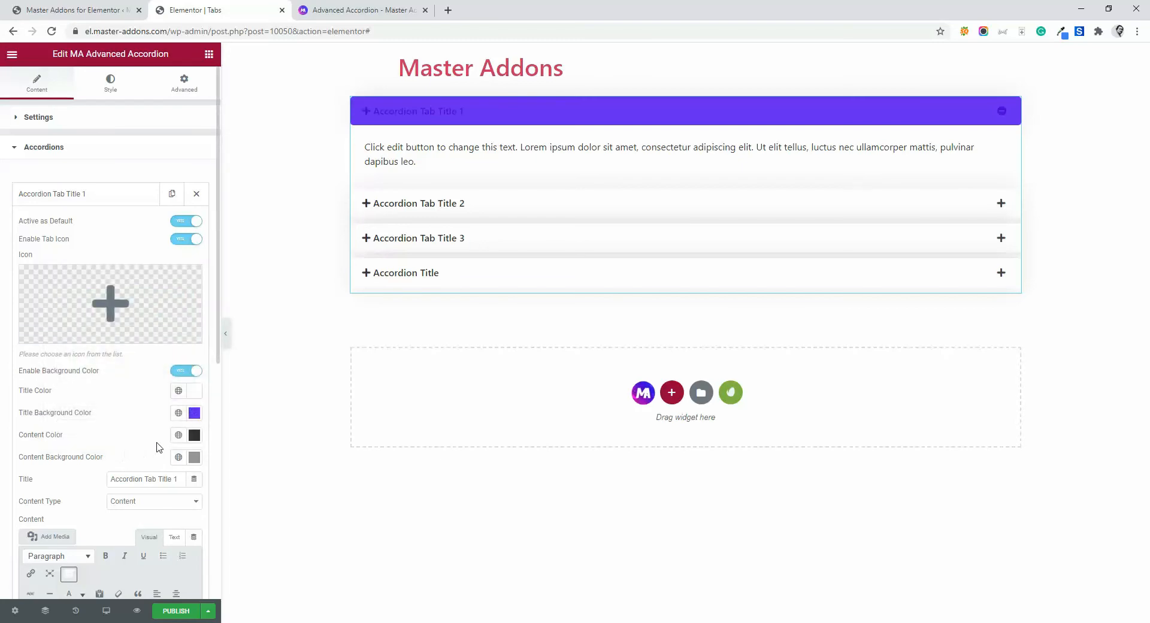
pyautogui.click(194, 390)
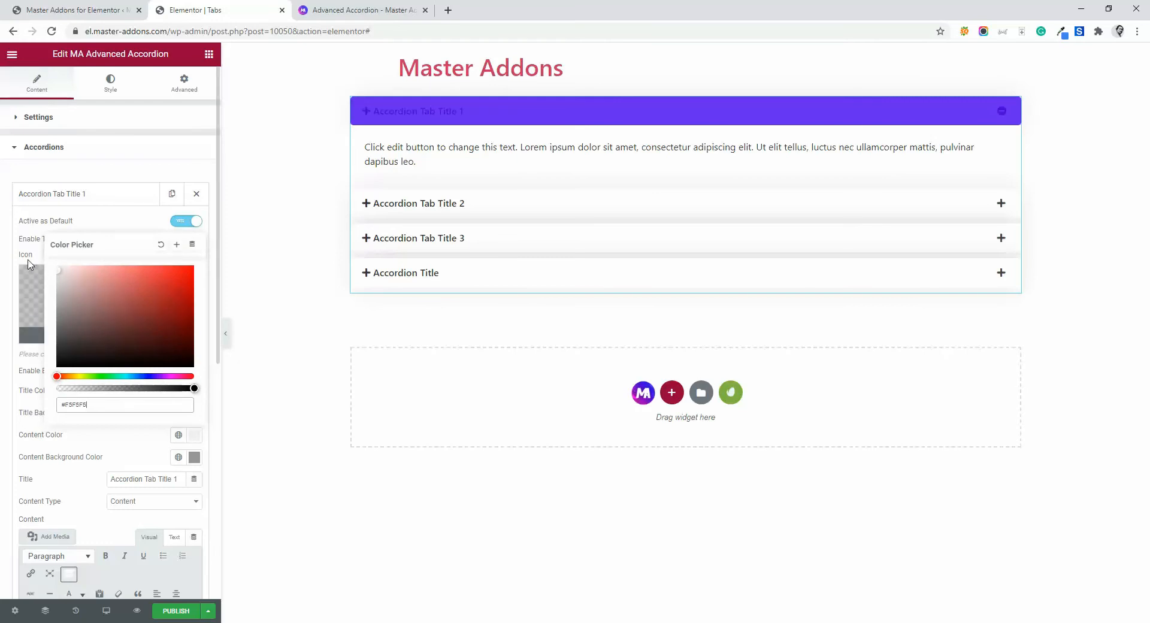
pyautogui.click(495, 226)
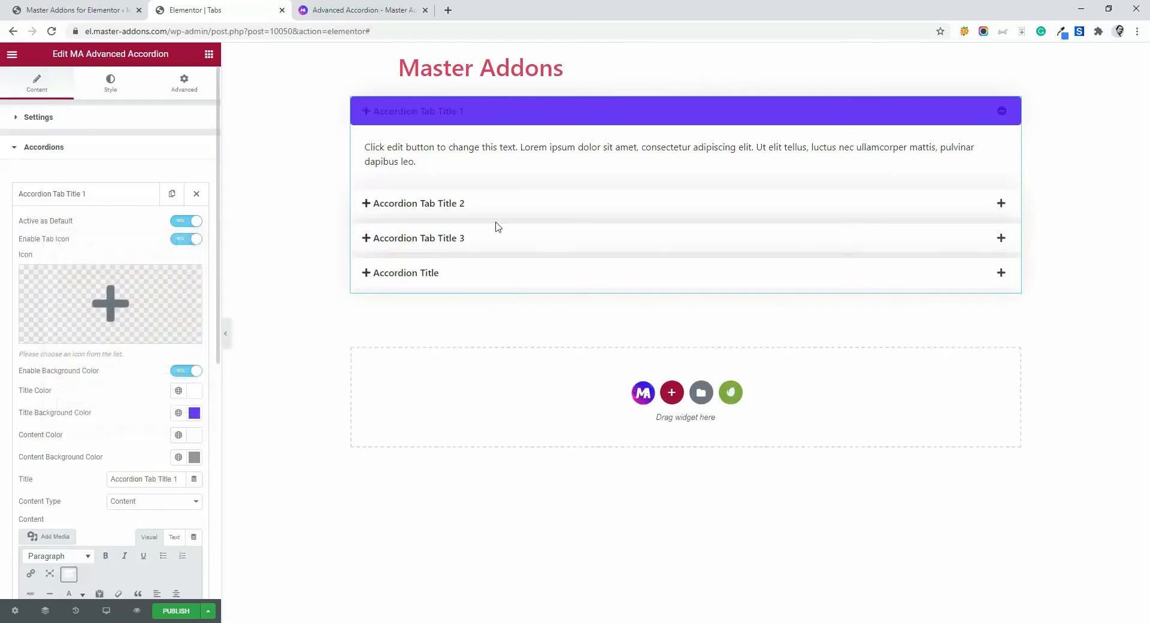
pyautogui.click(413, 203)
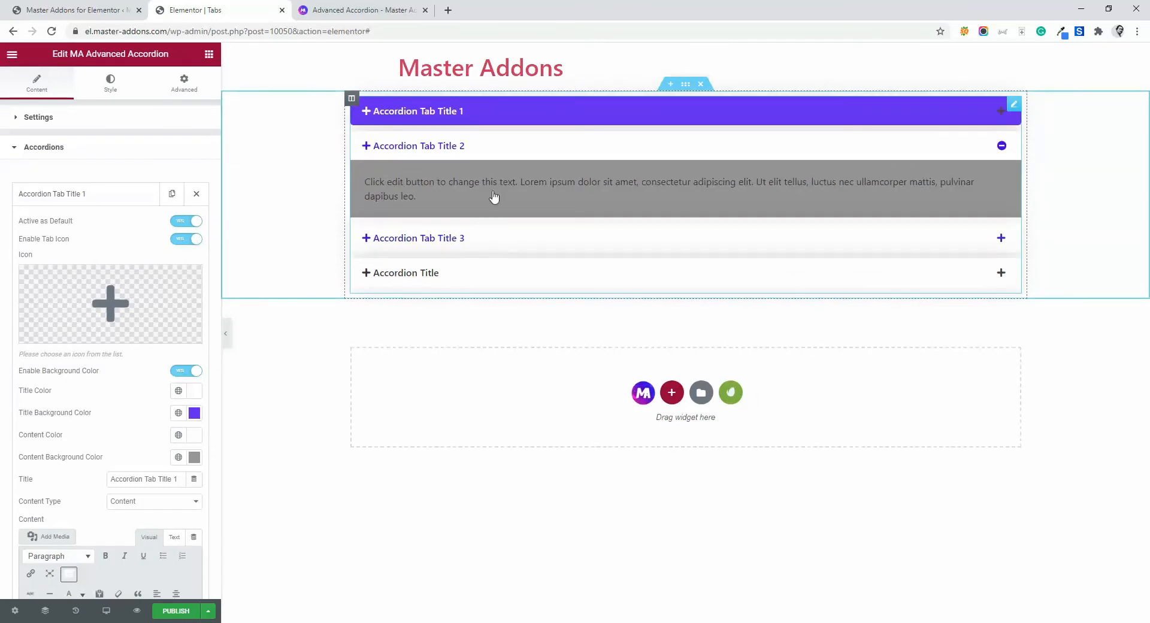
pyautogui.moveTo(416, 242)
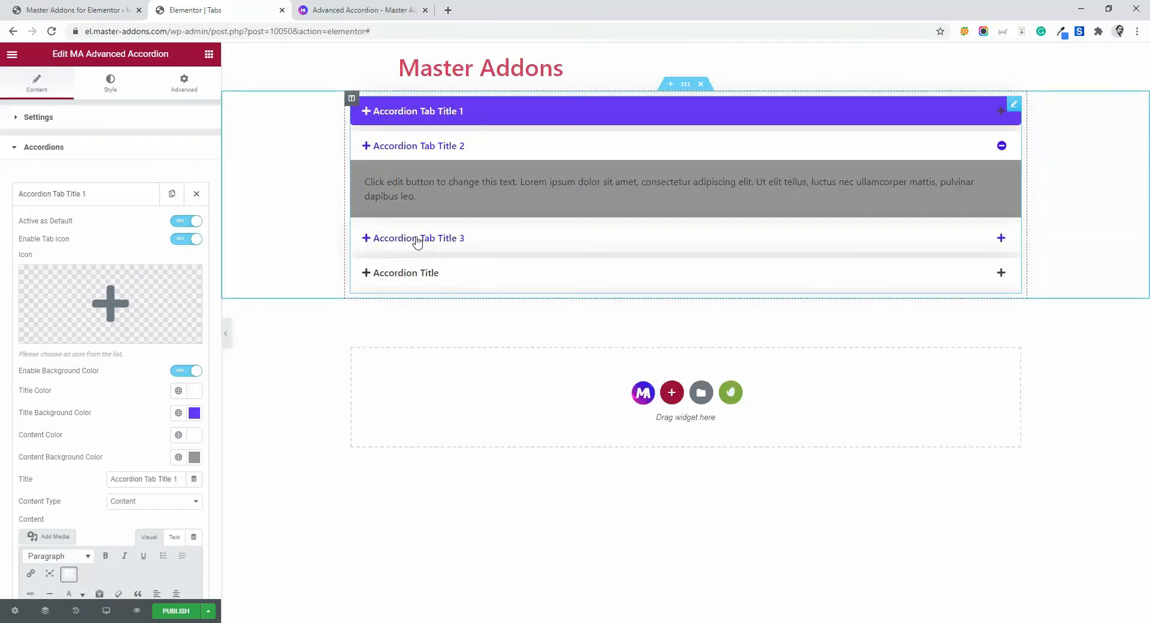
pyautogui.click(403, 272)
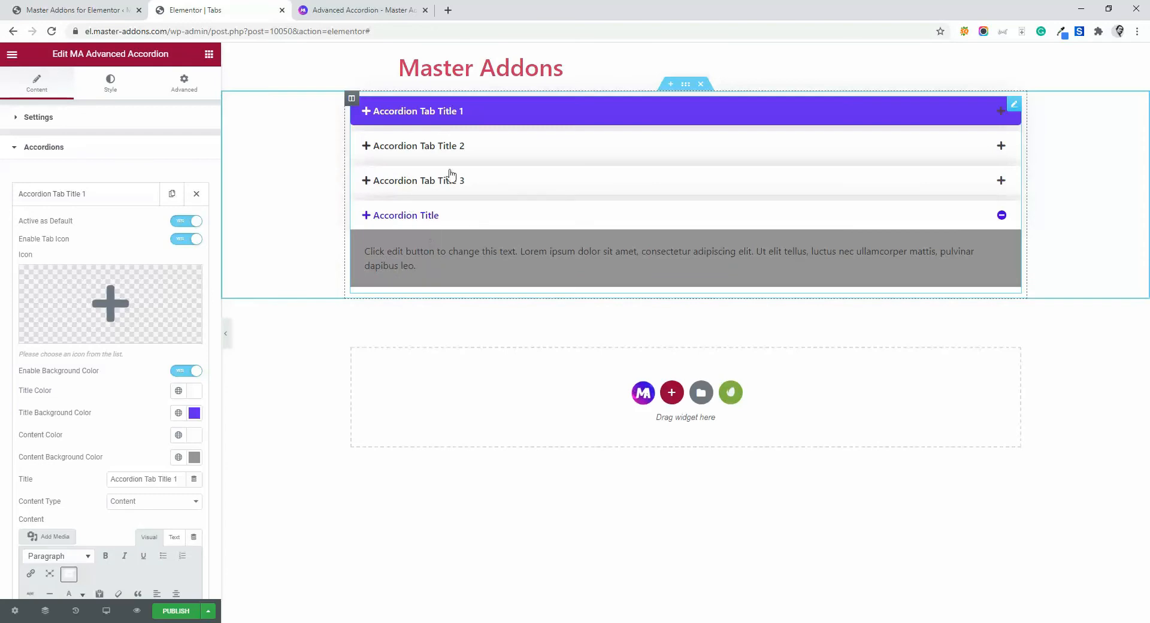
pyautogui.moveTo(432, 146)
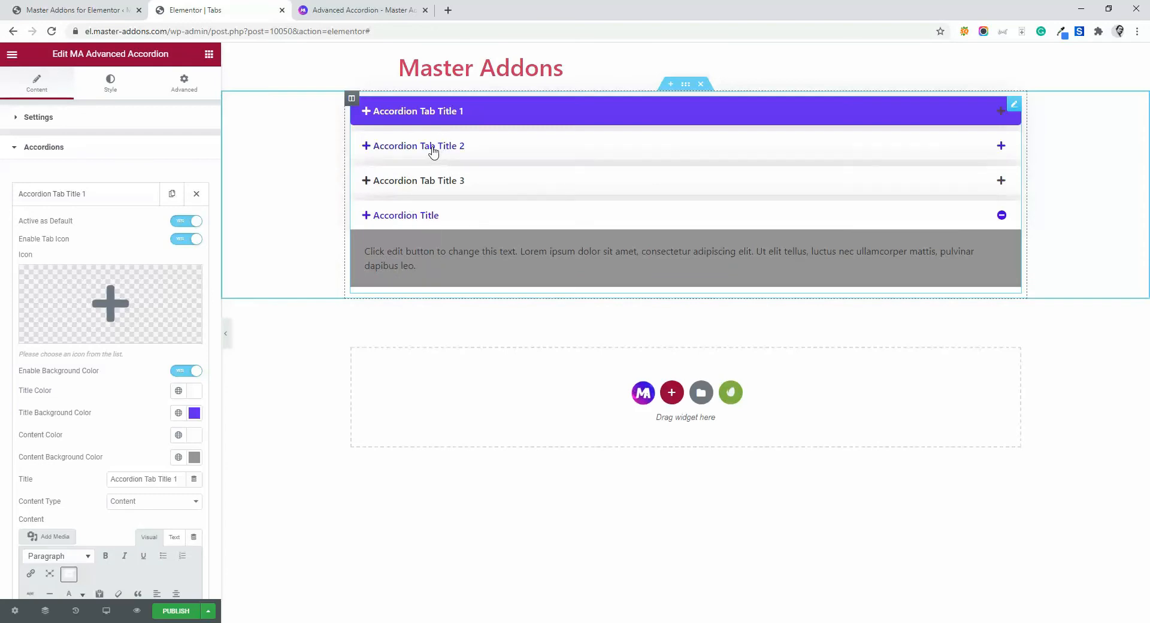
pyautogui.click(413, 145)
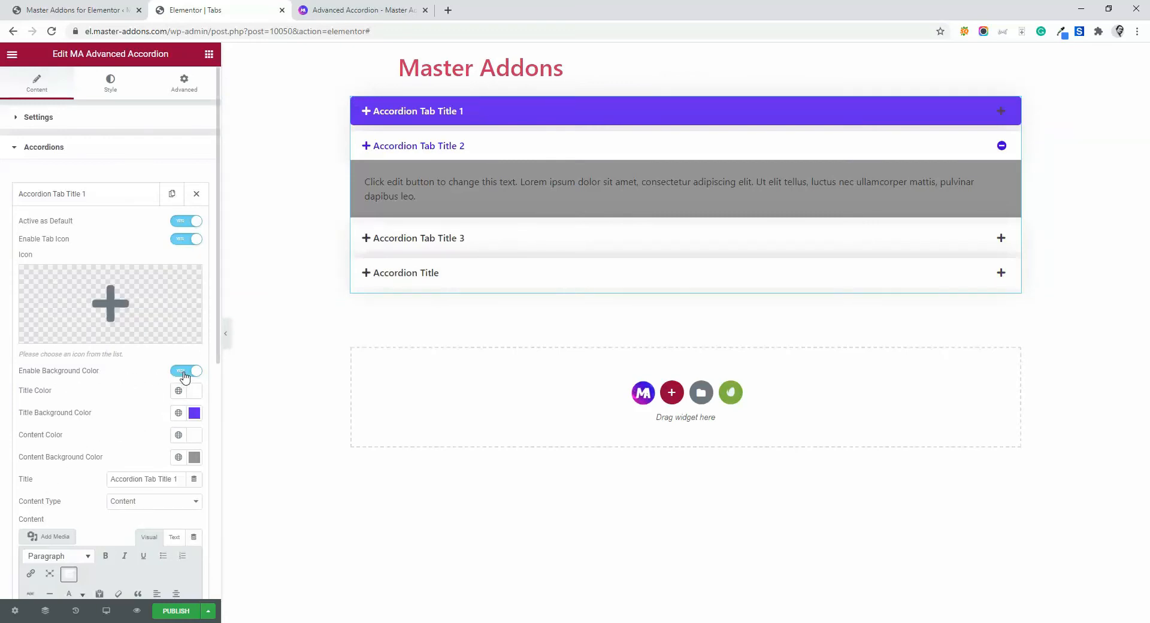
pyautogui.click(186, 371)
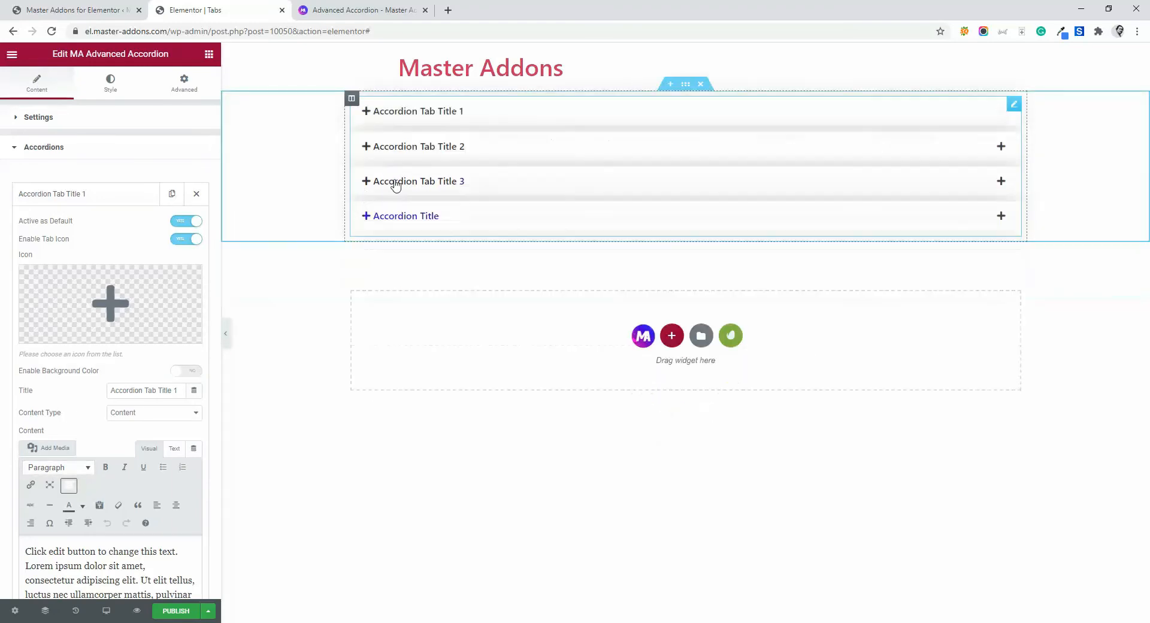
pyautogui.click(416, 111)
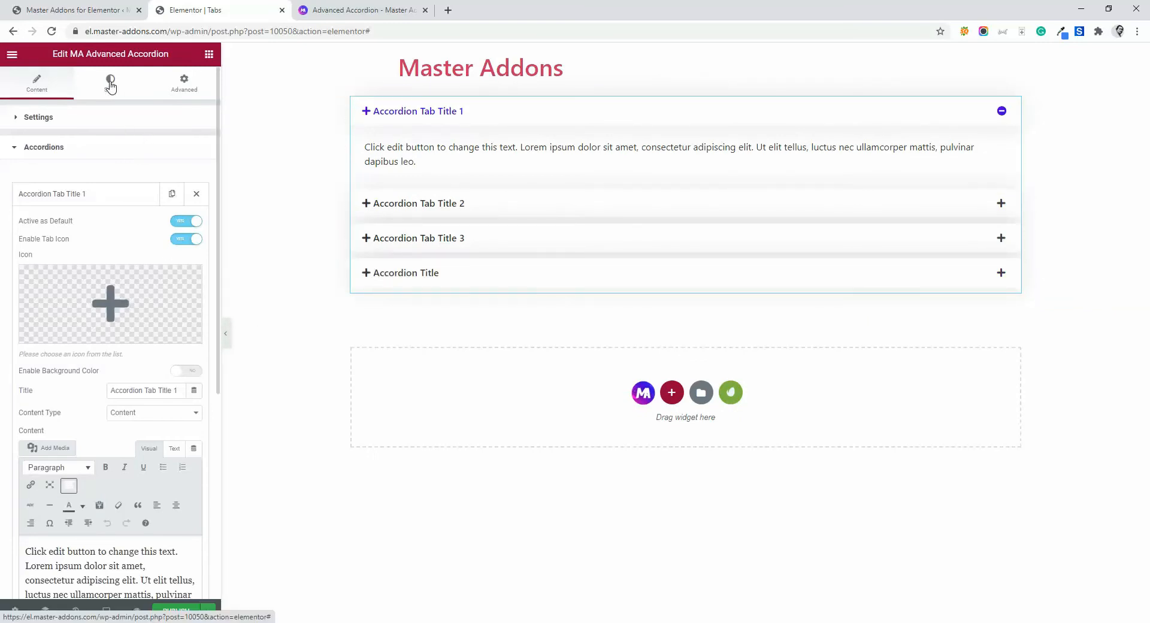
# Try several Style Preset options, including Style 7, and settle on Style 2
pyautogui.click(110, 81)
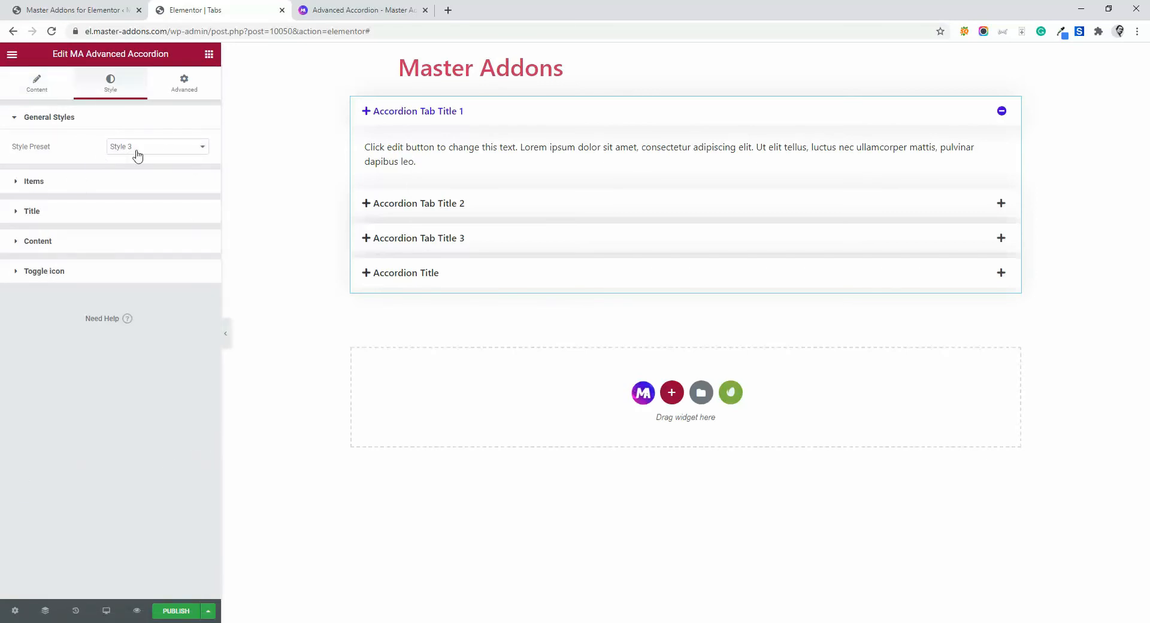
pyautogui.click(156, 147)
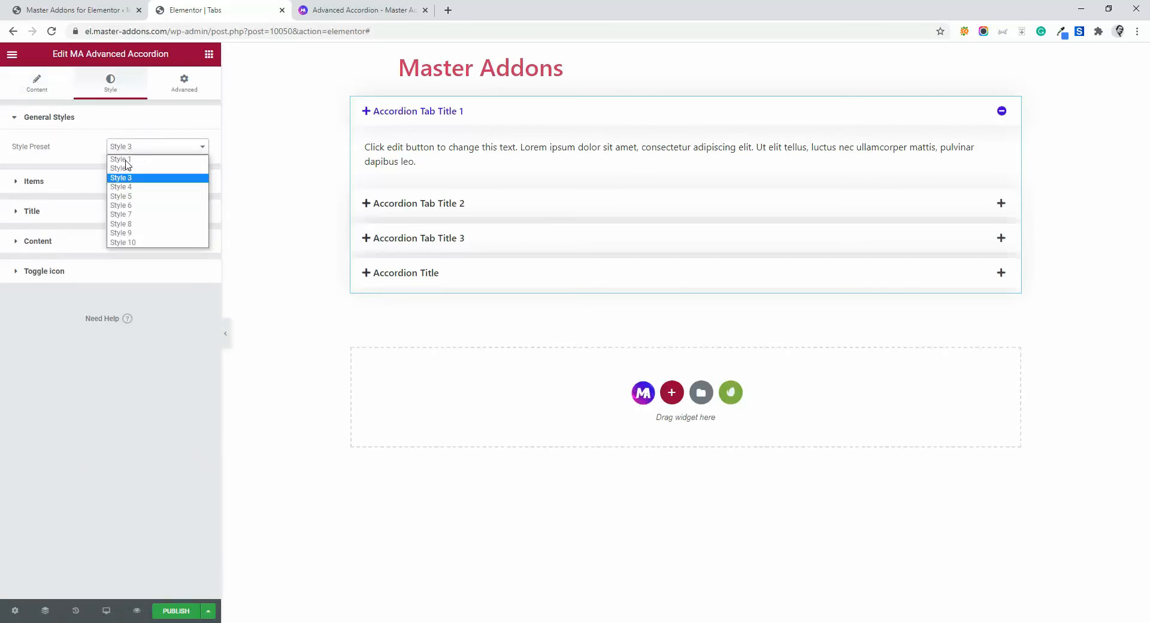
pyautogui.moveTo(127, 223)
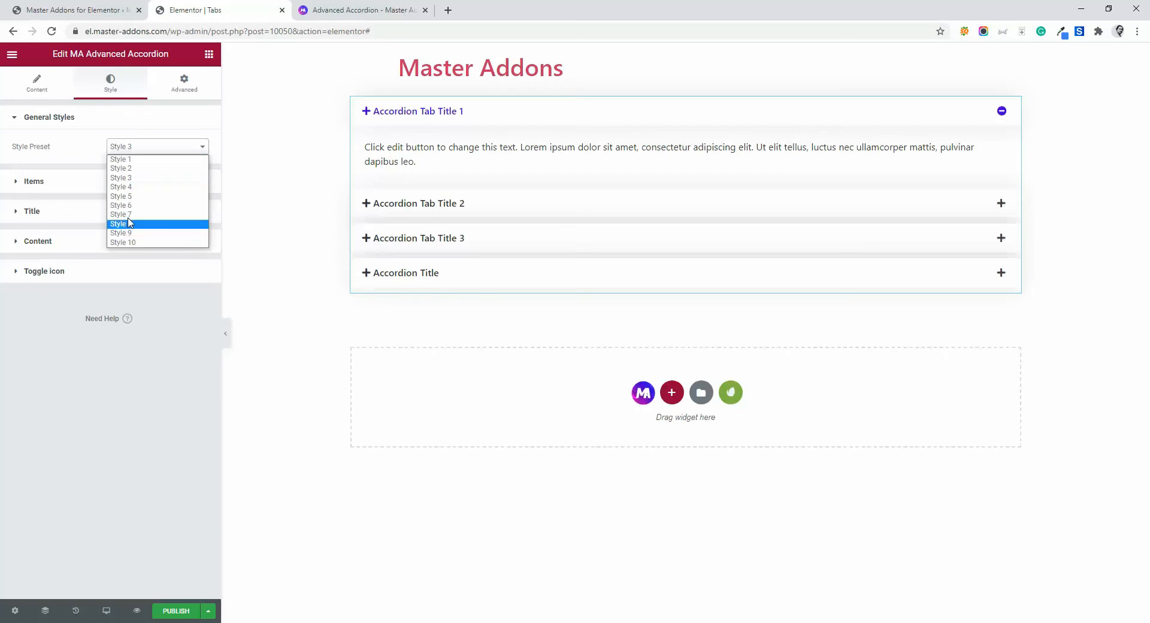
pyautogui.click(120, 213)
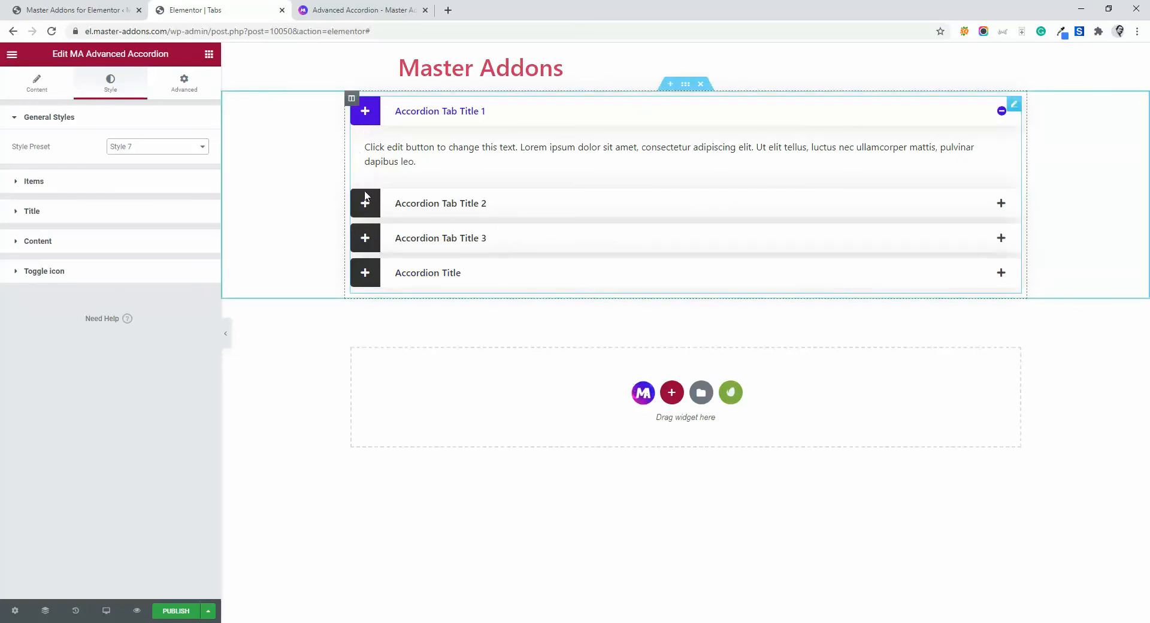
pyautogui.moveTo(365, 119)
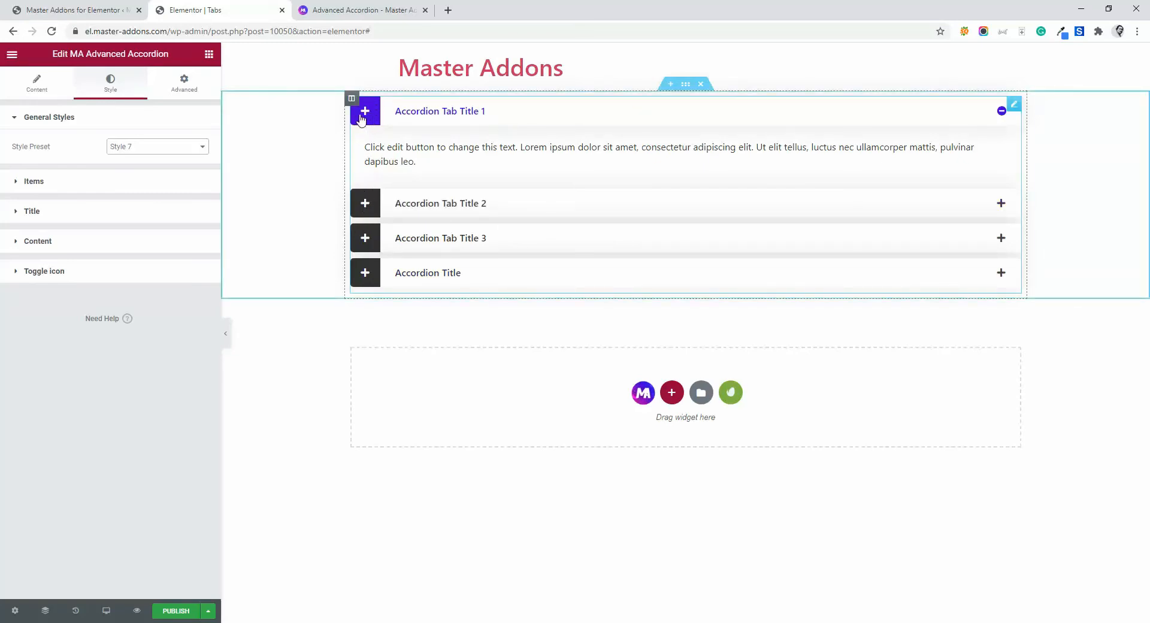
pyautogui.click(156, 146)
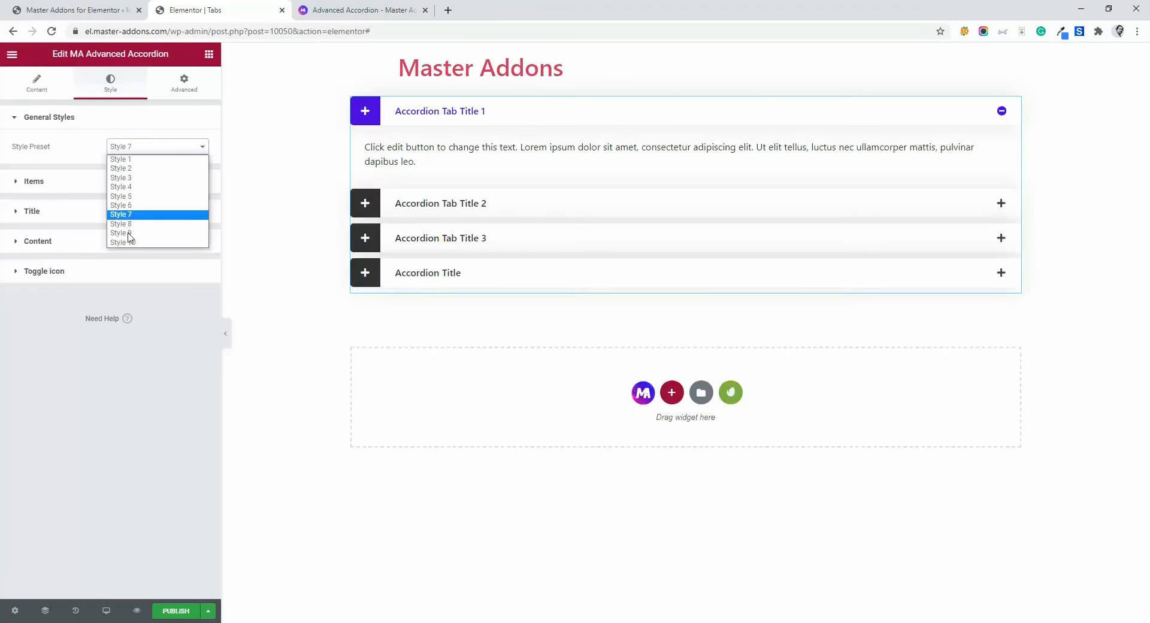
pyautogui.click(121, 242)
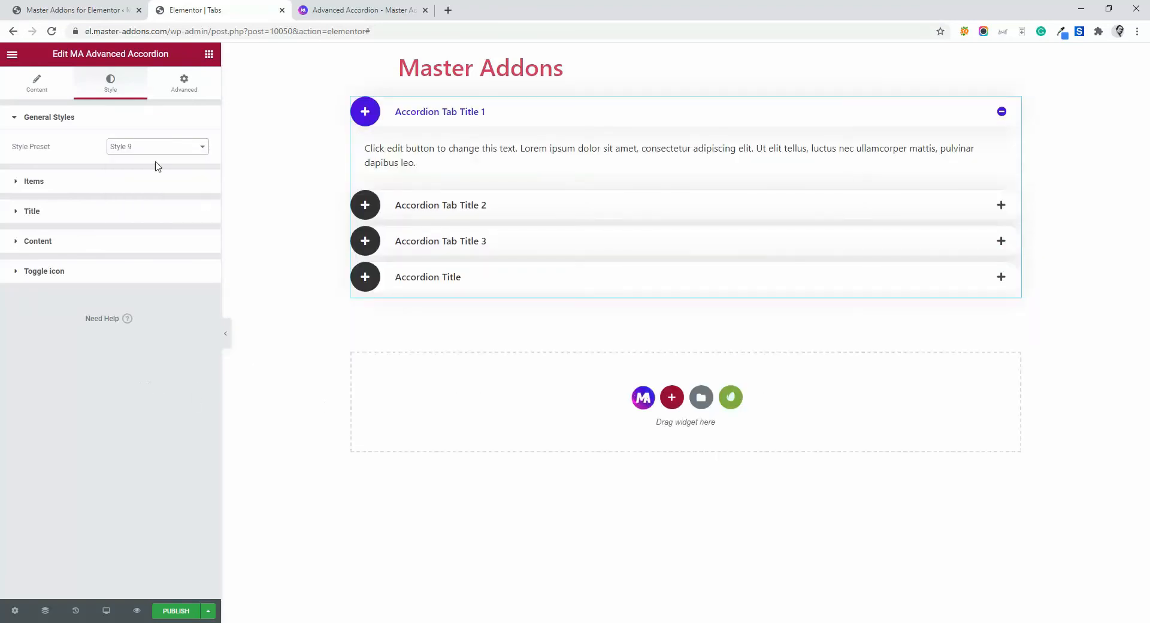
pyautogui.click(157, 146)
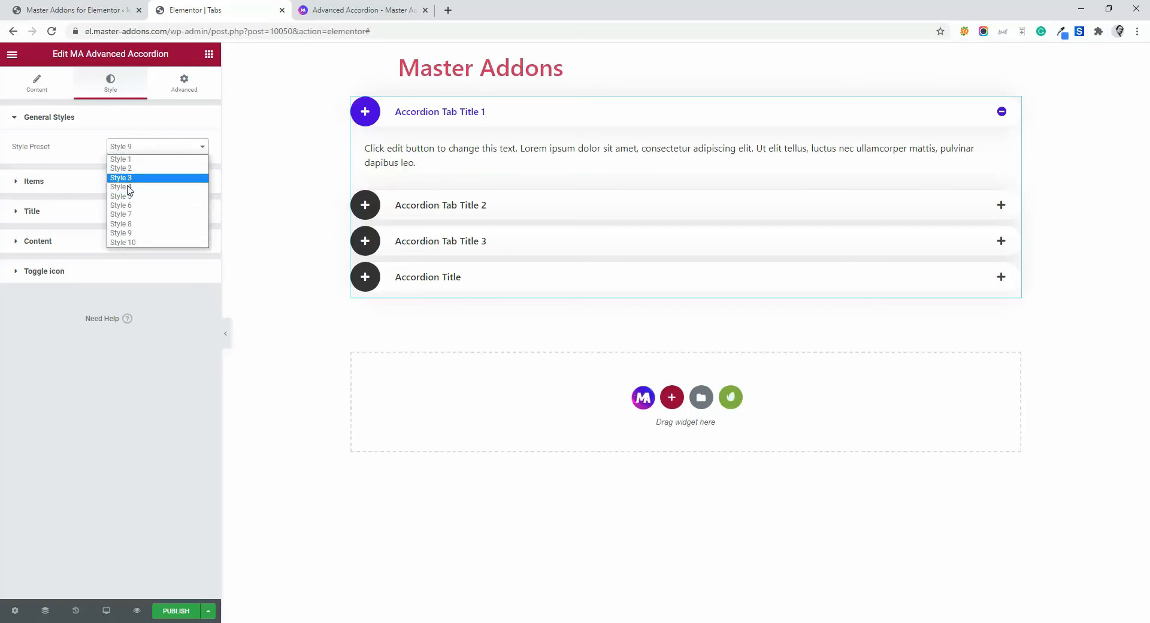
pyautogui.click(120, 186)
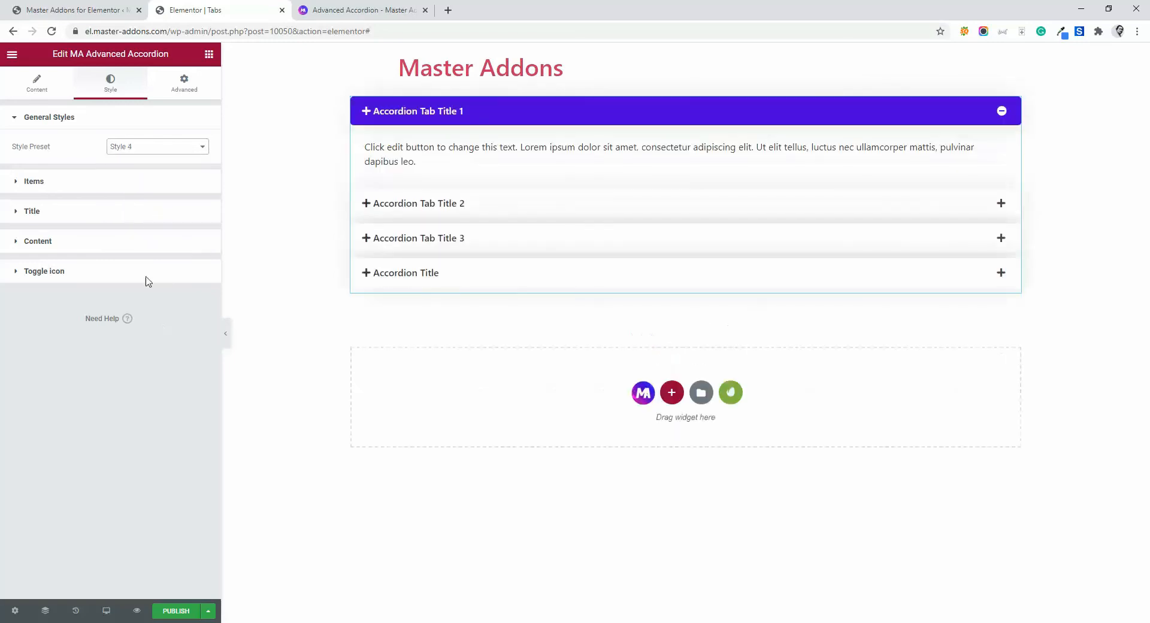
pyautogui.click(157, 146)
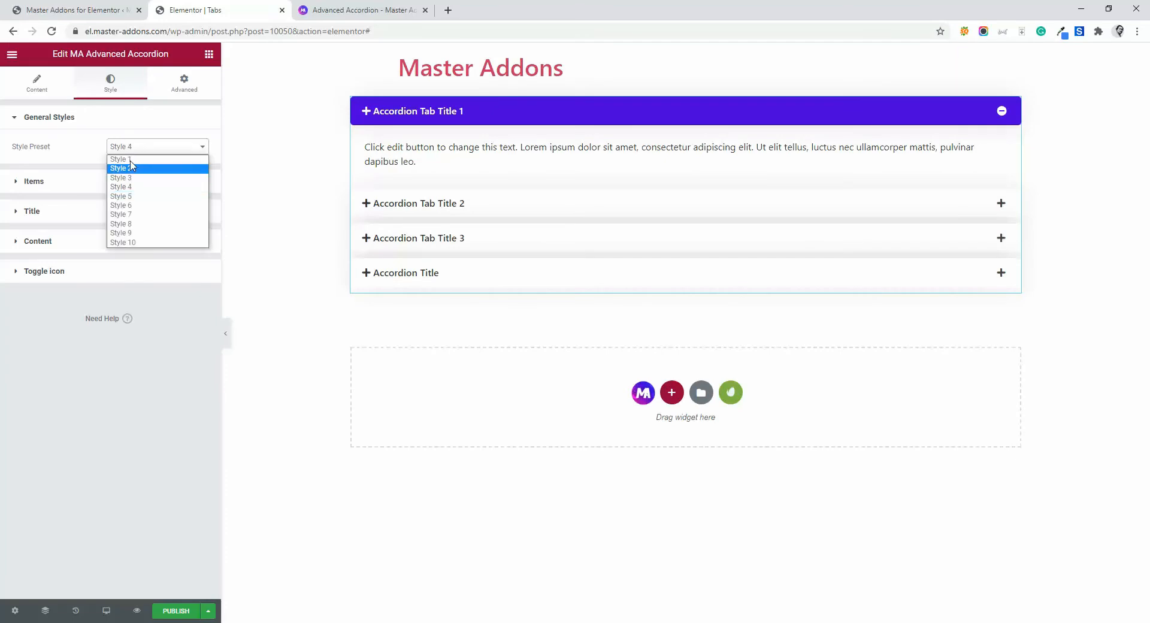
pyautogui.click(118, 160)
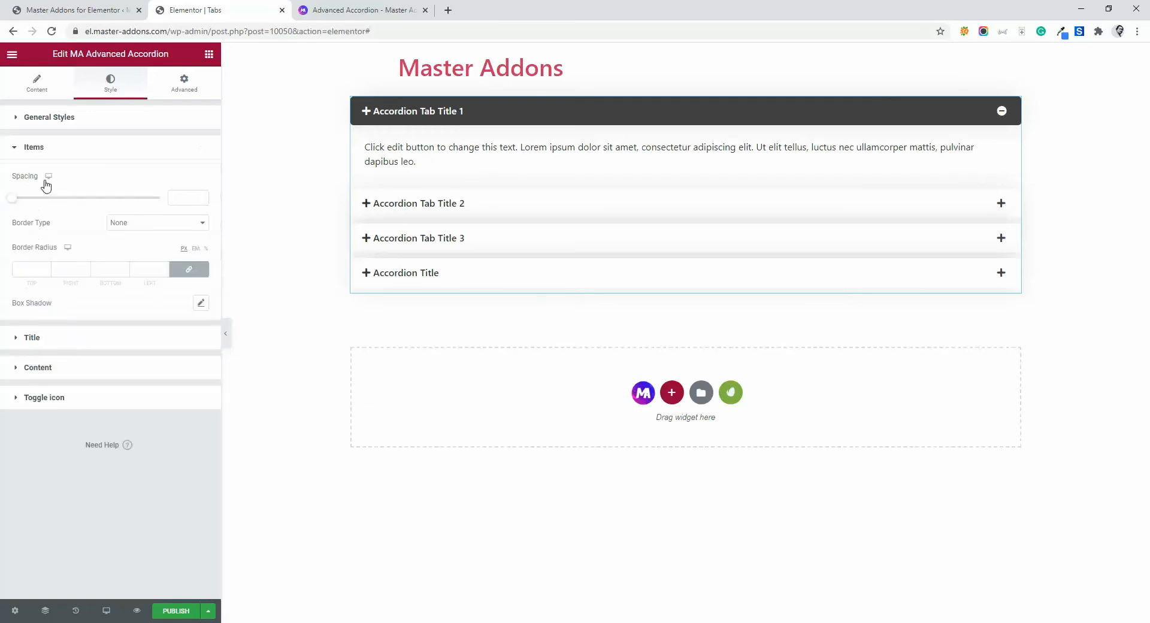
pyautogui.moveTo(38, 155)
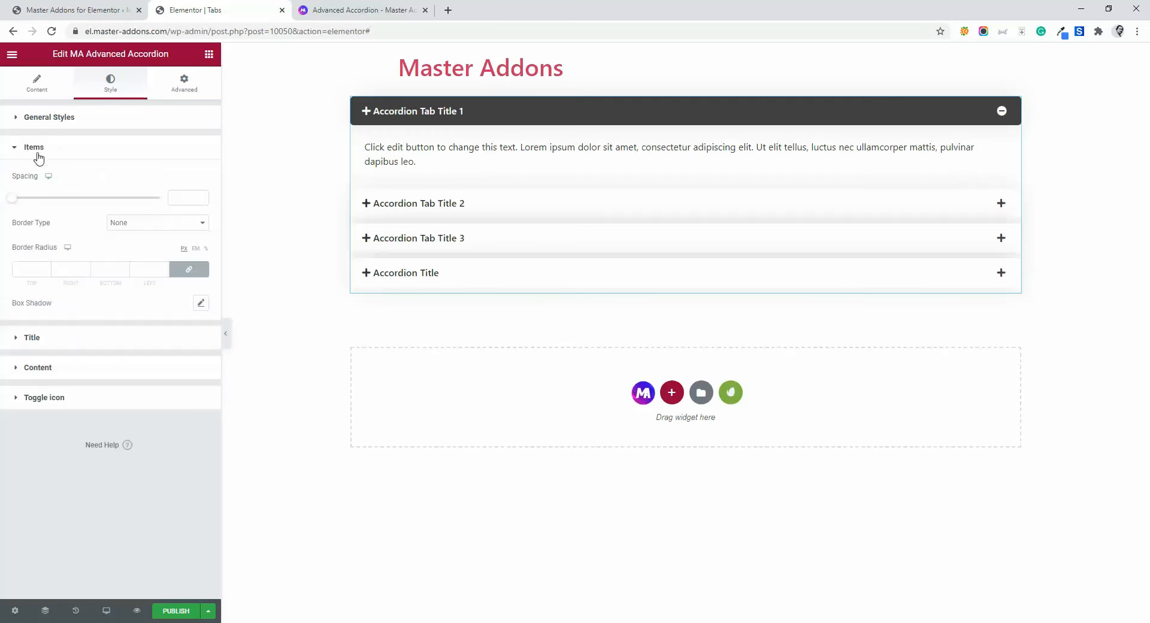
# Set the accordion item spacing to about 13 with a Solid border type
pyautogui.moveTo(12, 198); pyautogui.dragTo(22, 198)
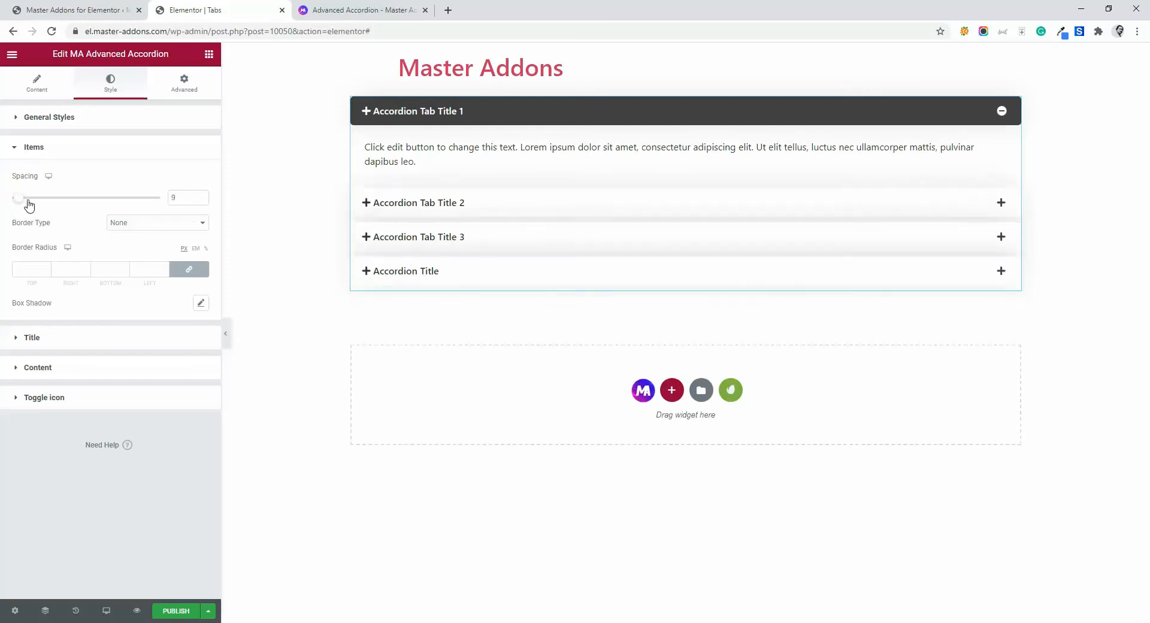
pyautogui.moveTo(19, 197); pyautogui.dragTo(48, 197)
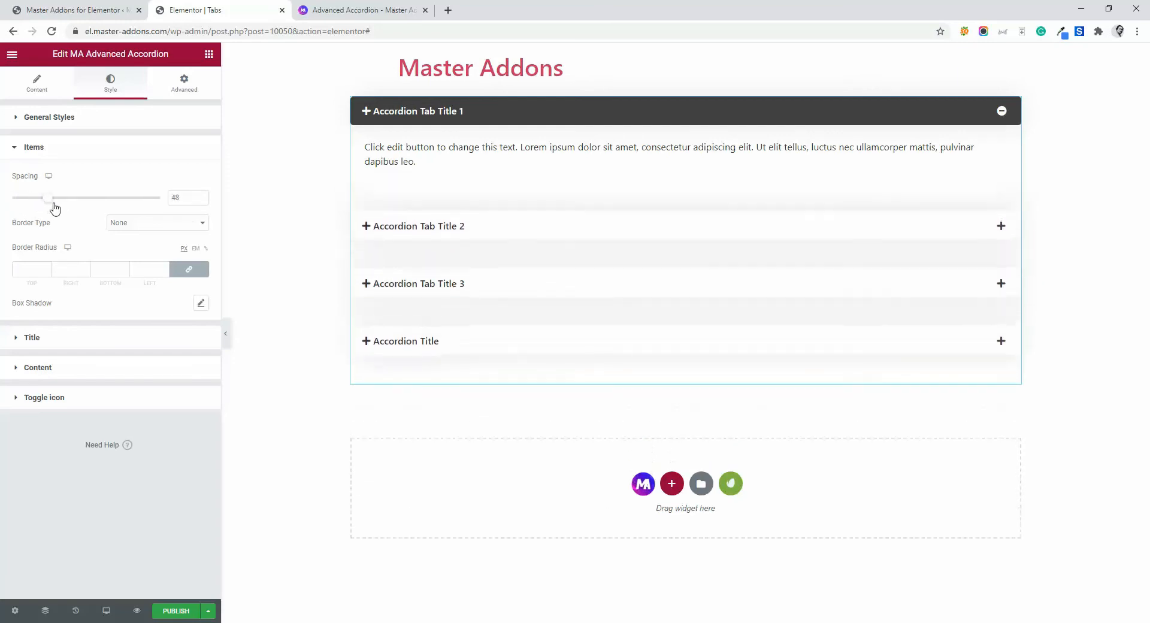
pyautogui.moveTo(48, 197); pyautogui.dragTo(91, 198)
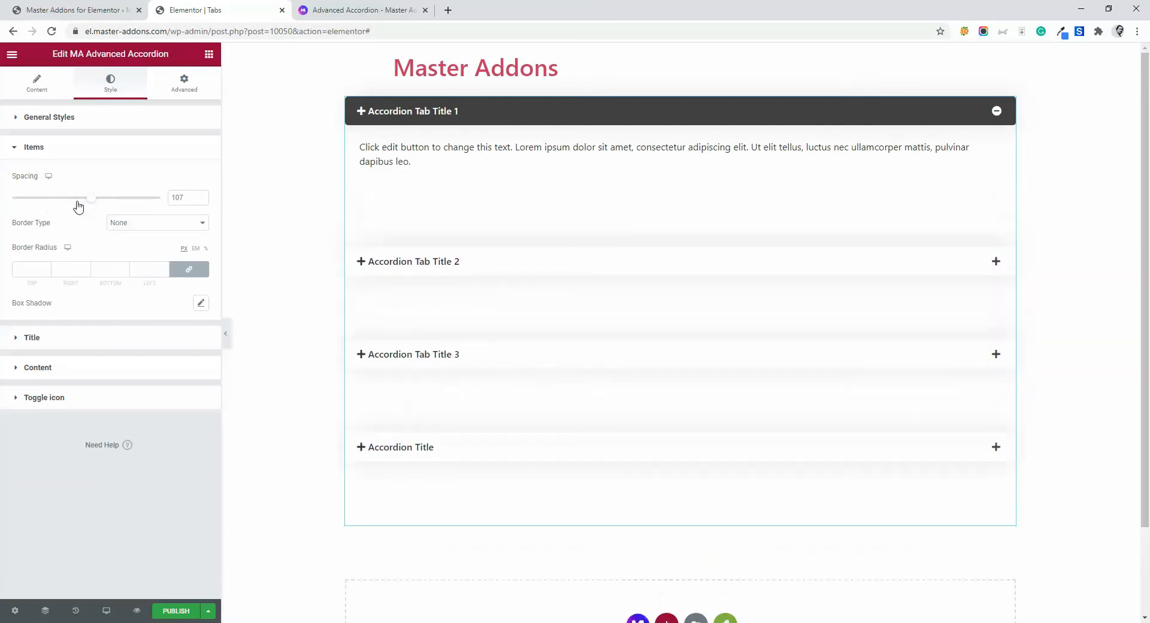
pyautogui.moveTo(88, 198); pyautogui.dragTo(29, 198)
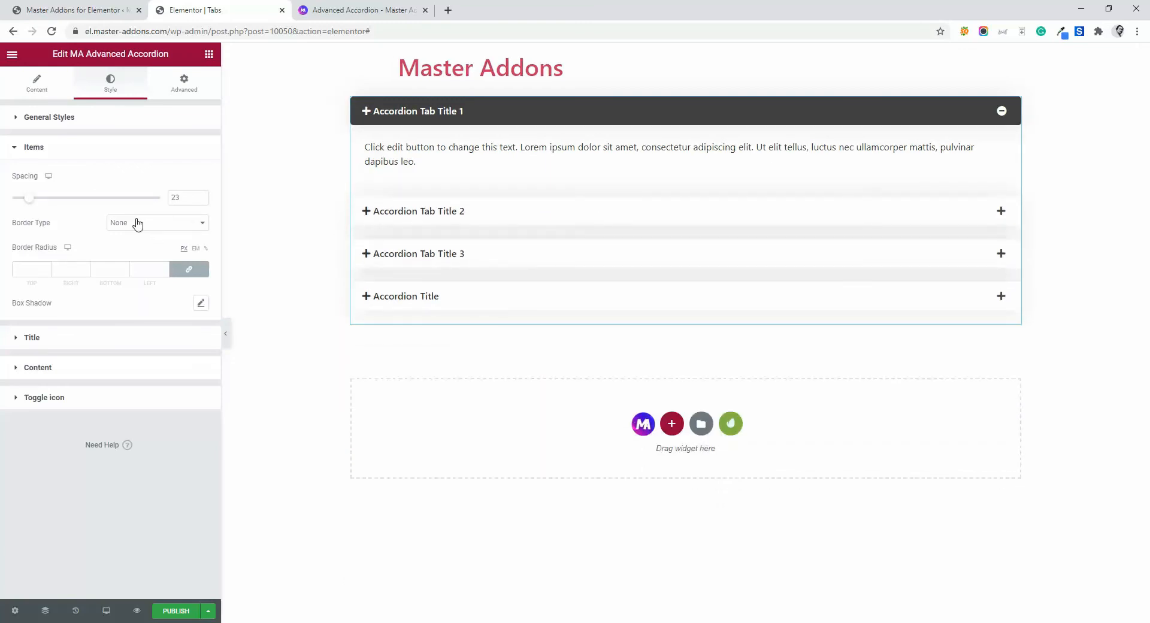
pyautogui.click(156, 222)
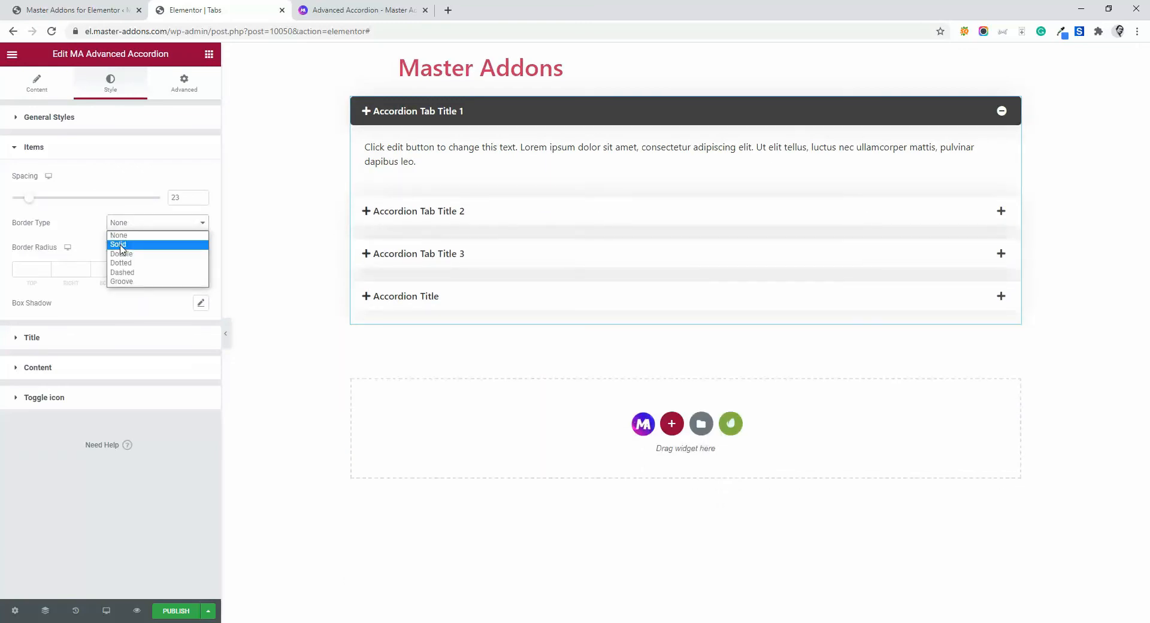
pyautogui.click(117, 245)
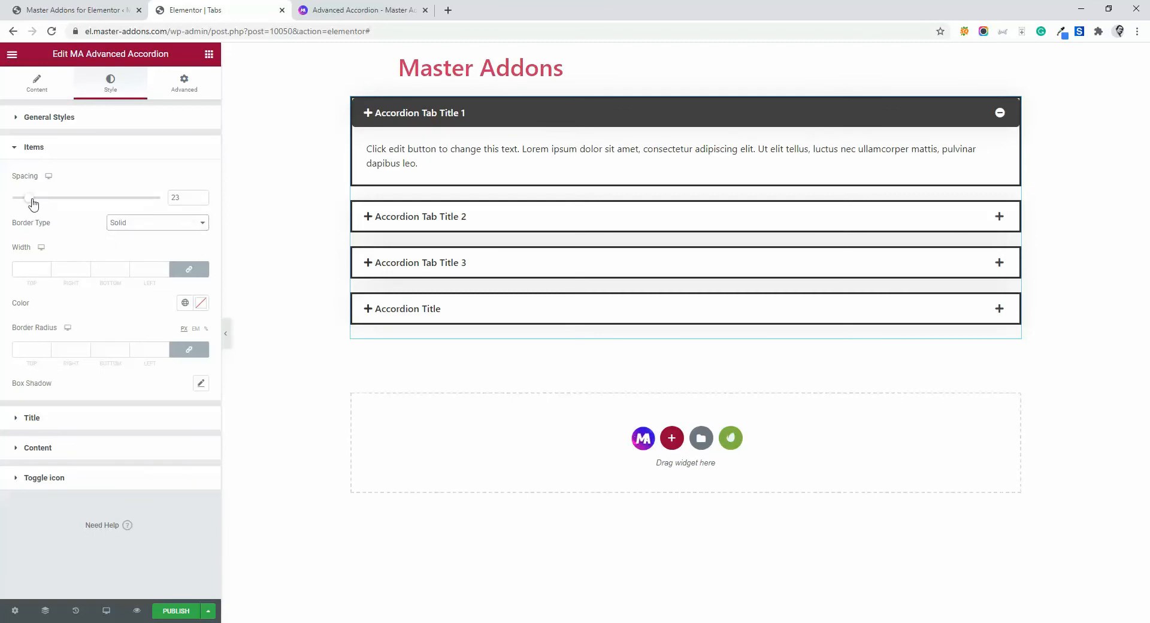
pyautogui.moveTo(33, 196); pyautogui.dragTo(22, 196)
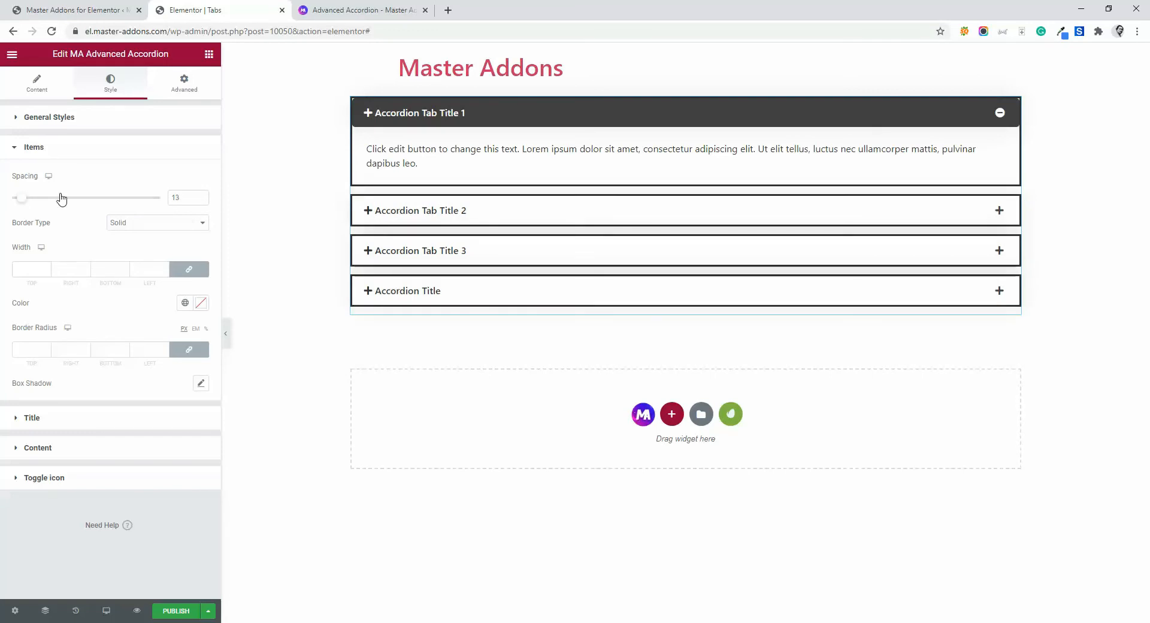
# Give item borders width 1, border radius 0 on all sides, and a red colour
pyautogui.click(31, 268)
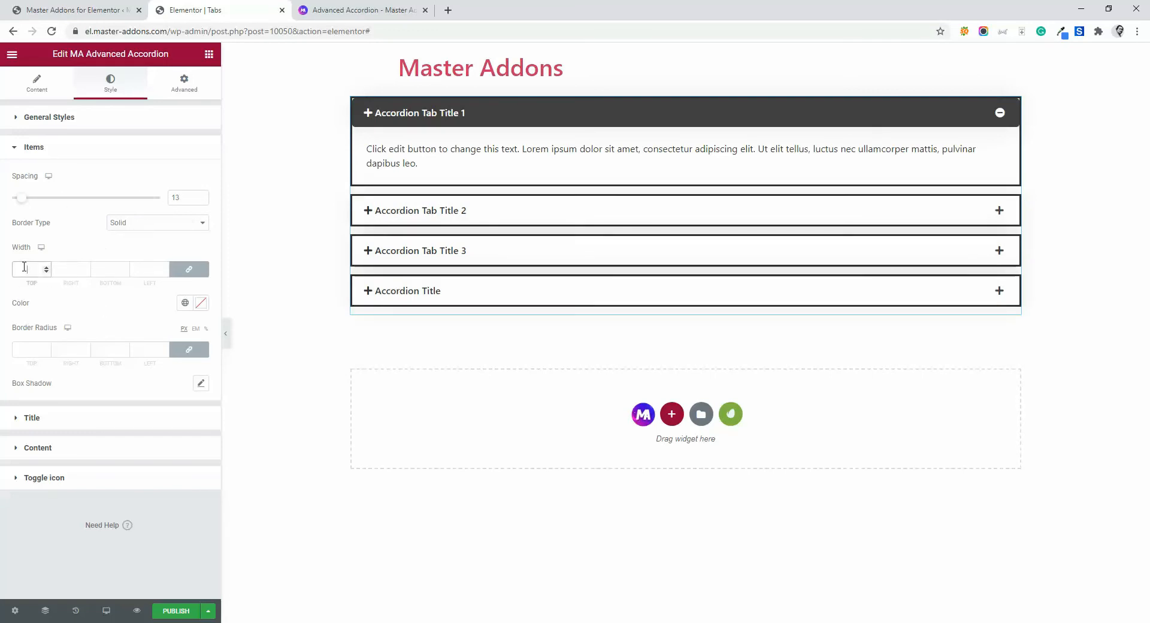
pyautogui.write('1')
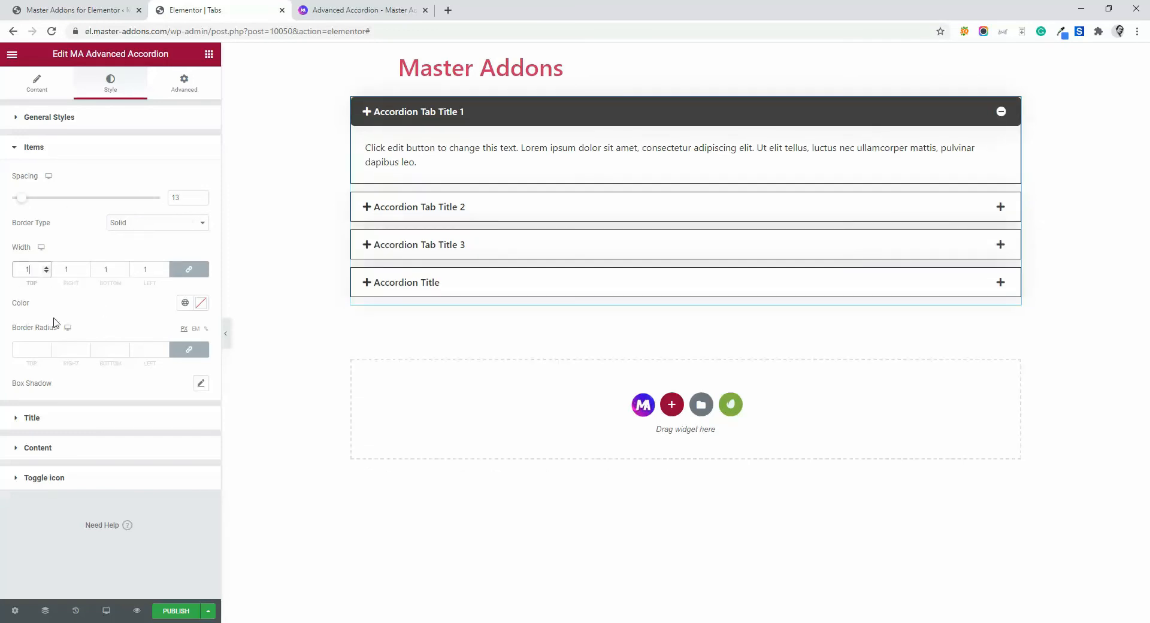
pyautogui.click(539, 217)
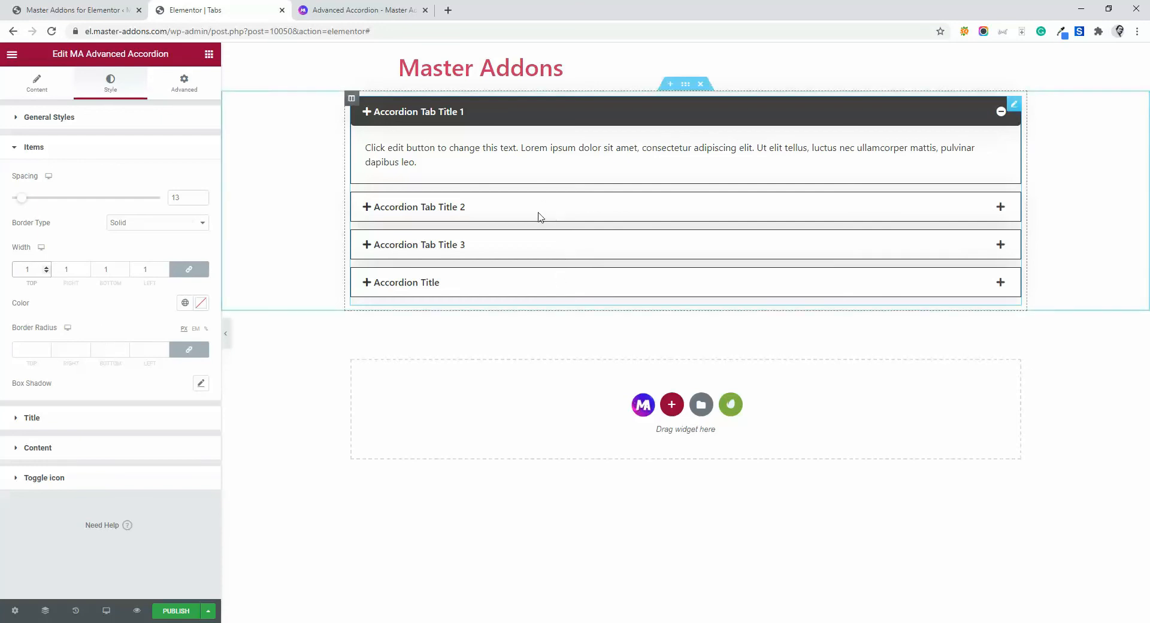
pyautogui.click(538, 206)
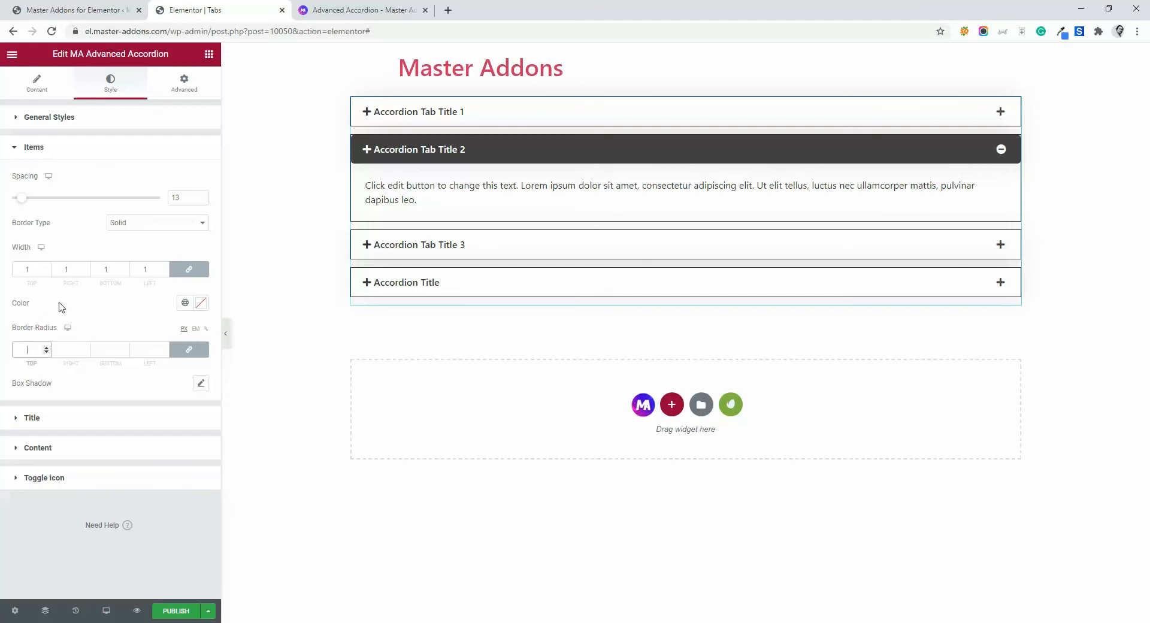
pyautogui.moveTo(189, 349)
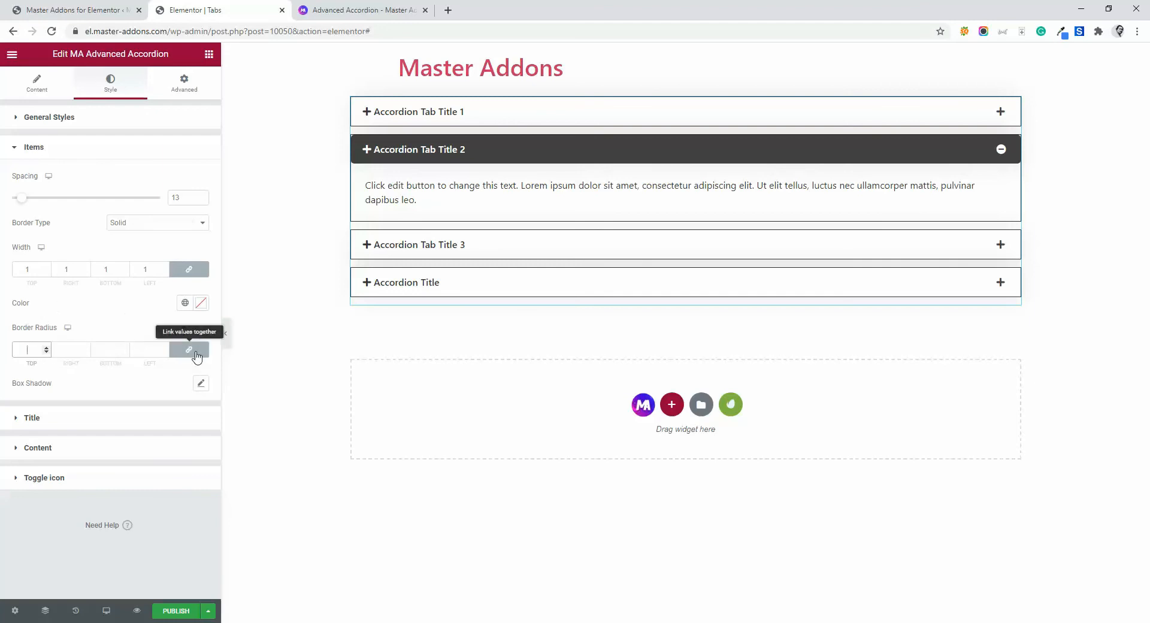
pyautogui.click(188, 349)
pyautogui.write('0')
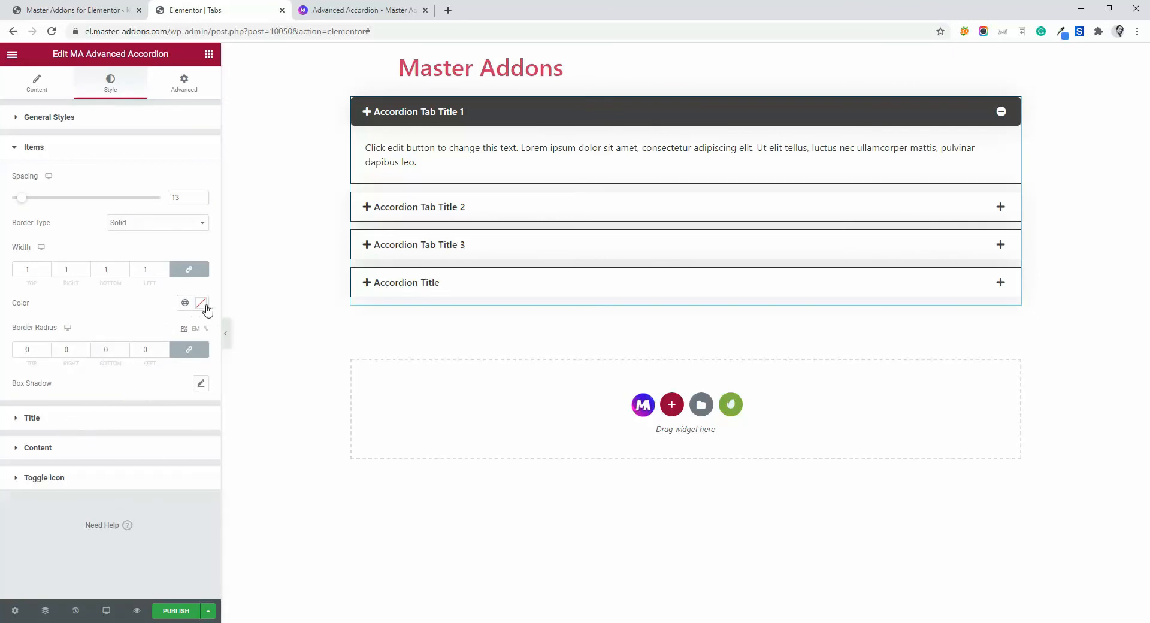
pyautogui.click(200, 303)
pyautogui.write('#D23030')
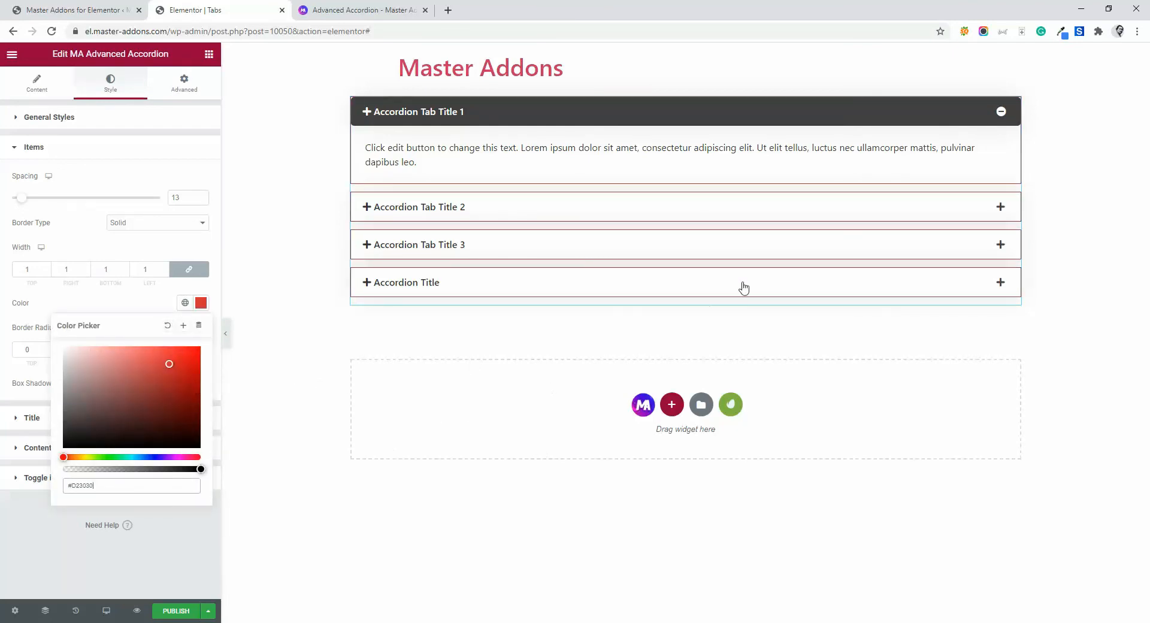
pyautogui.moveTo(79, 571)
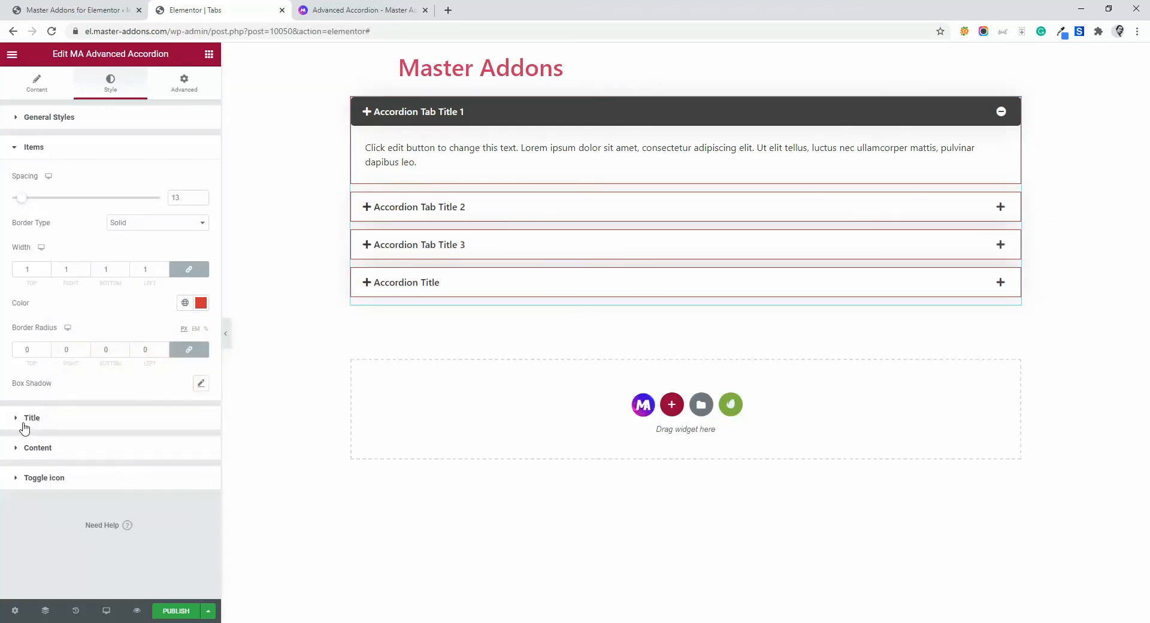
# Set the active title background to blue and expand the 'Accordion Title' item
pyautogui.click(32, 417)
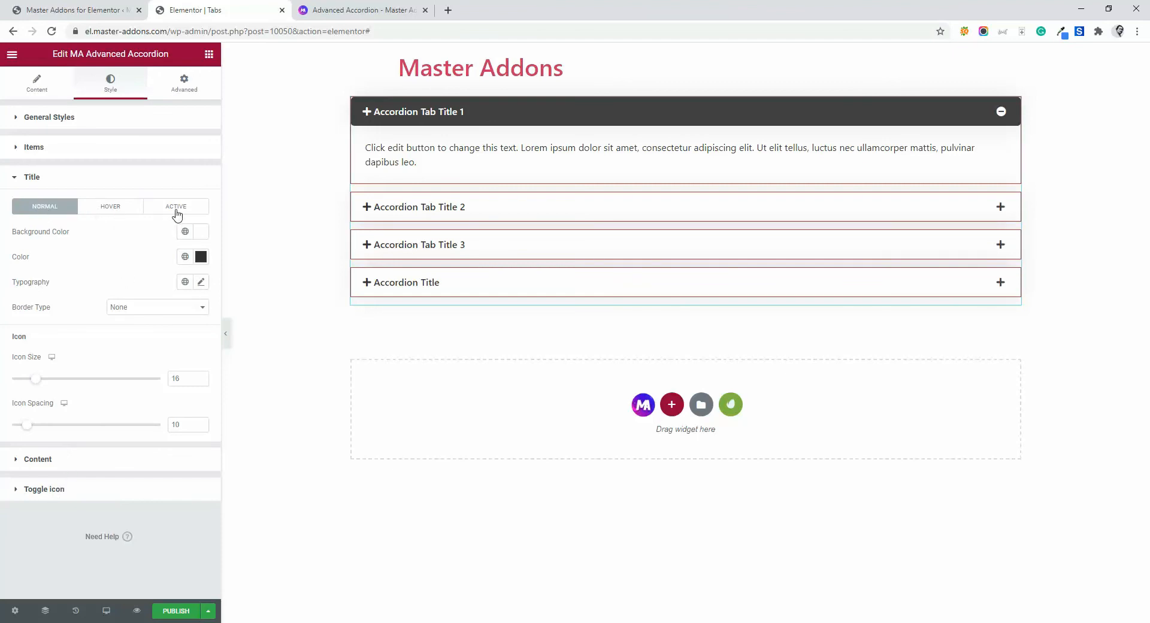
pyautogui.moveTo(108, 245)
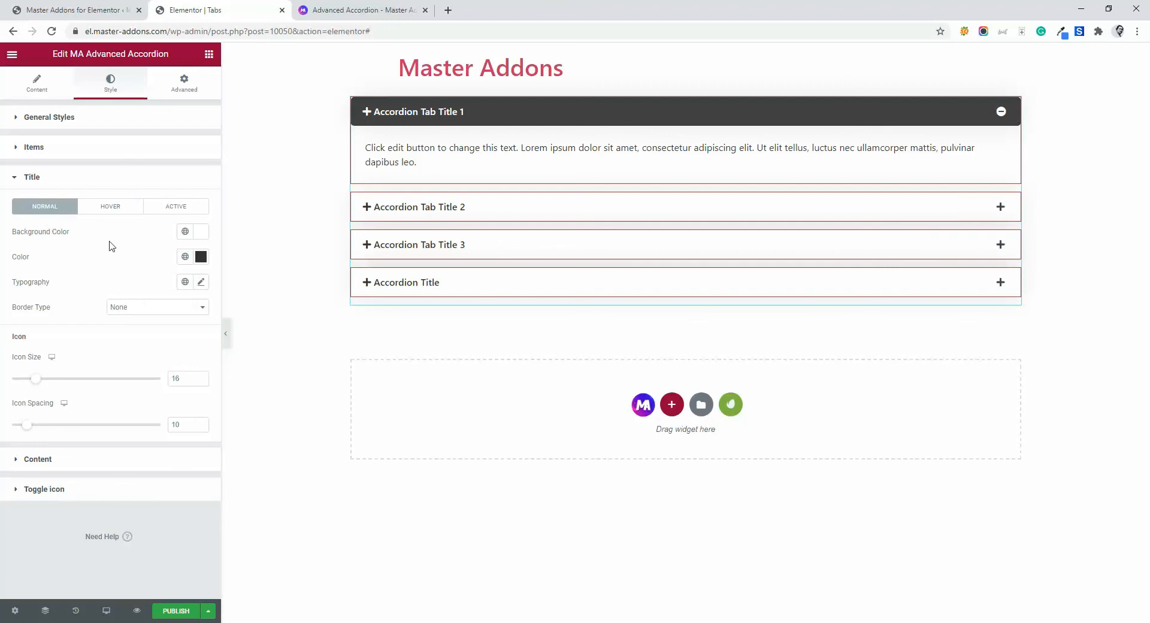
pyautogui.moveTo(217, 235)
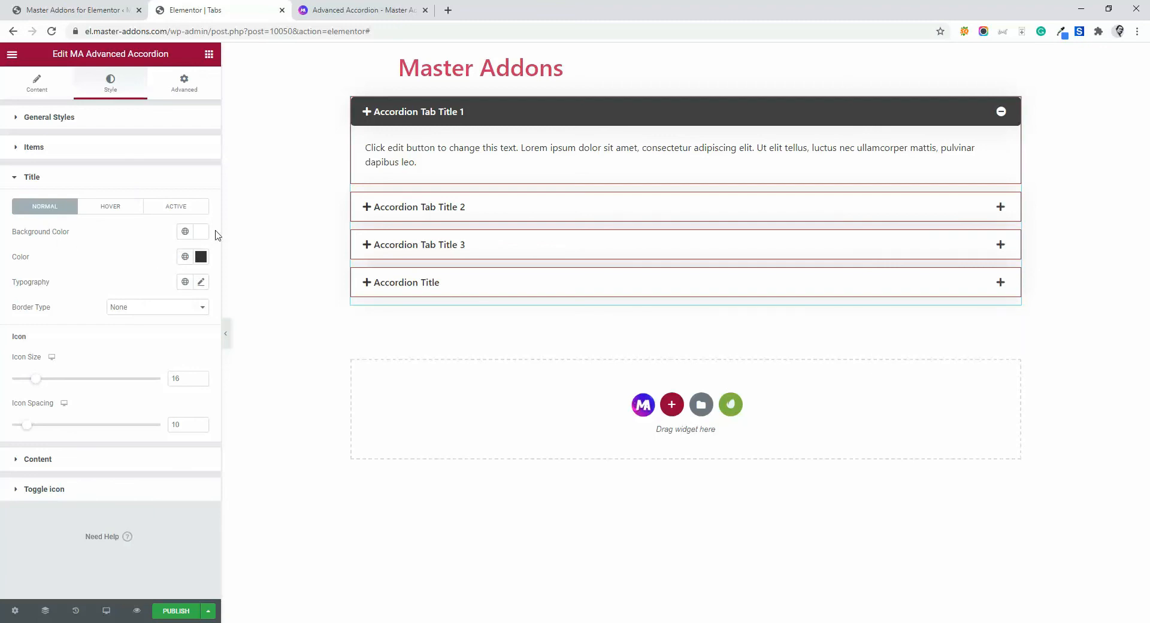
pyautogui.moveTo(111, 281)
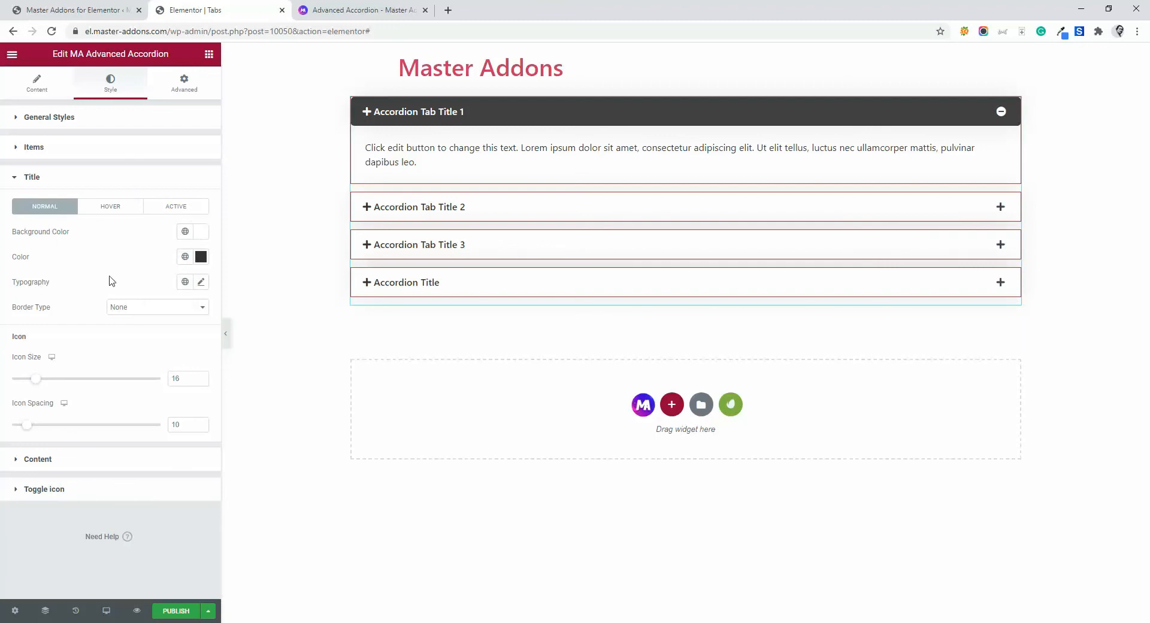
pyautogui.moveTo(110, 215)
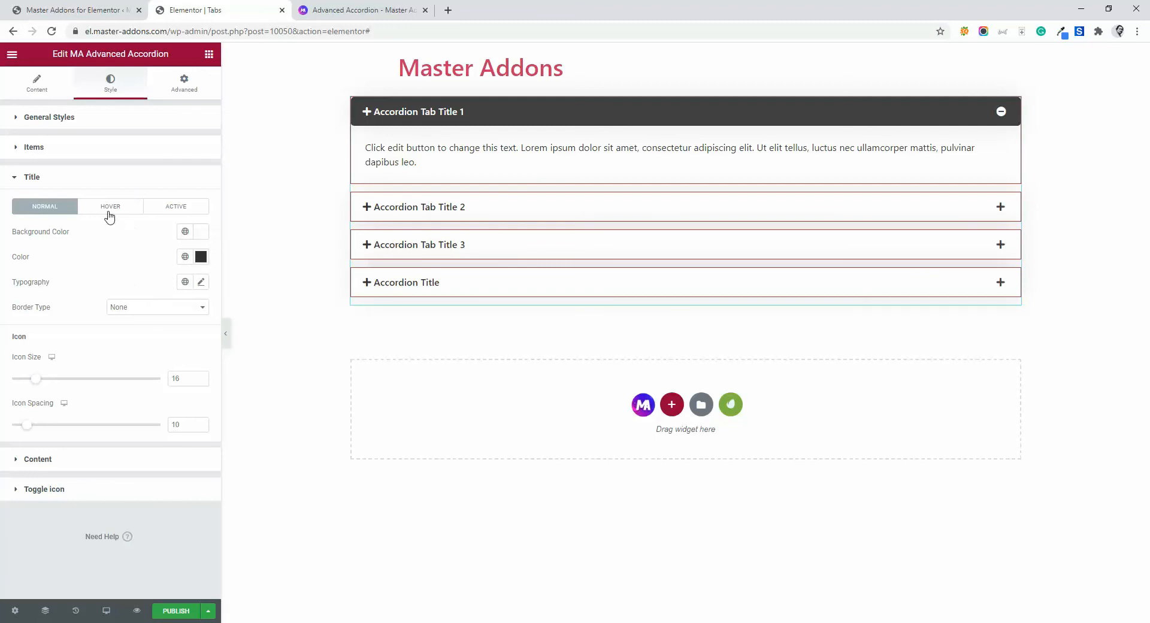
pyautogui.click(110, 206)
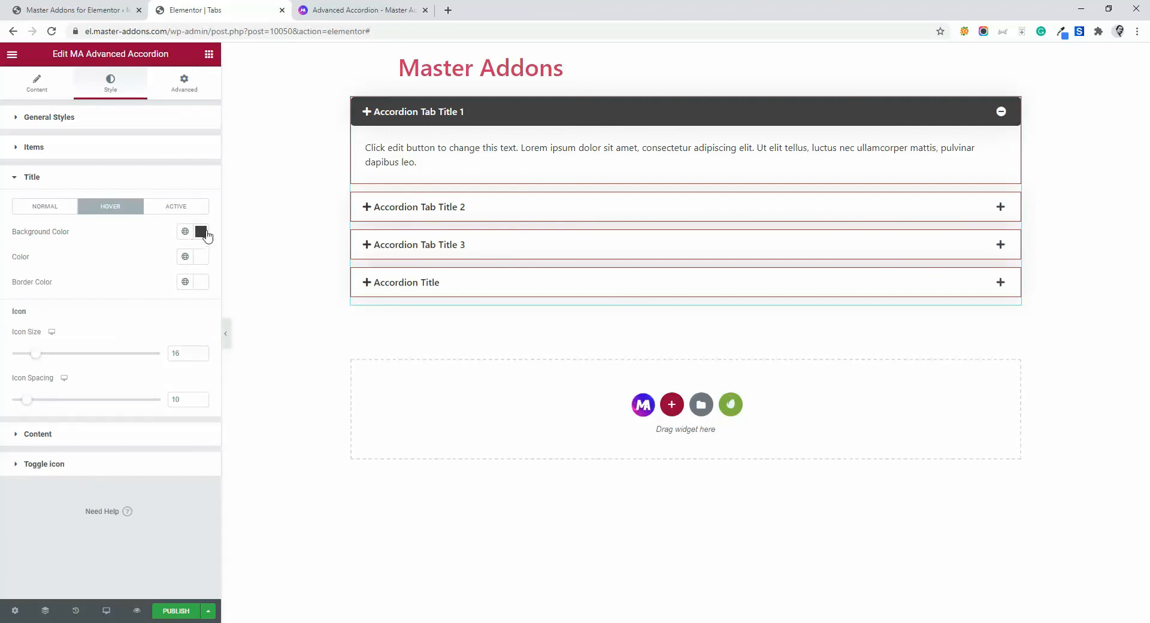
pyautogui.moveTo(200, 250)
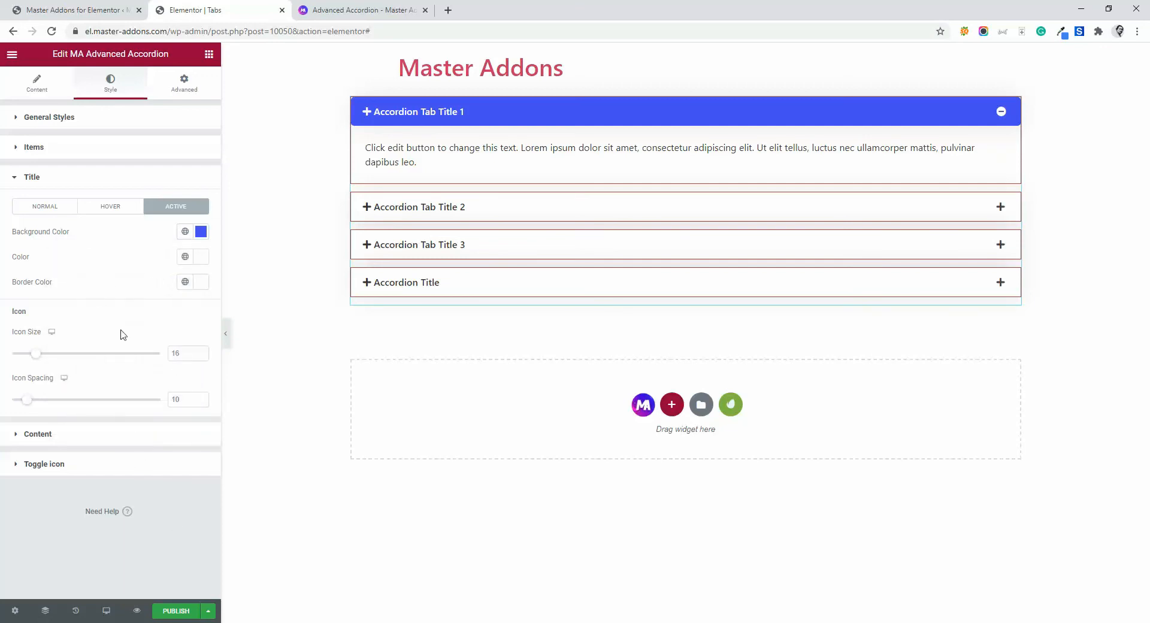
pyautogui.moveTo(437, 283)
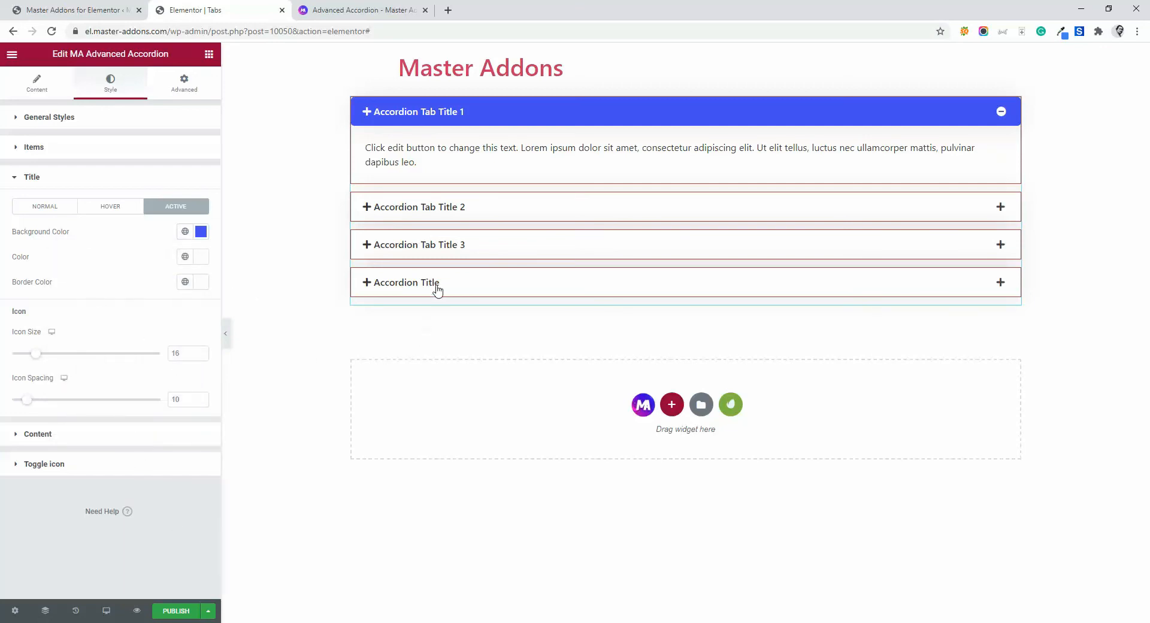
pyautogui.click(436, 282)
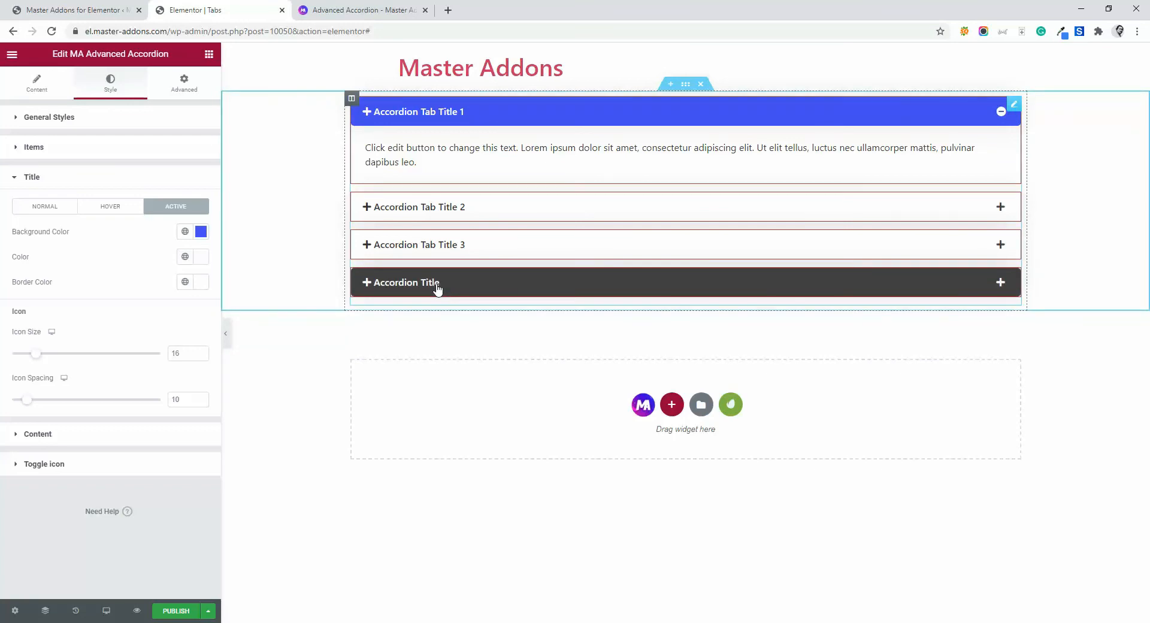
pyautogui.click(401, 282)
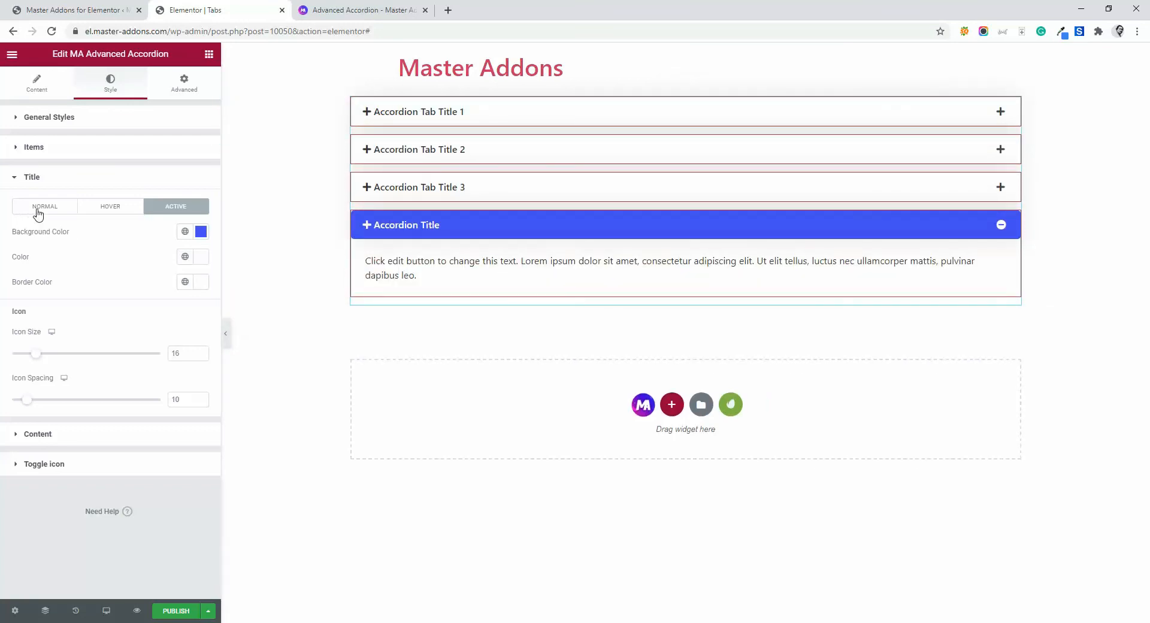
pyautogui.moveTo(374, 295)
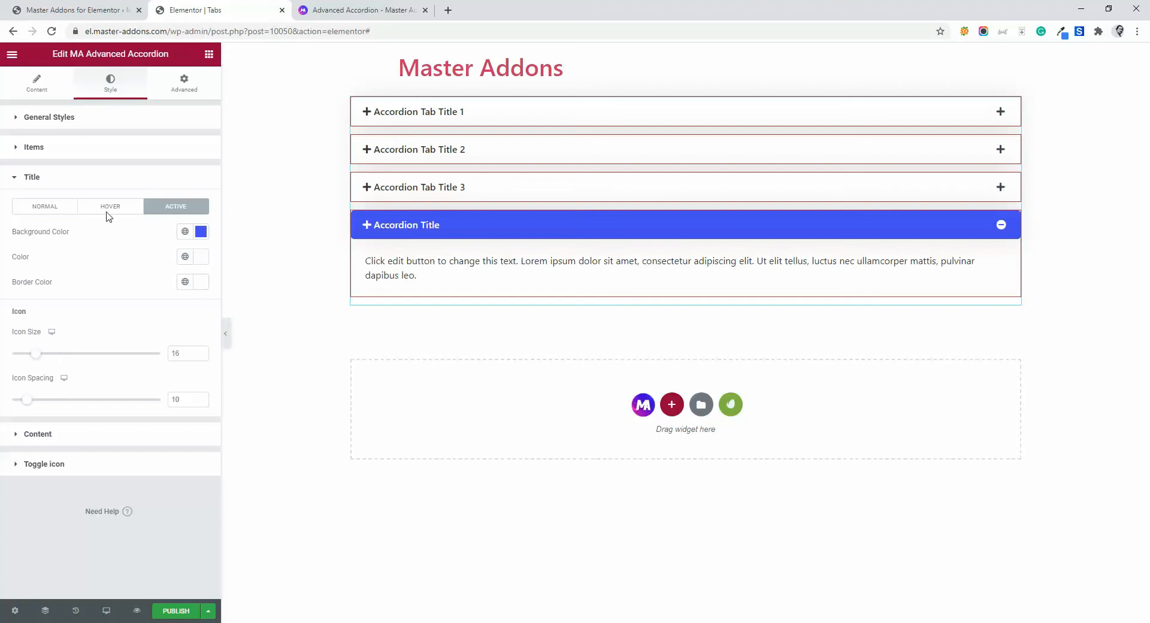
# Switch the title settings to Normal and browse the Border Type choices
pyautogui.click(110, 206)
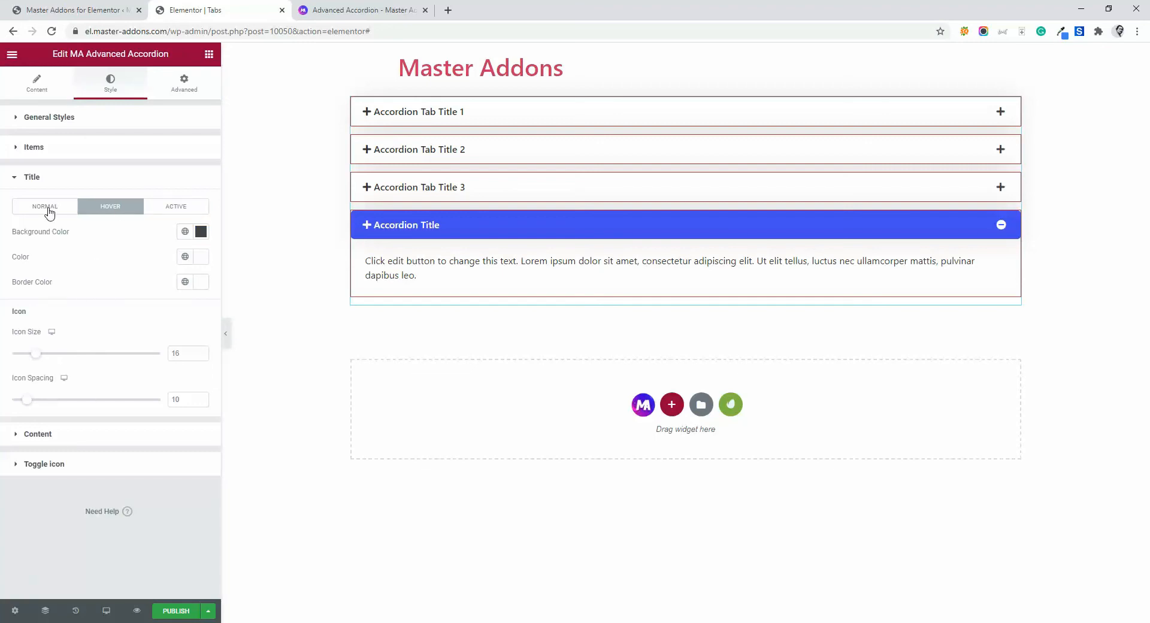
pyautogui.click(45, 206)
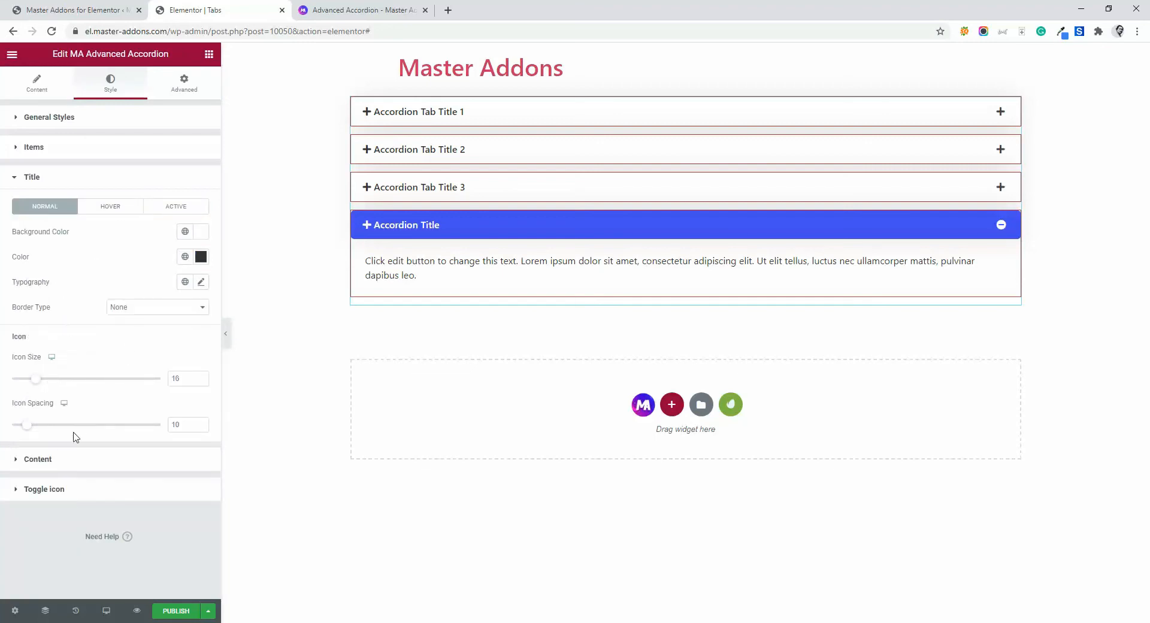
pyautogui.click(156, 307)
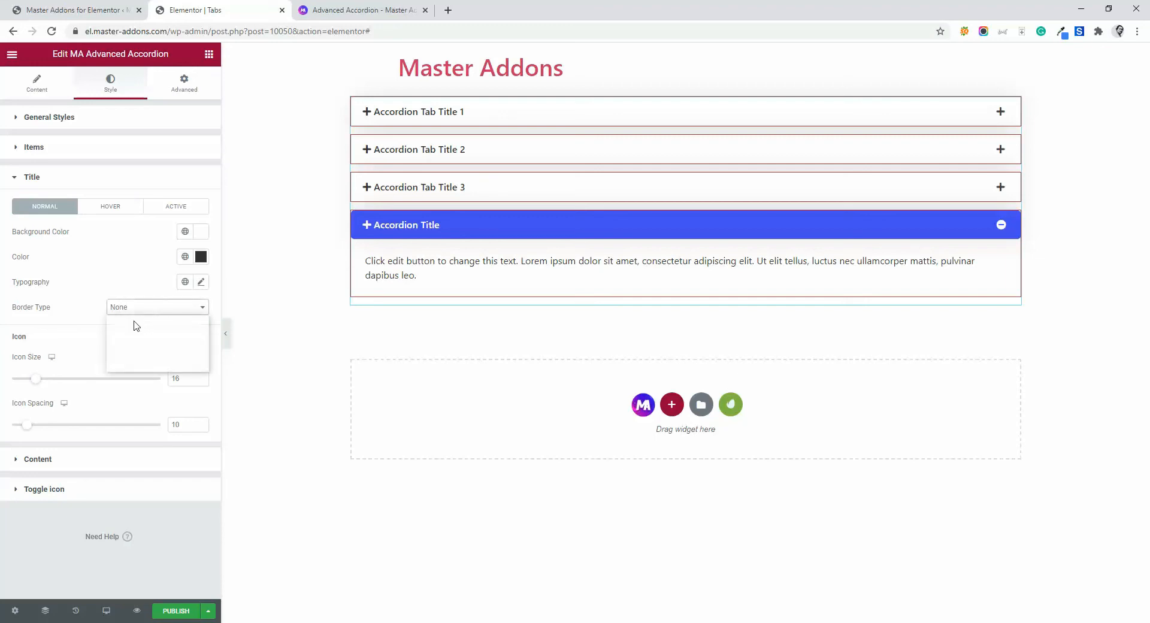
pyautogui.click(156, 307)
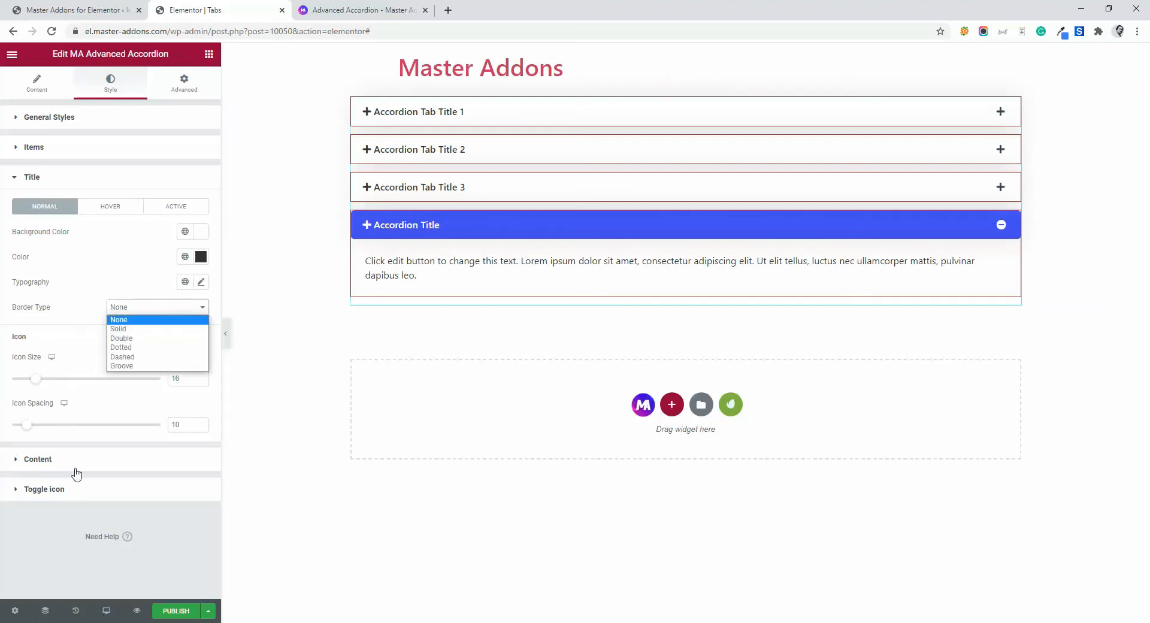
# Expand the accordion's Content style section, leaving title border type at none
pyautogui.click(37, 459)
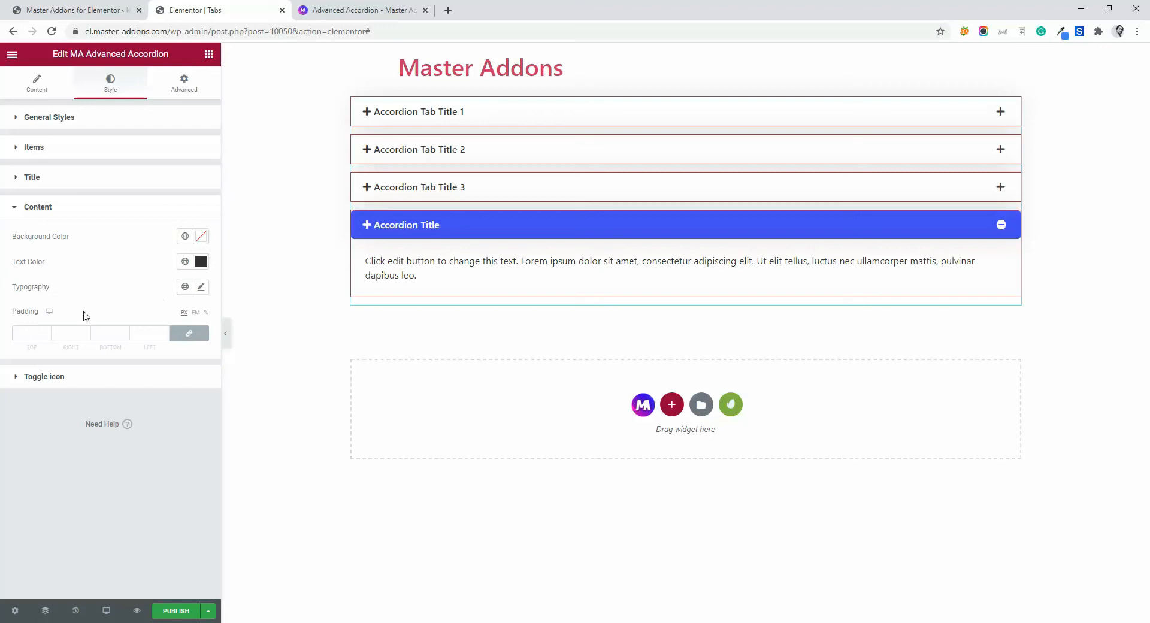
pyautogui.moveTo(188, 324)
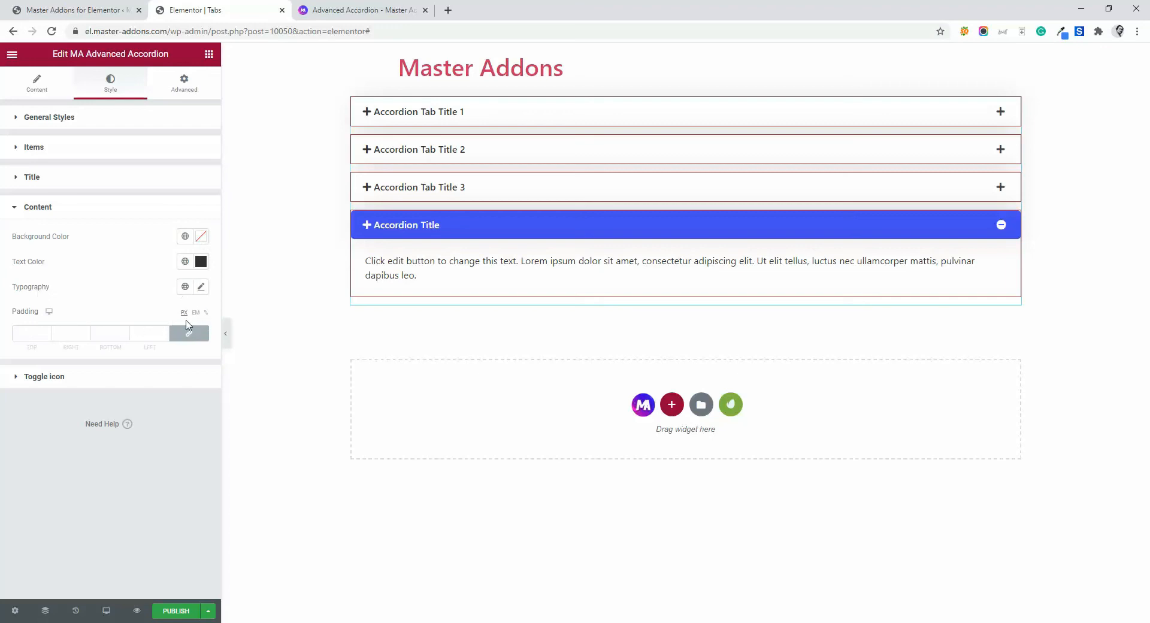
pyautogui.moveTo(150, 264)
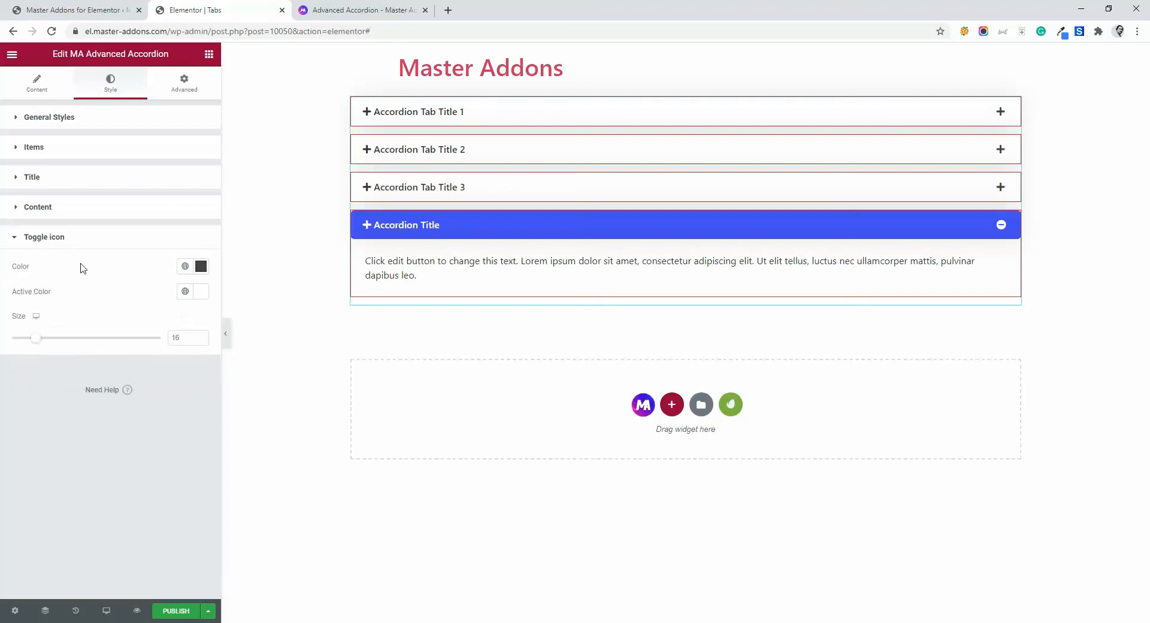
# Set the toggle icon colour red, active colour black, and size about 27
pyautogui.click(201, 265)
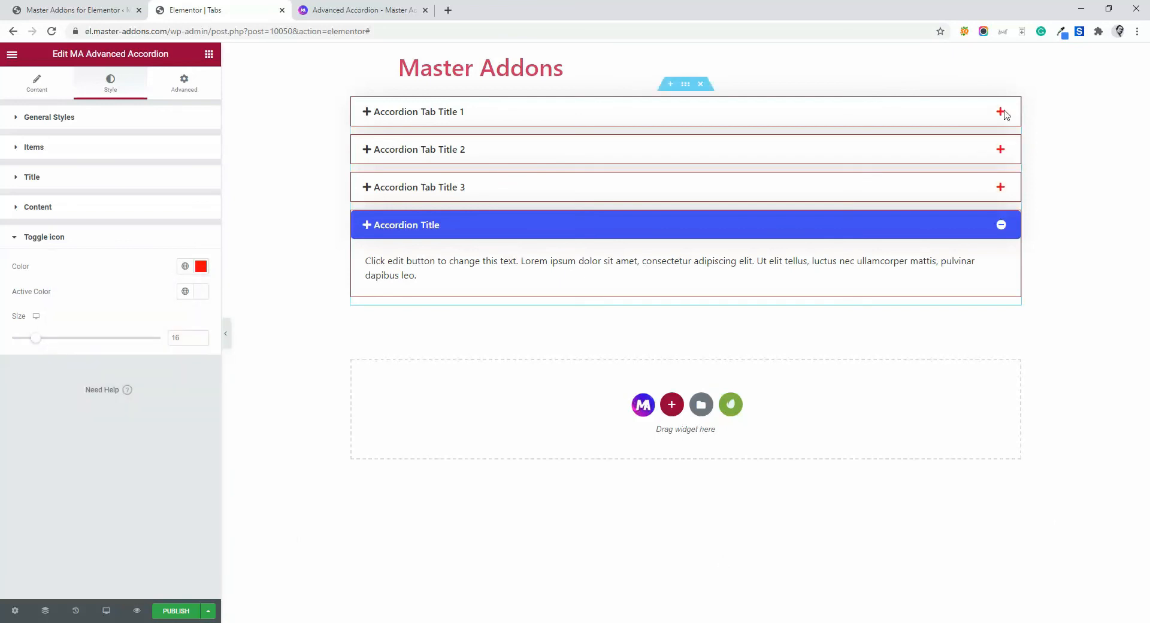
pyautogui.moveTo(201, 299)
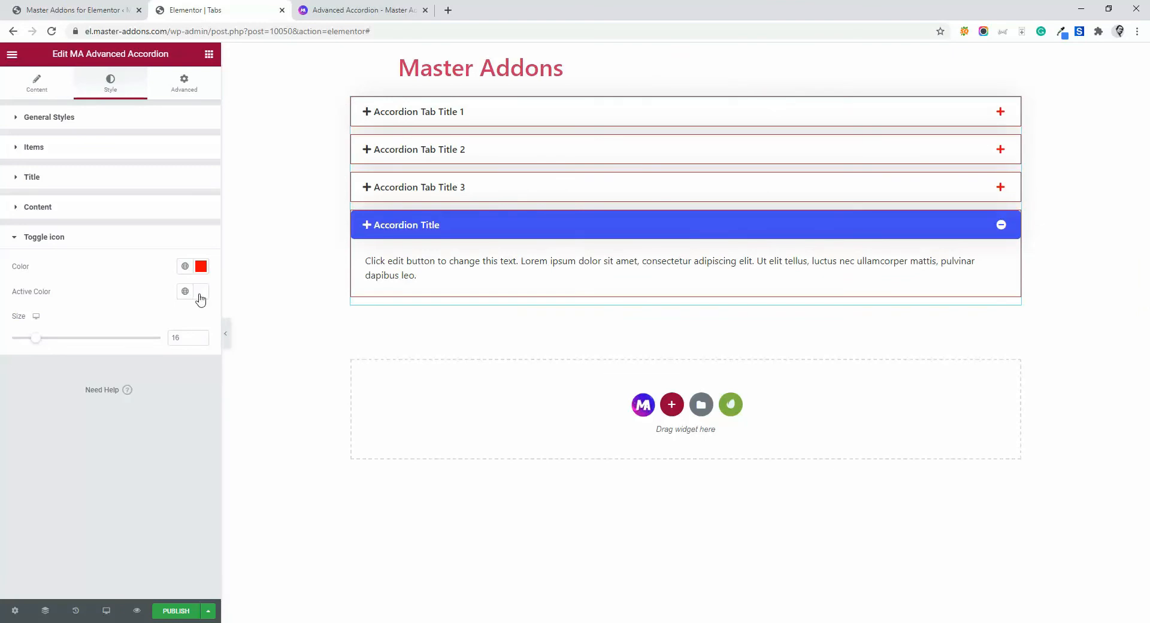
pyautogui.click(200, 291)
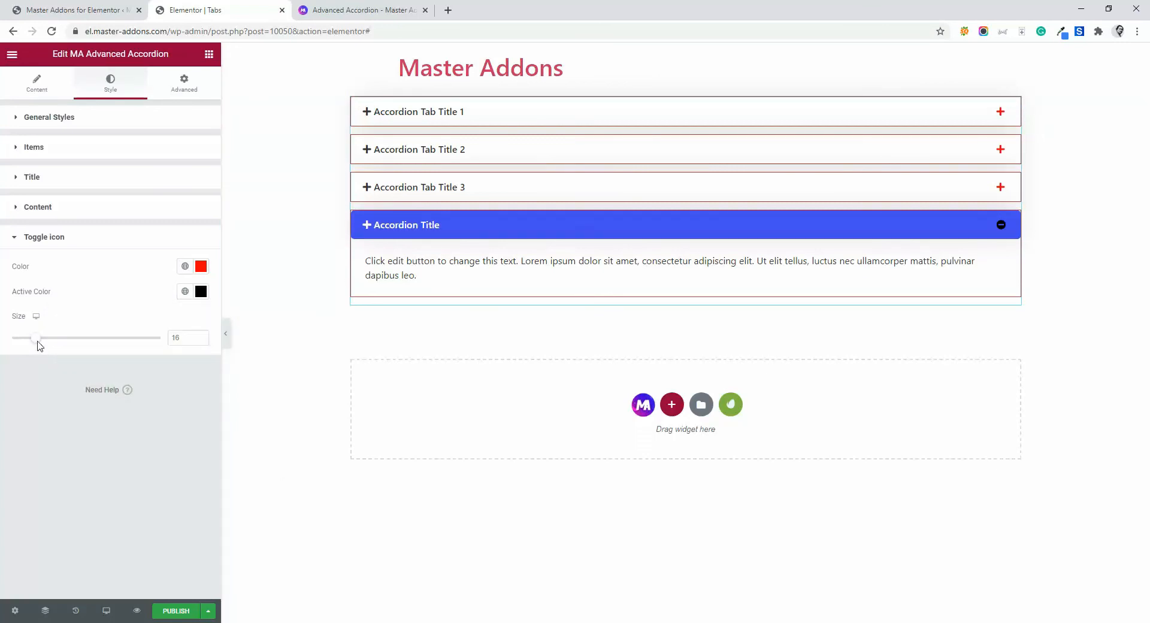
pyautogui.moveTo(39, 338); pyautogui.dragTo(70, 338)
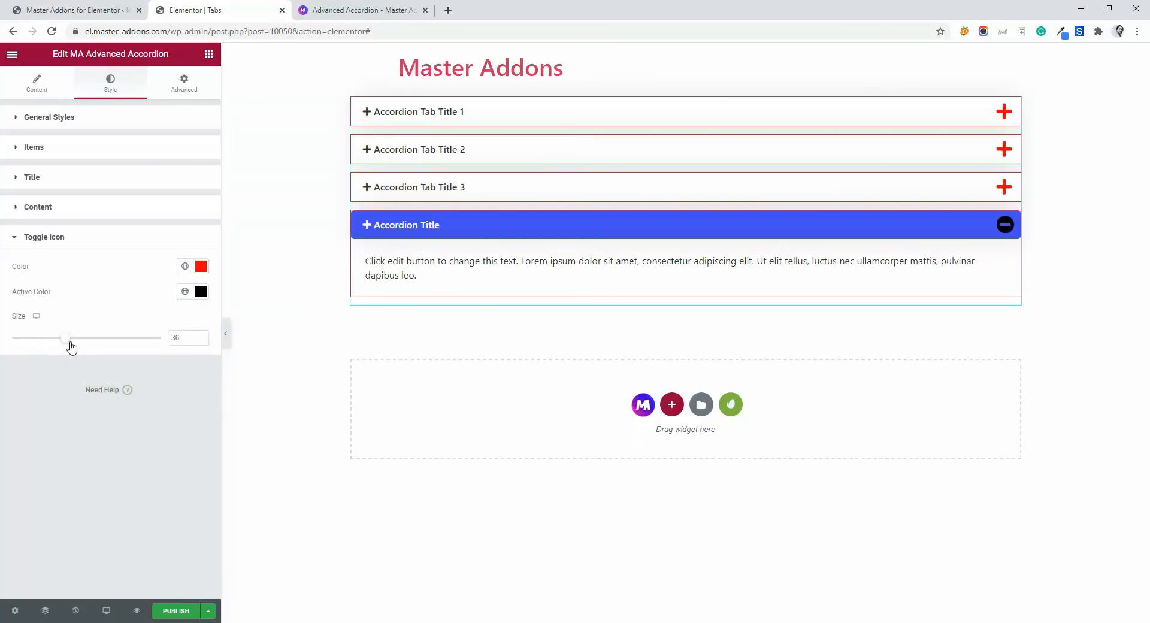
pyautogui.moveTo(67, 337); pyautogui.dragTo(82, 337)
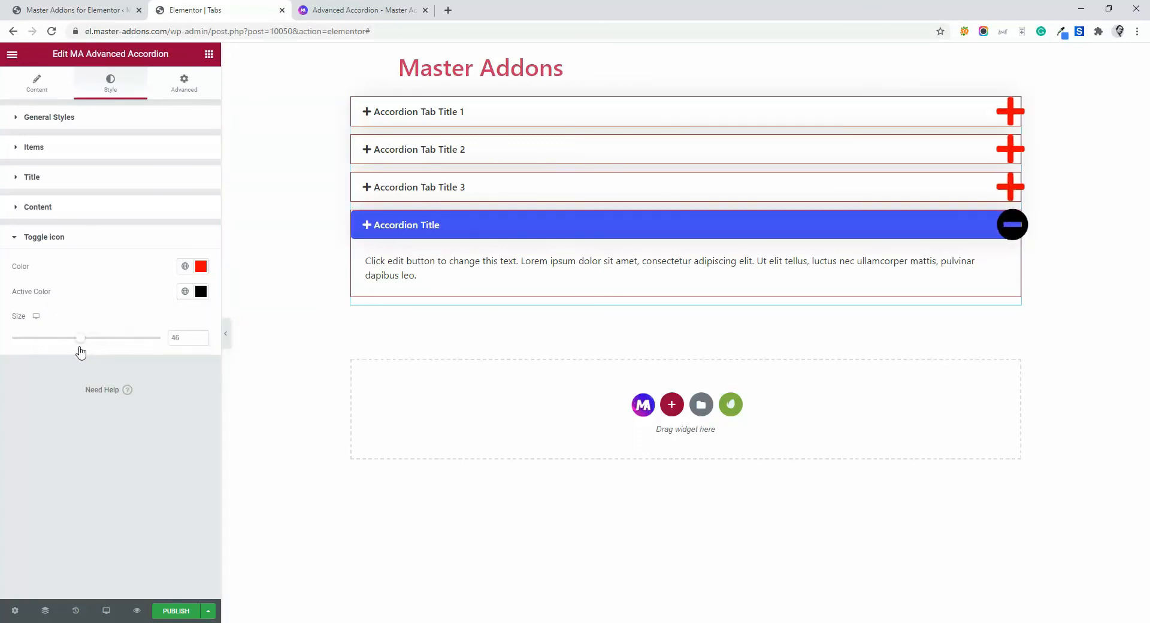
pyautogui.moveTo(82, 337); pyautogui.dragTo(52, 337)
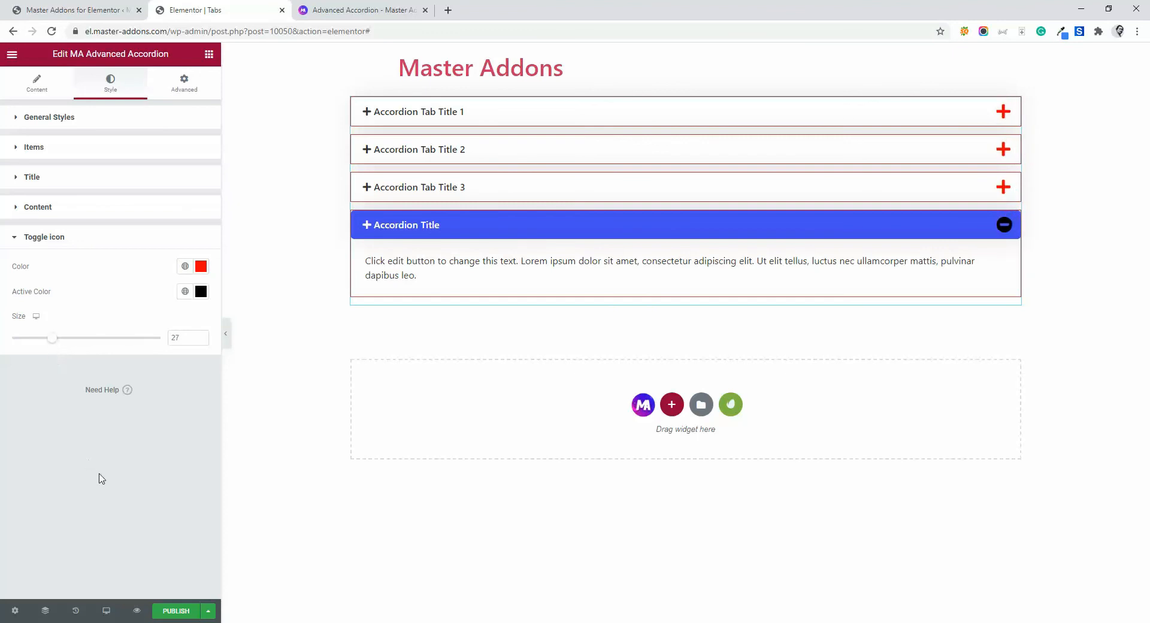
pyautogui.moveTo(119, 376)
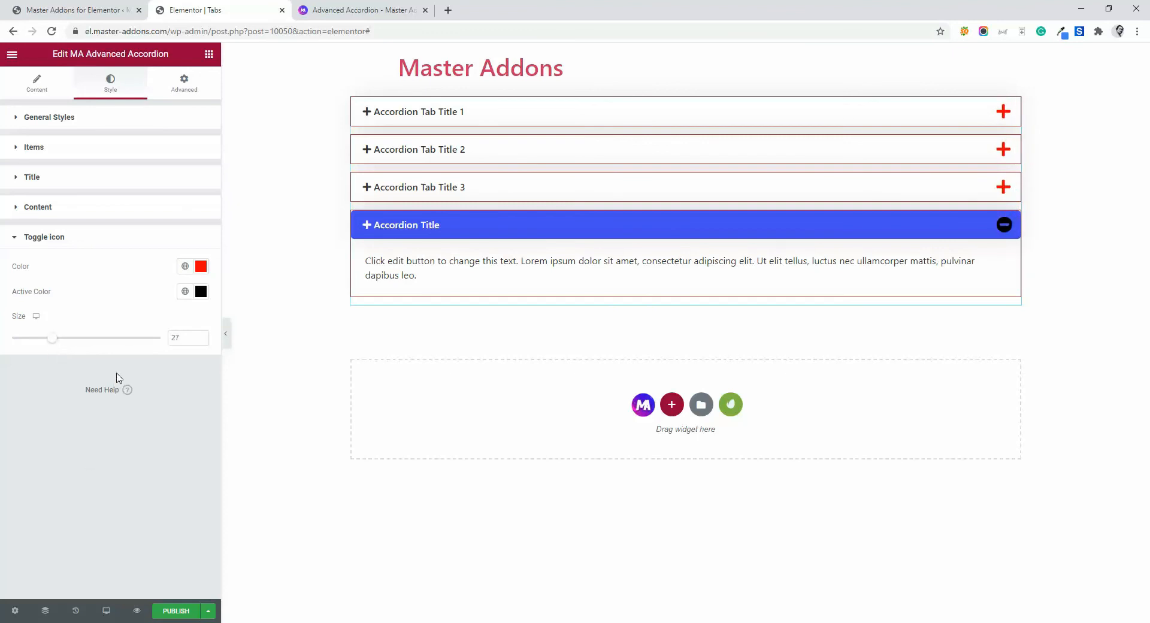
pyautogui.moveTo(145, 378)
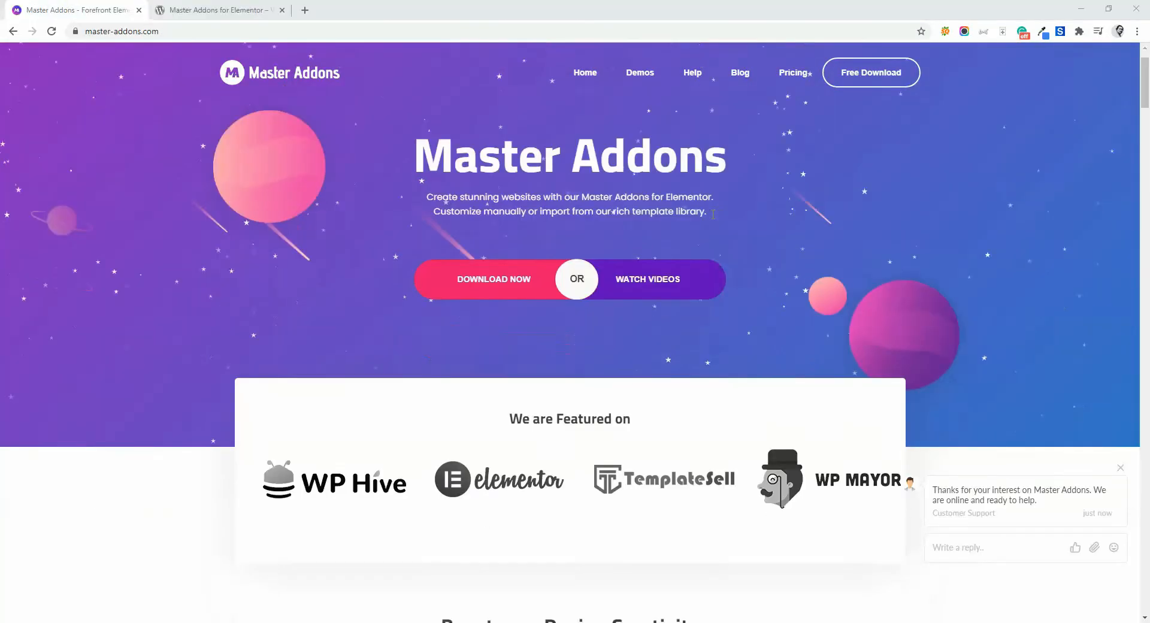
# Scroll the Master Addons homepage, then the WordPress.org plugin page down to Free Elements
pyautogui.scroll(-3)
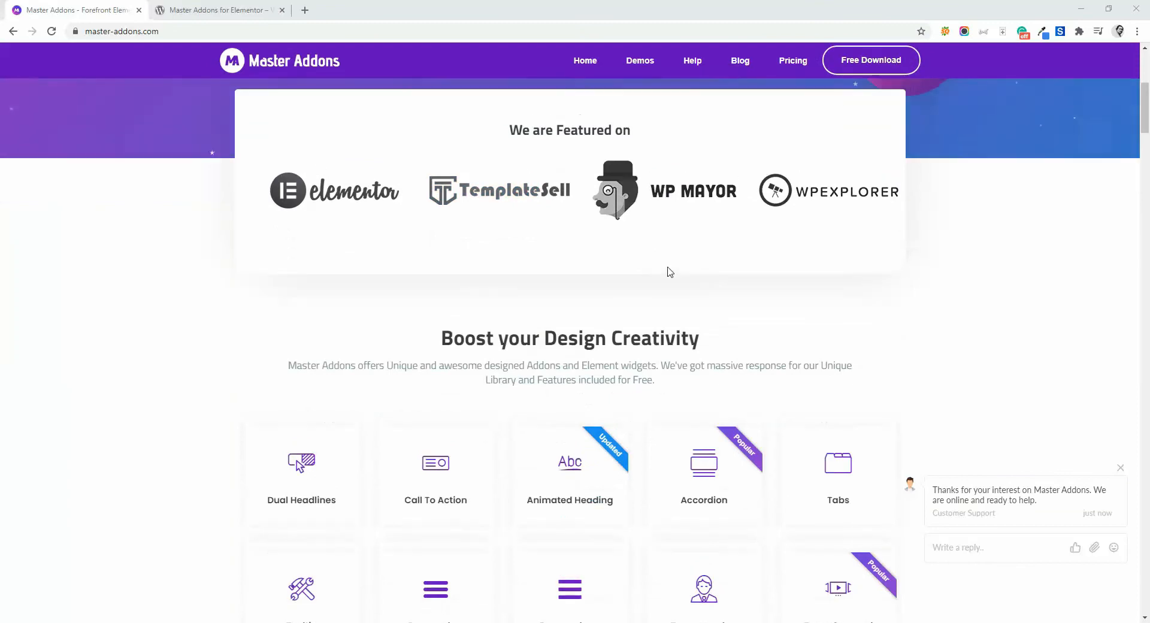
pyautogui.scroll(3)
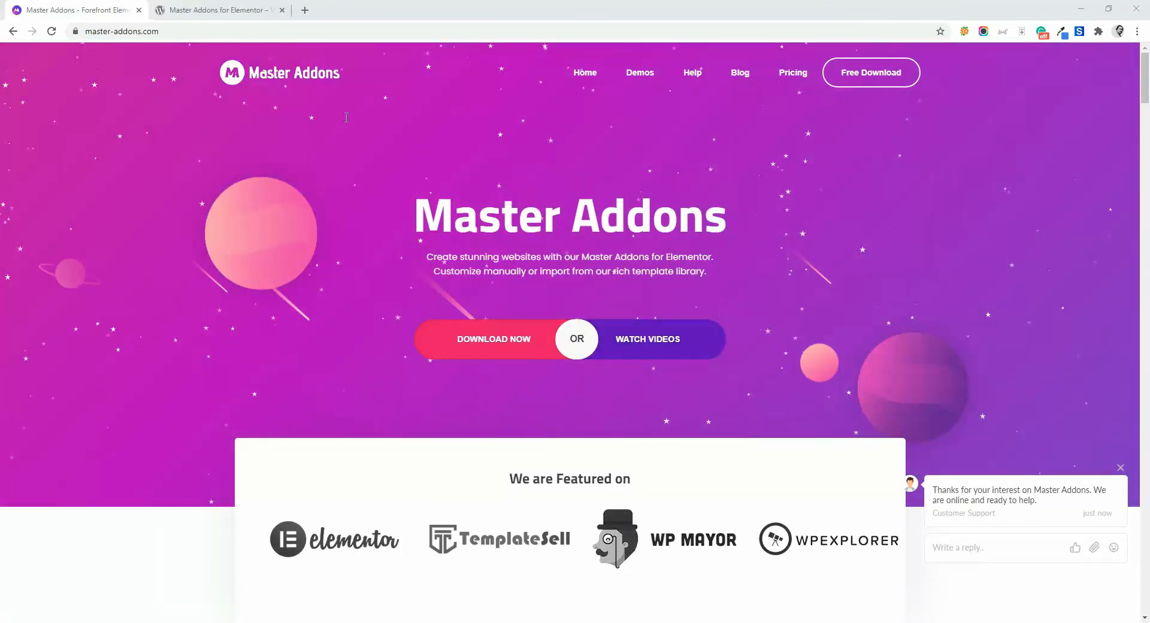
pyautogui.click(216, 10)
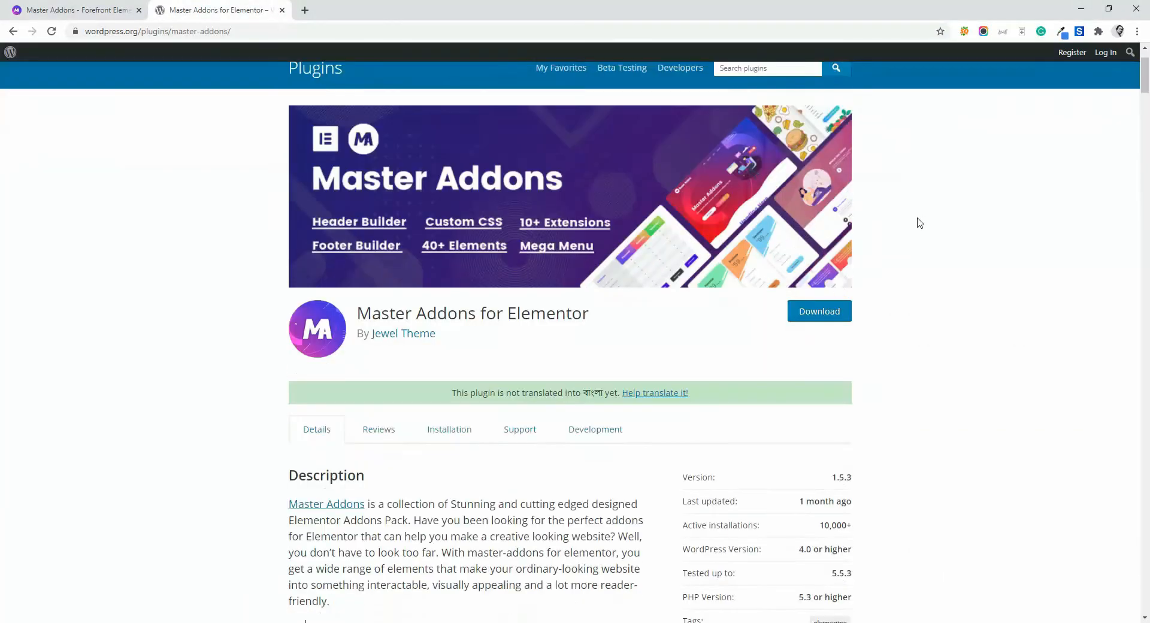
pyautogui.scroll(-3)
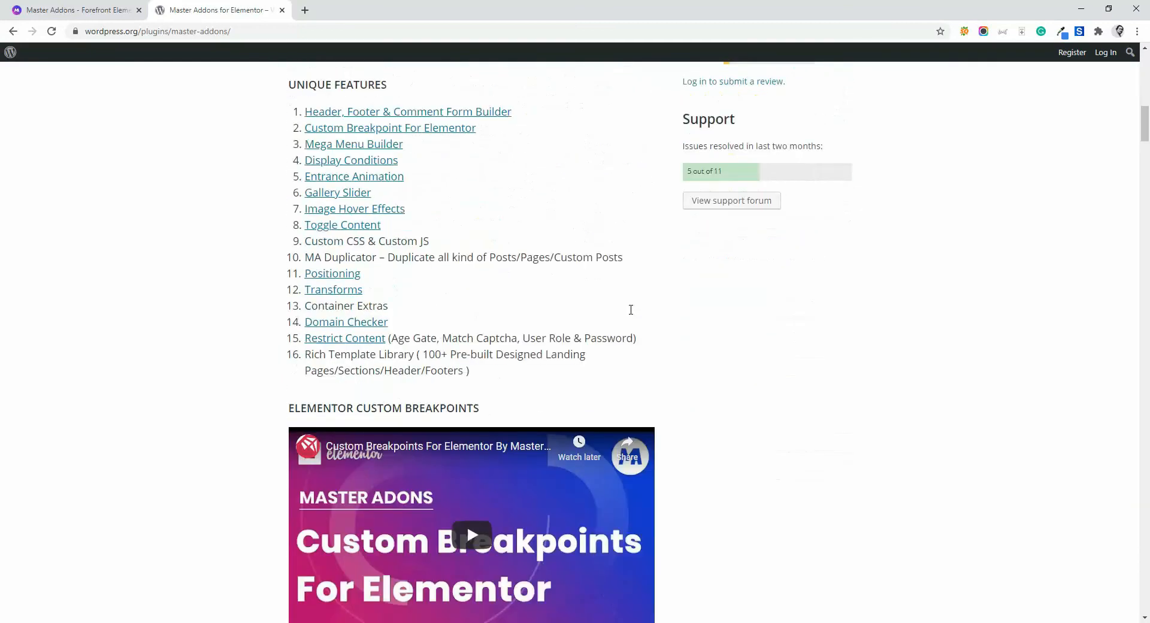
pyautogui.scroll(-3)
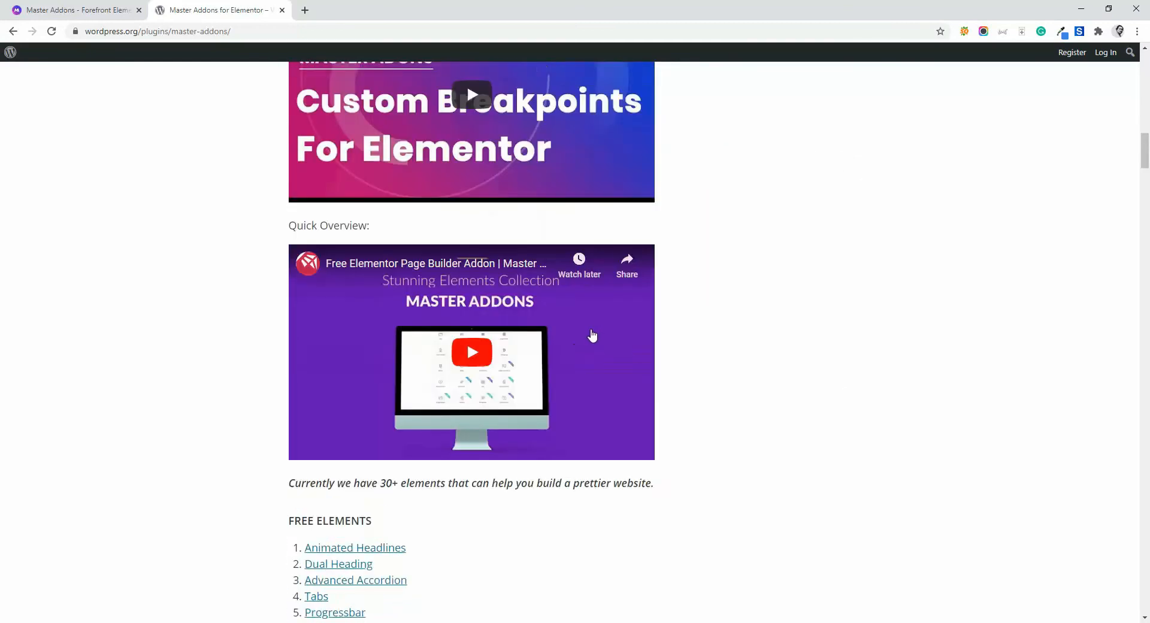